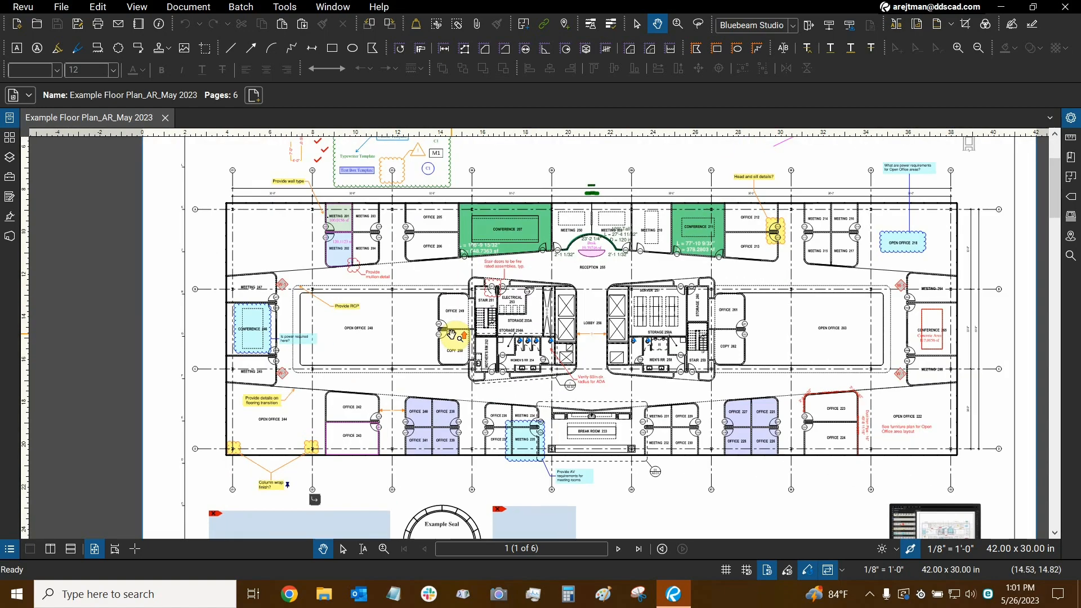
# - Select the dashed Concrete Area measurement and bring up its context menu with Flatten
pyautogui.scroll(3)
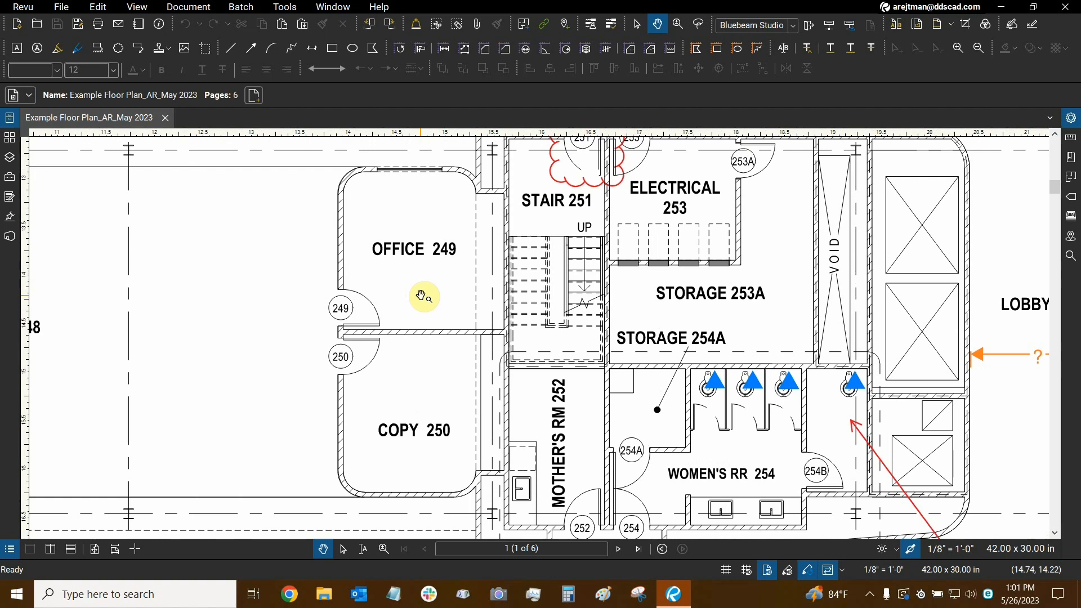
pyautogui.moveTo(400, 290)
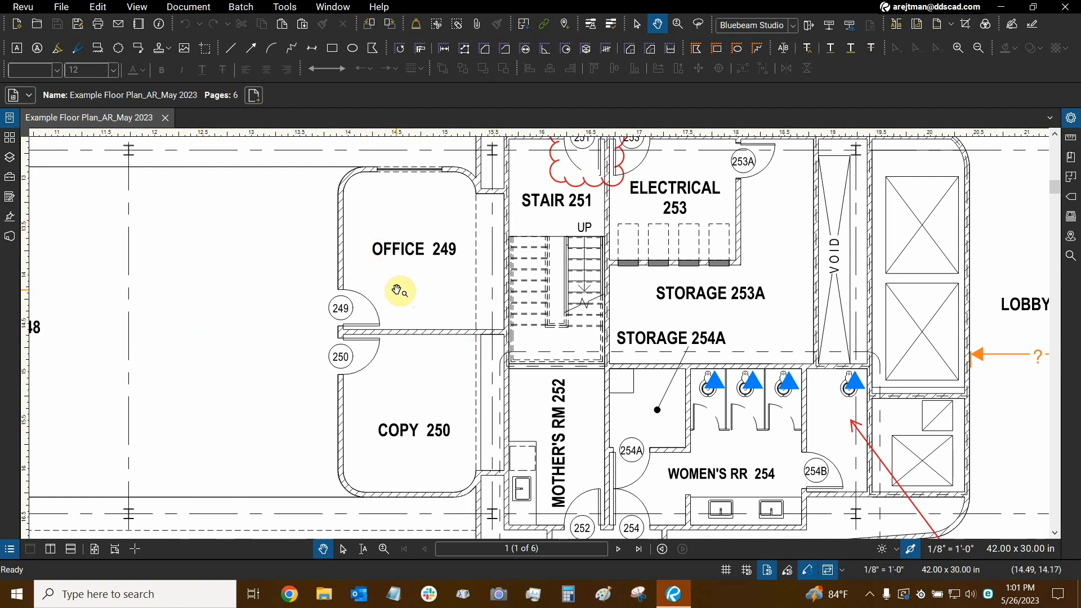
pyautogui.moveTo(399, 282)
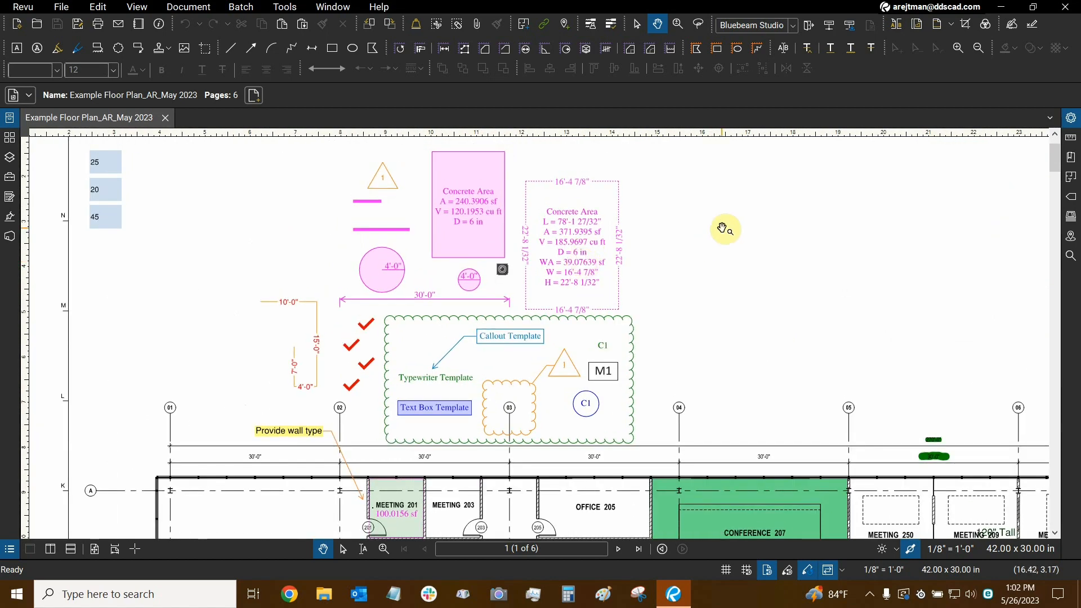
pyautogui.moveTo(712, 229)
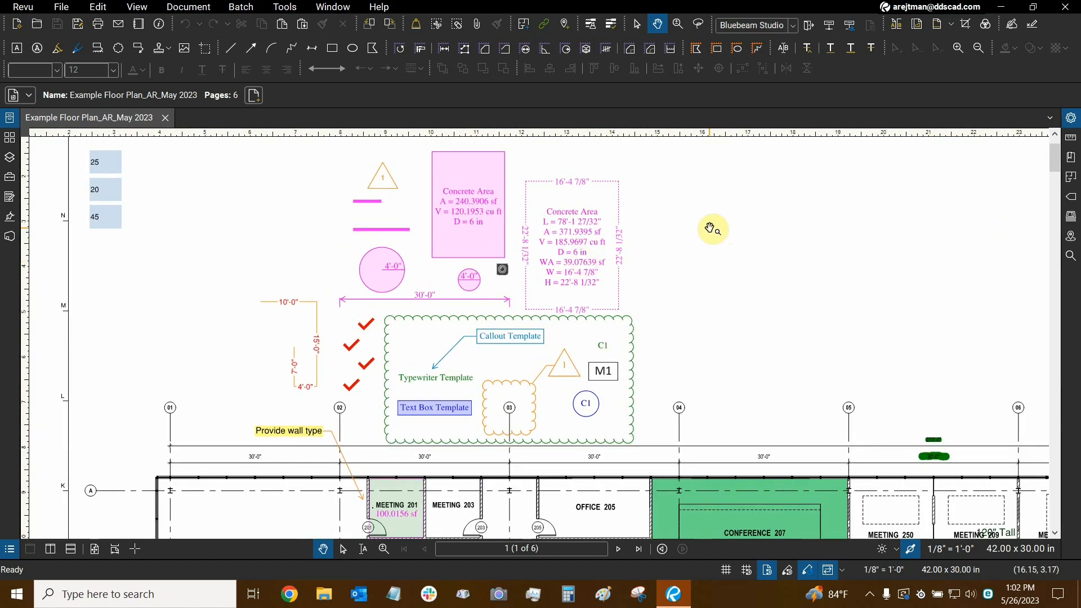
pyautogui.click(571, 241)
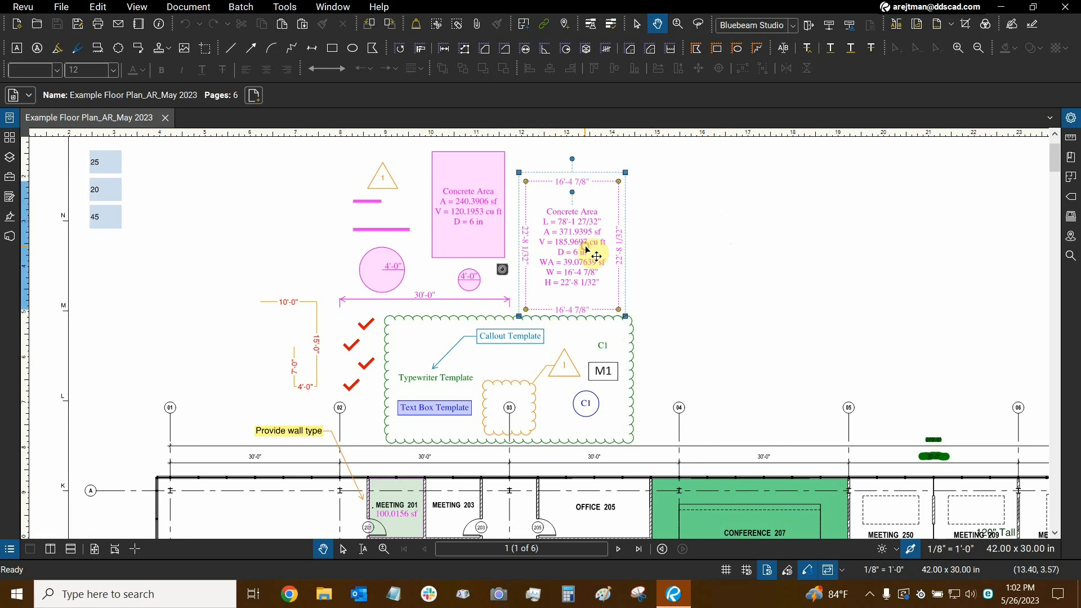
pyautogui.rightClick(594, 257)
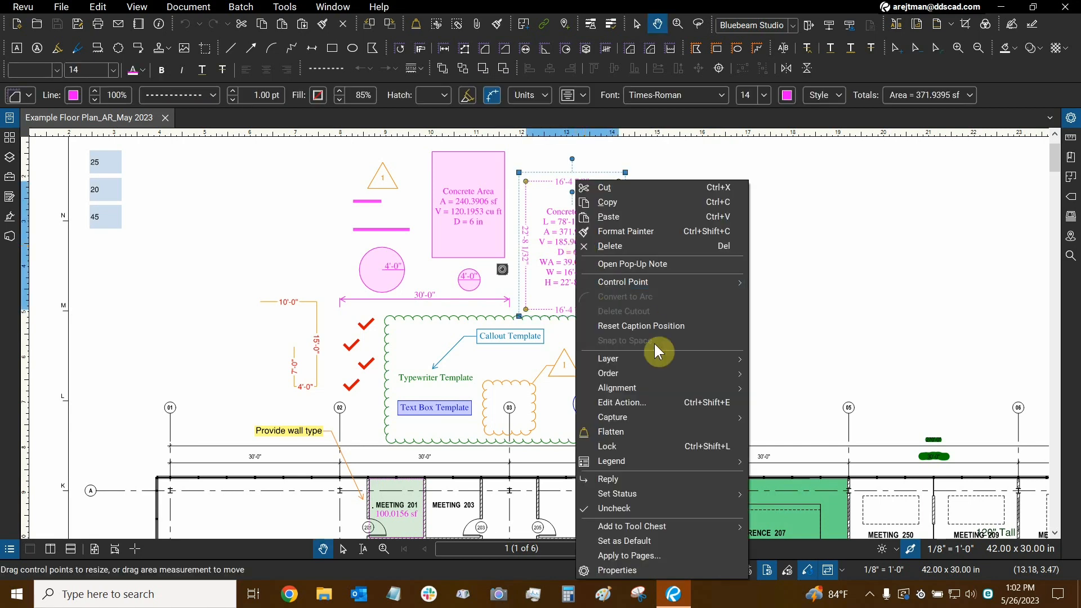
pyautogui.moveTo(623, 432)
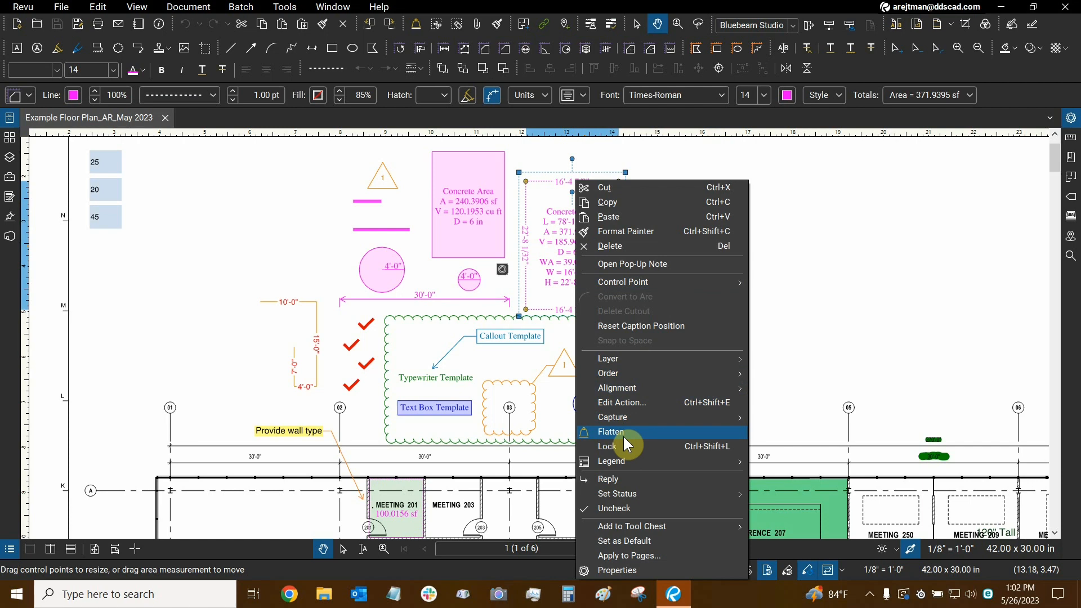
pyautogui.moveTo(845, 315)
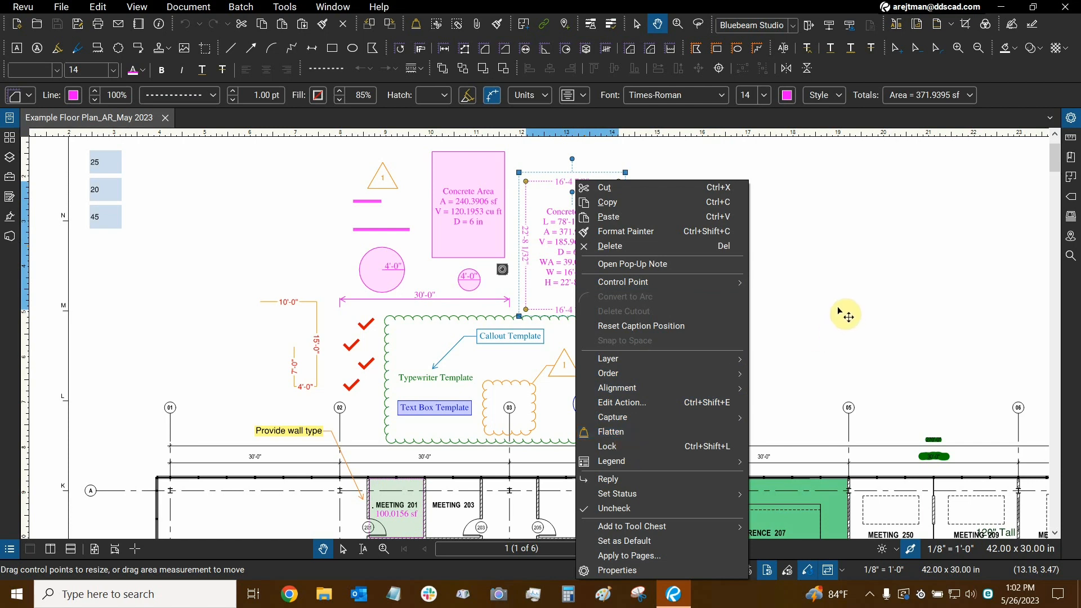
pyautogui.moveTo(830, 315)
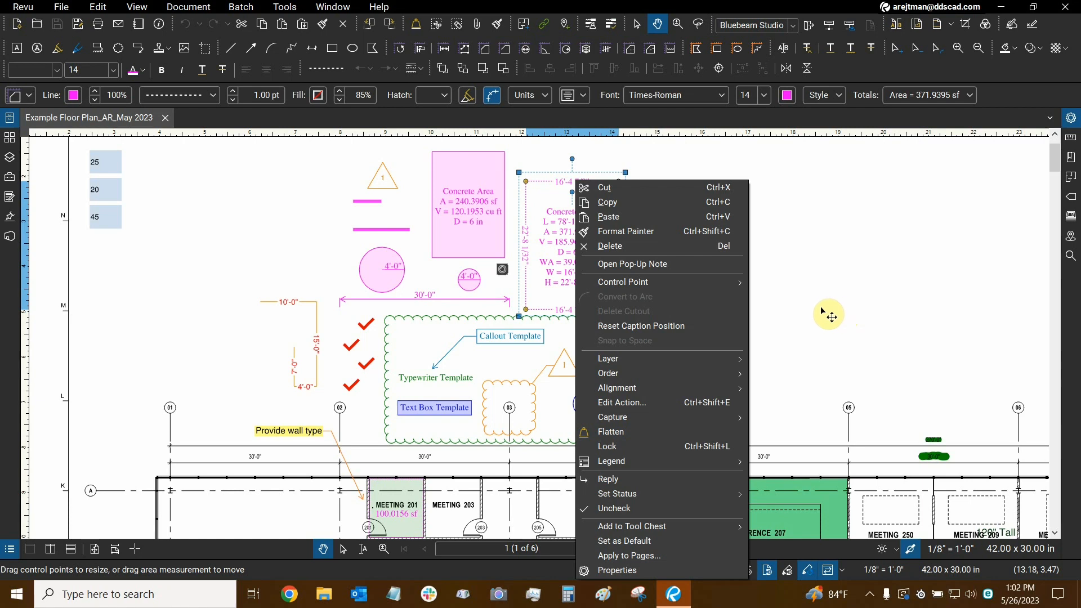
pyautogui.moveTo(825, 314)
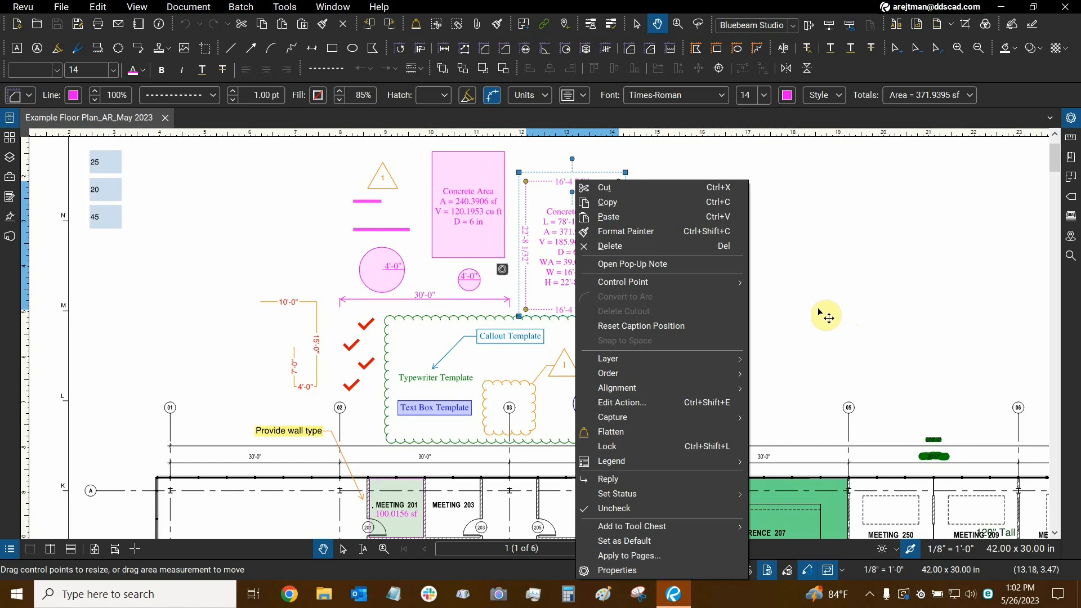
pyautogui.moveTo(609, 431)
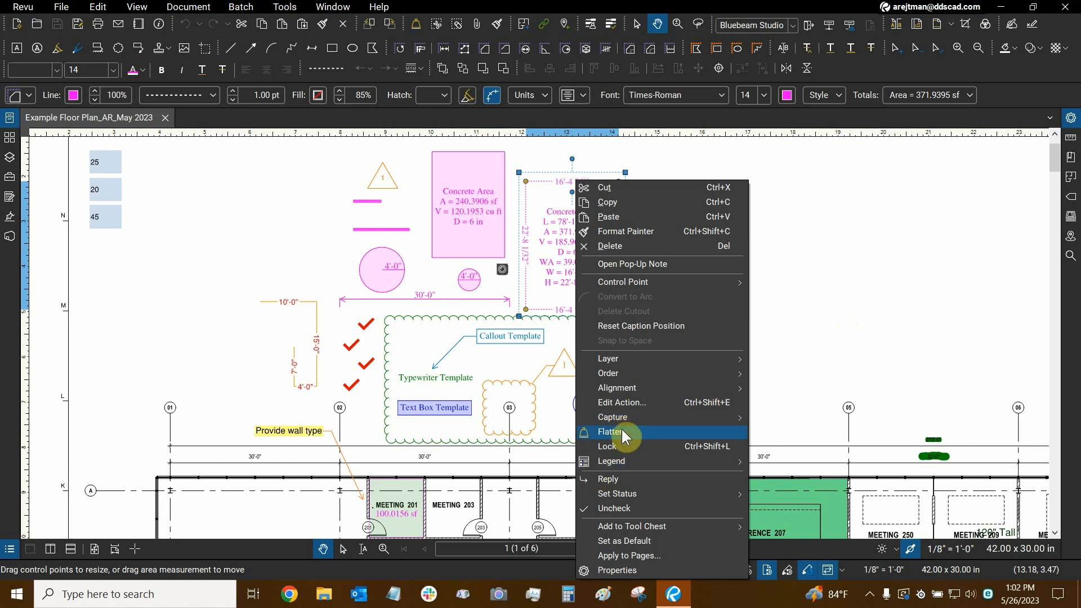
# - Flatten the Concrete Area measurement, undo it, and confirm it is editable again
pyautogui.click(609, 432)
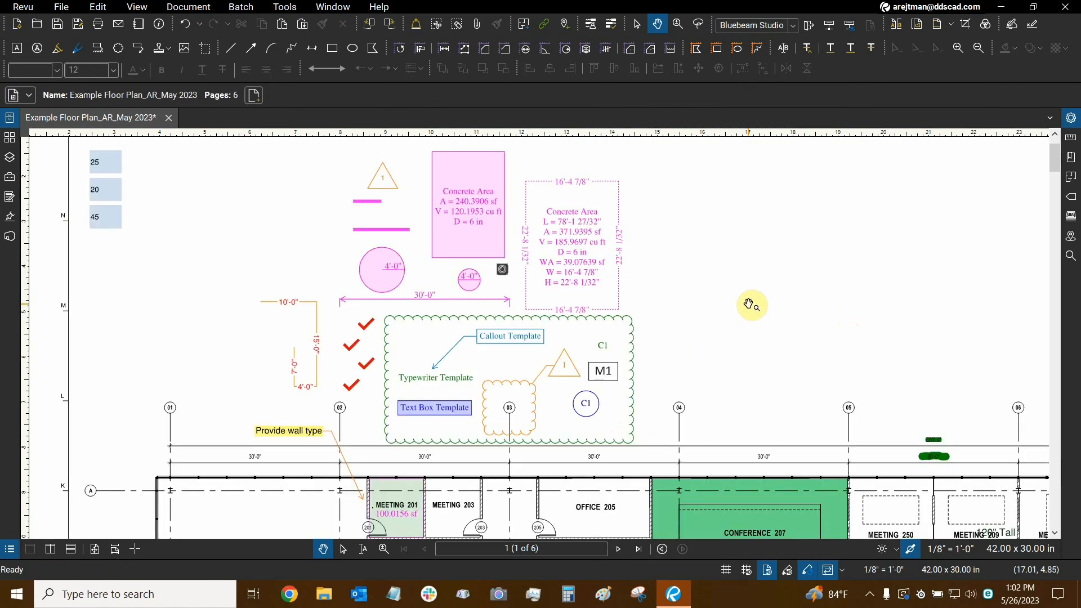
pyautogui.moveTo(593, 193)
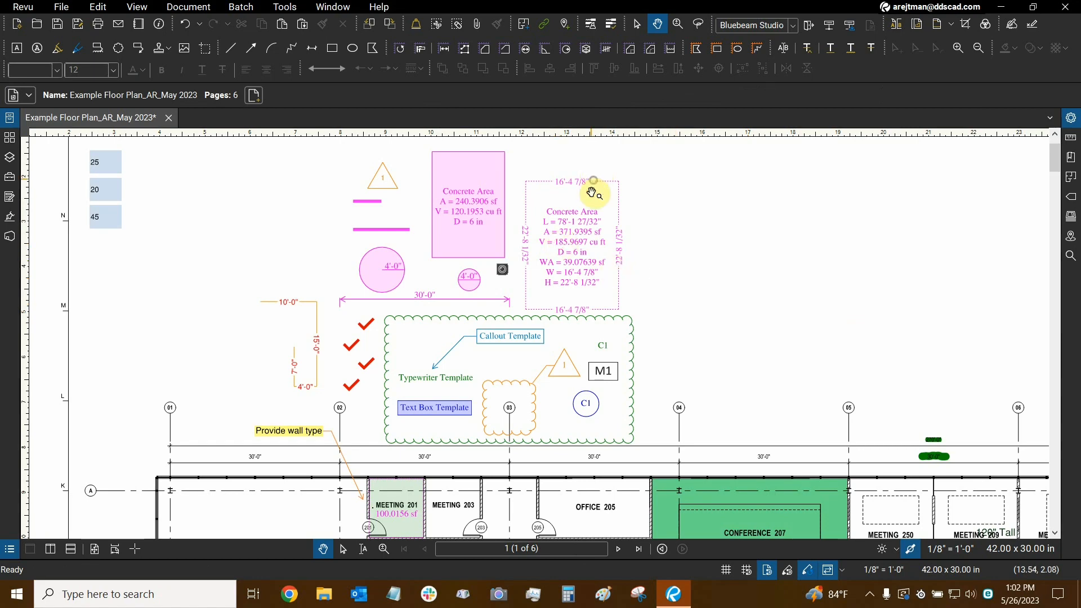
pyautogui.scroll(-3)
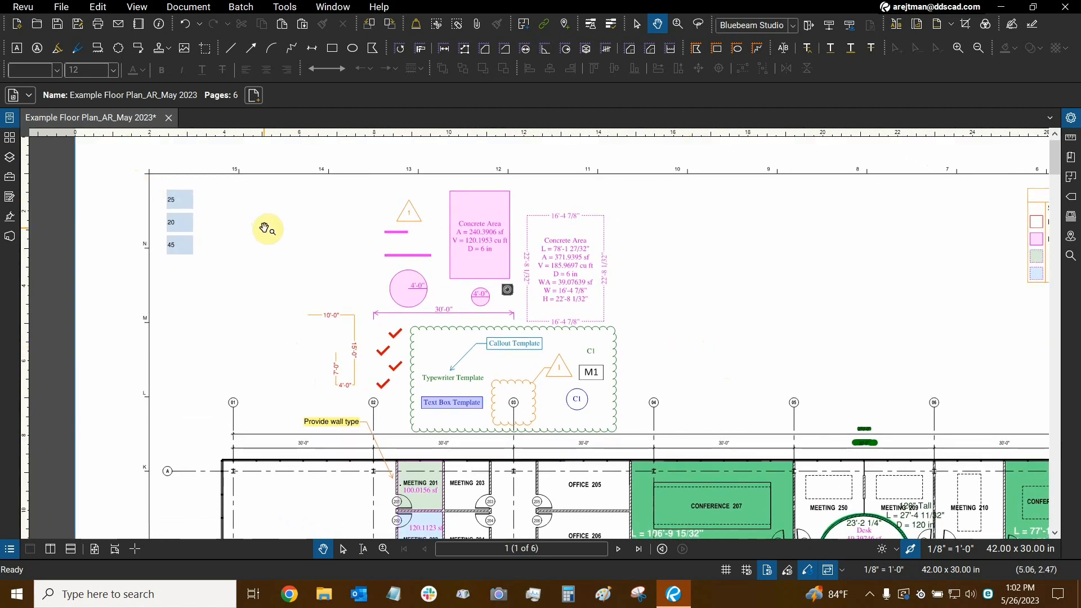
pyautogui.moveTo(326, 205)
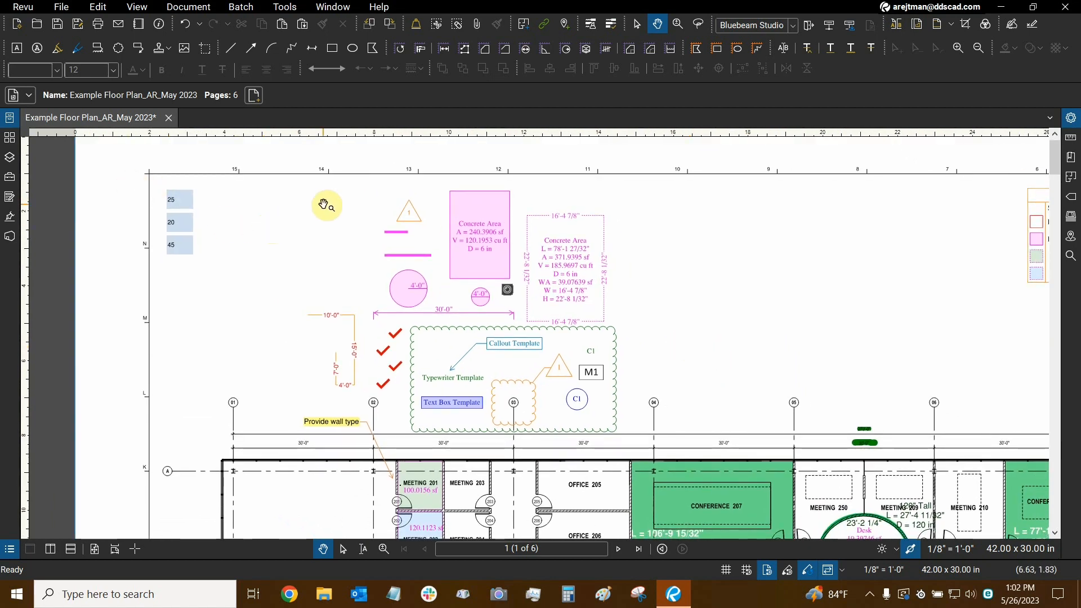
pyautogui.moveTo(605, 262)
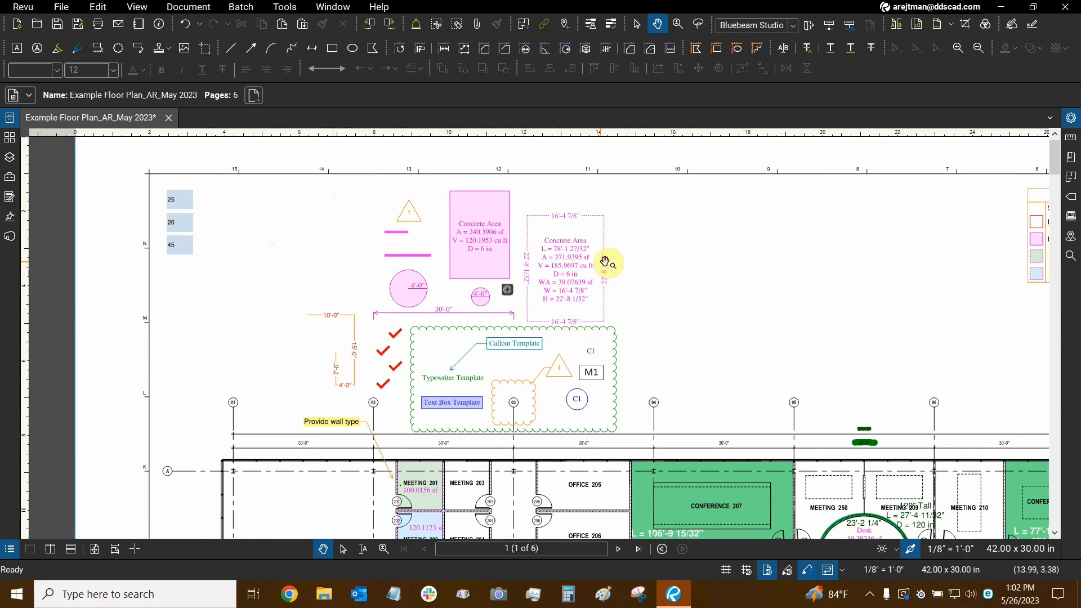
pyautogui.moveTo(570, 271)
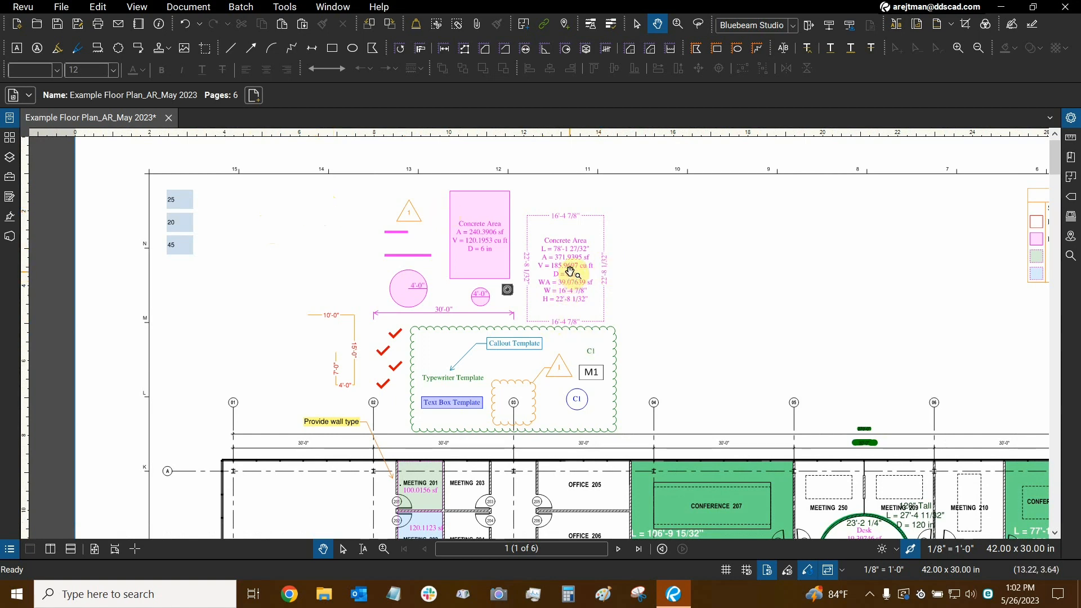
pyautogui.moveTo(188, 36)
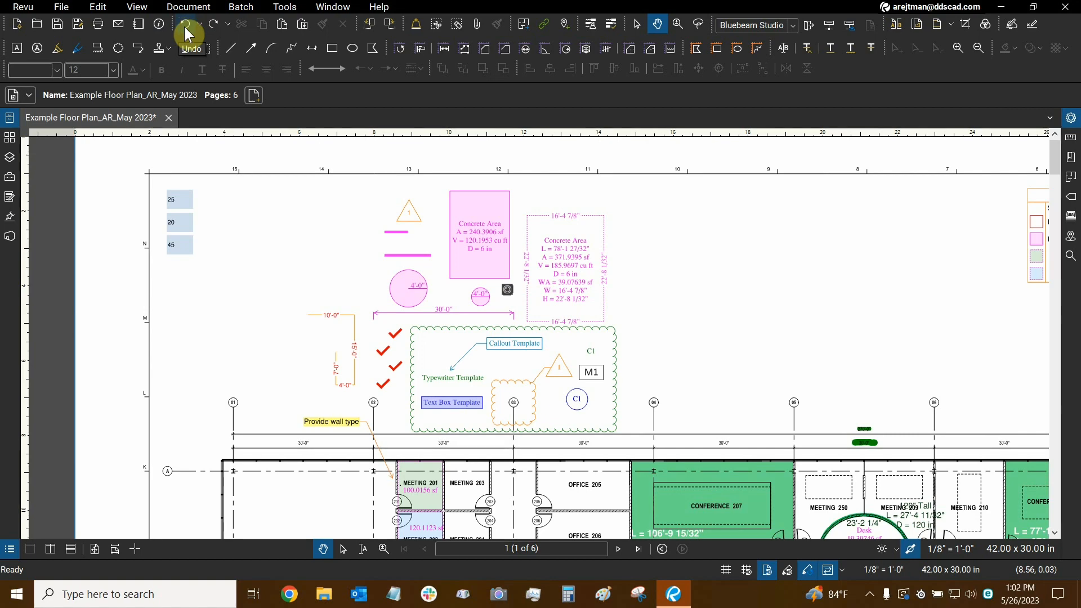
pyautogui.click(565, 266)
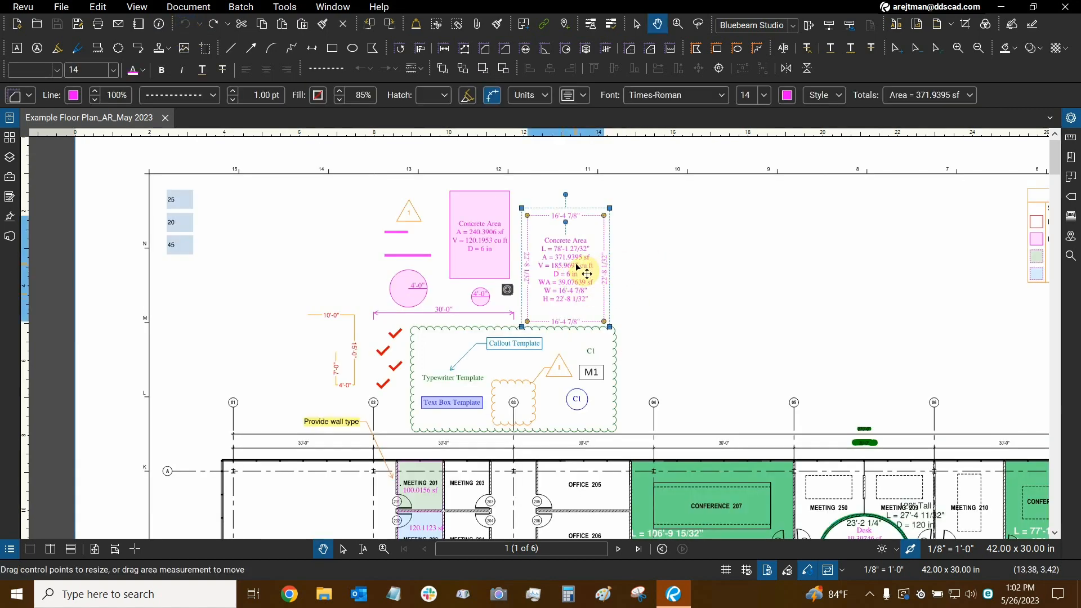
pyautogui.click(718, 251)
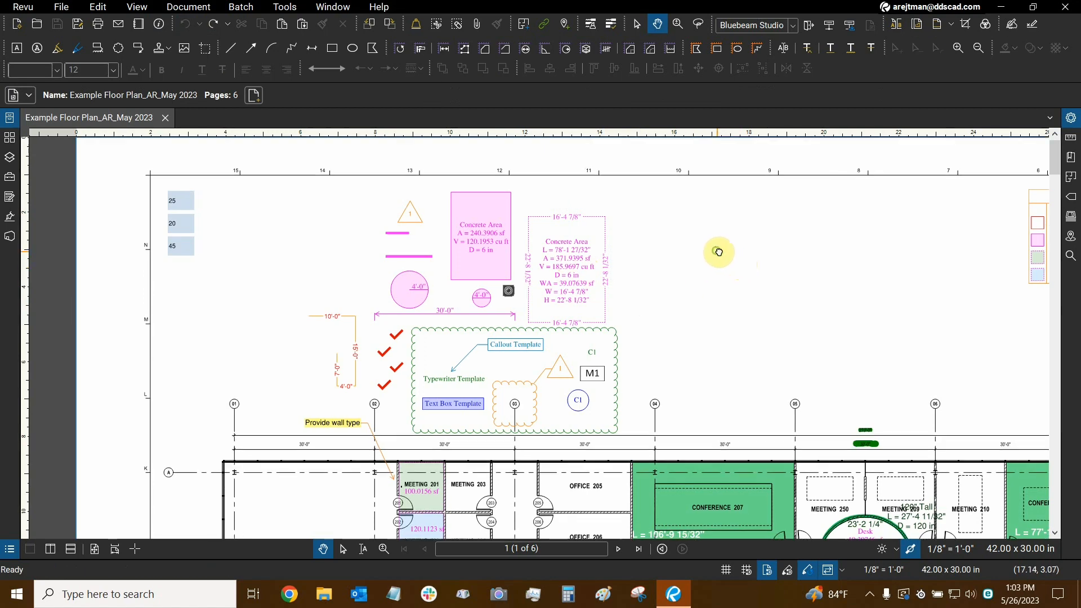
pyautogui.scroll(-3)
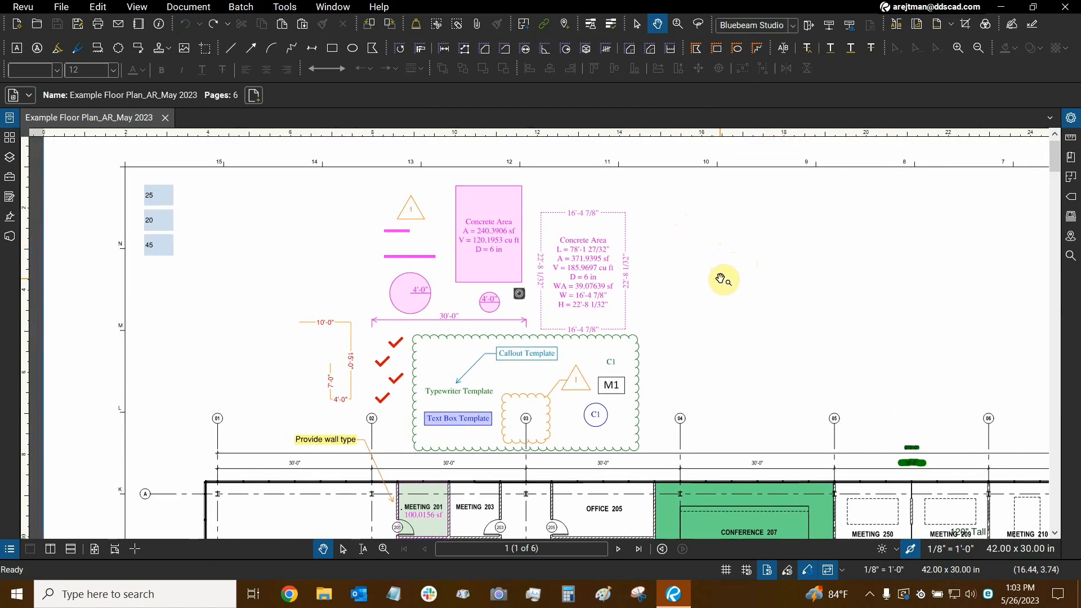
pyautogui.moveTo(736, 265)
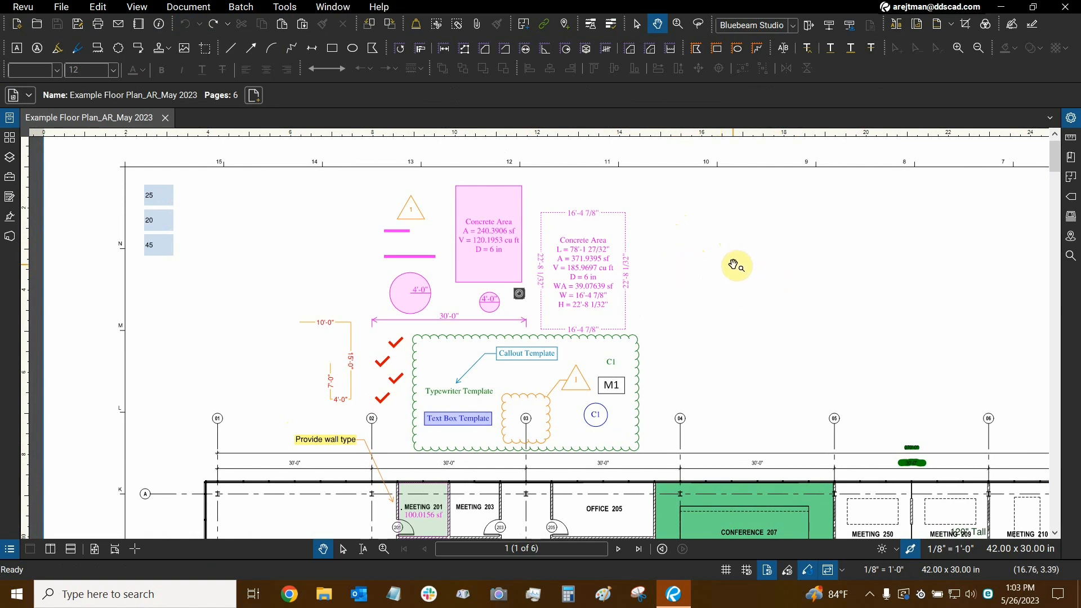
pyautogui.moveTo(741, 324)
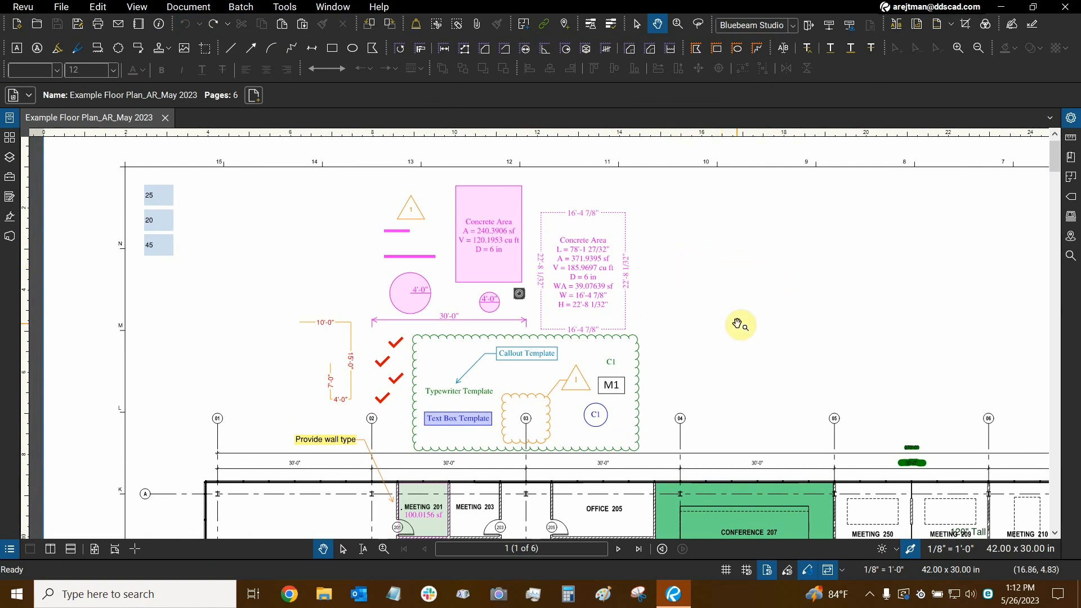
pyautogui.moveTo(674, 240)
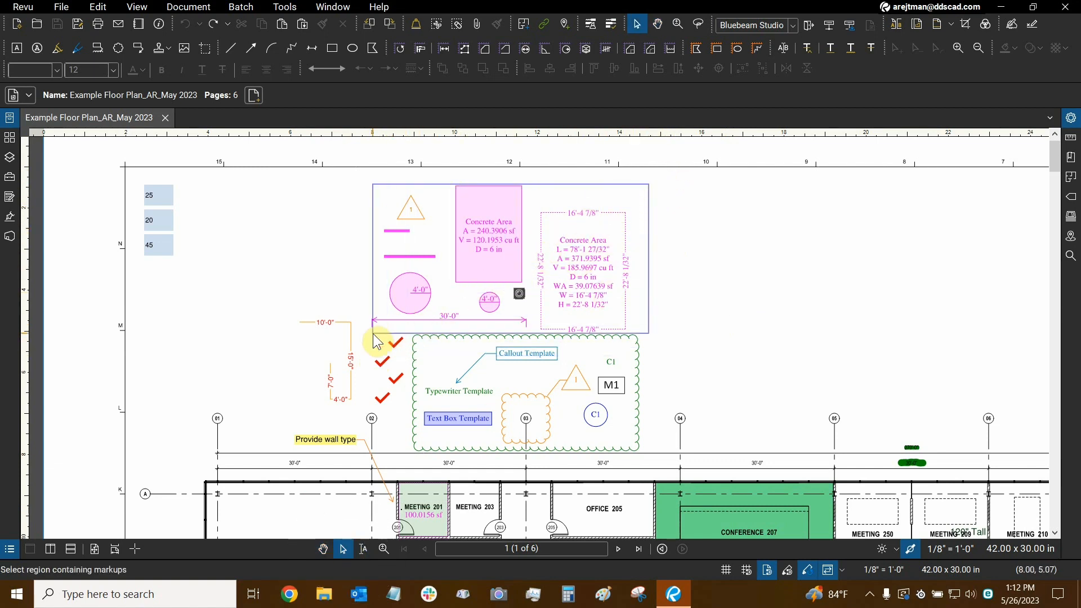
pyautogui.moveTo(358, 314)
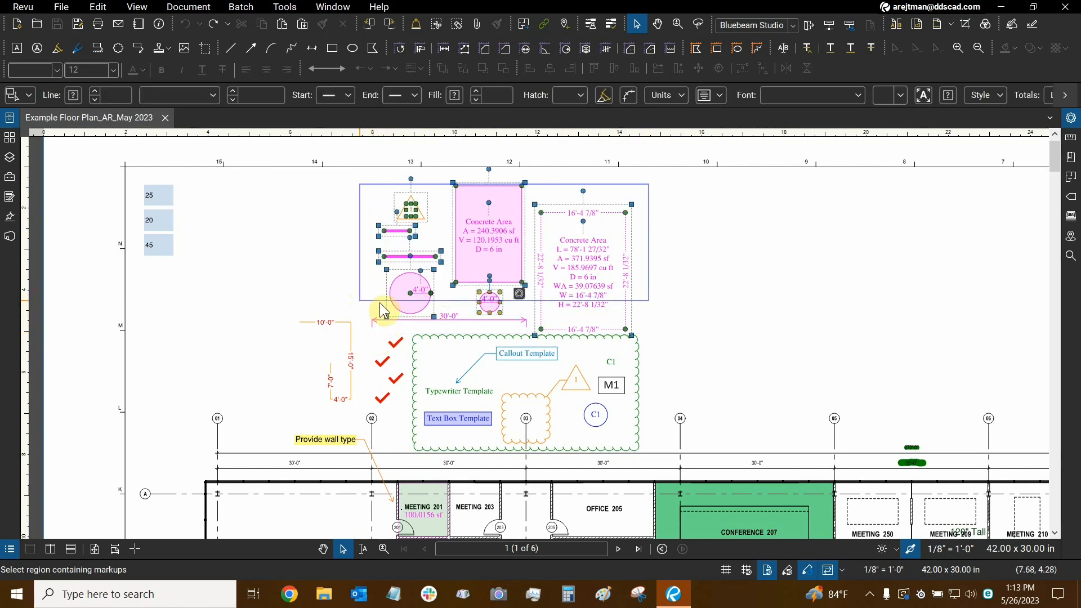
pyautogui.click(353, 192)
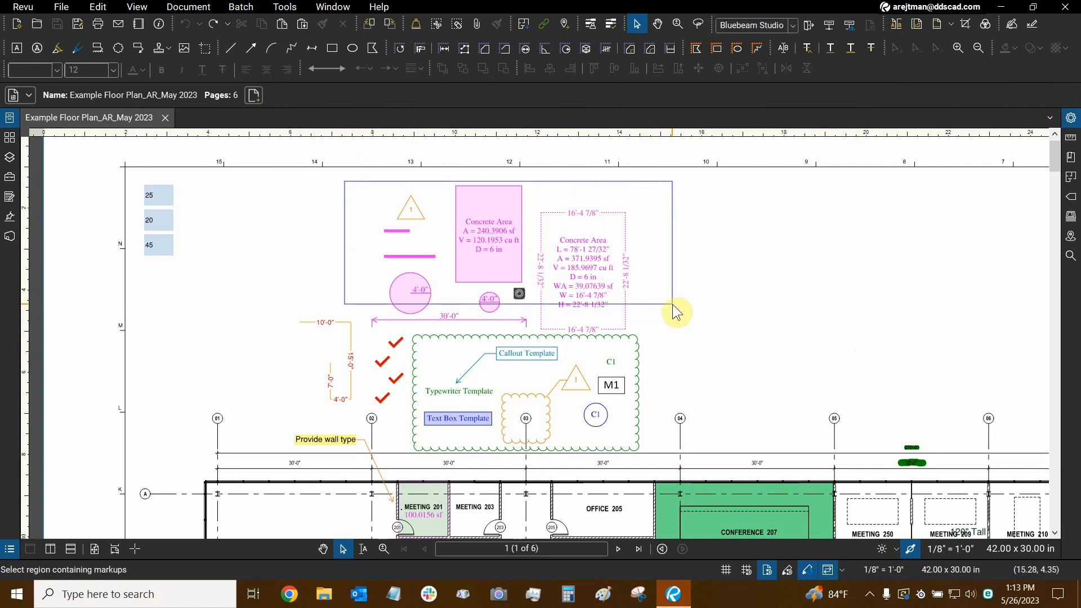
pyautogui.click(420, 202)
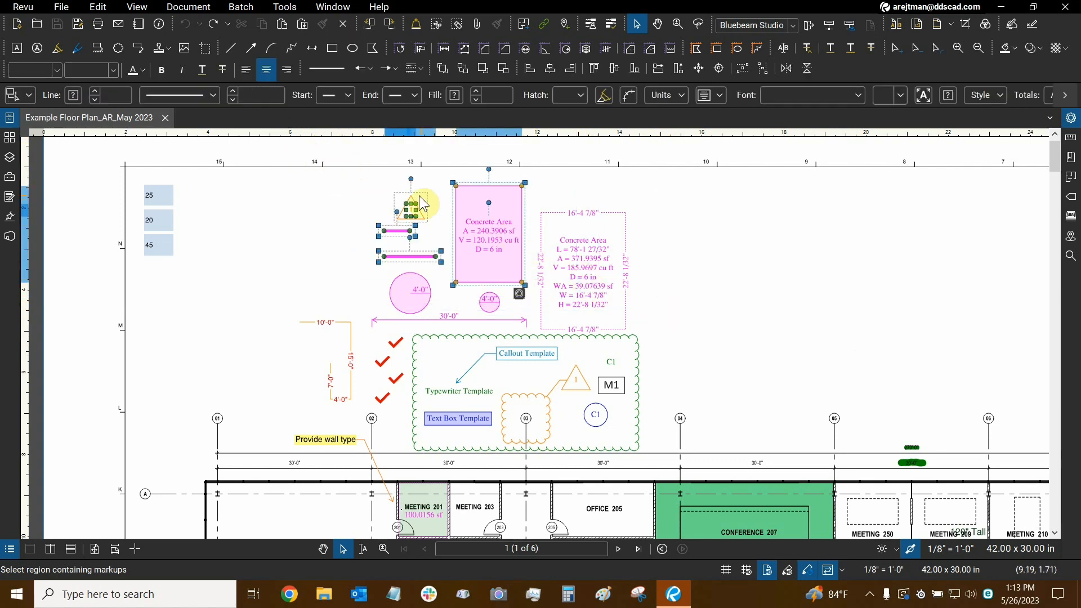
pyautogui.click(656, 181)
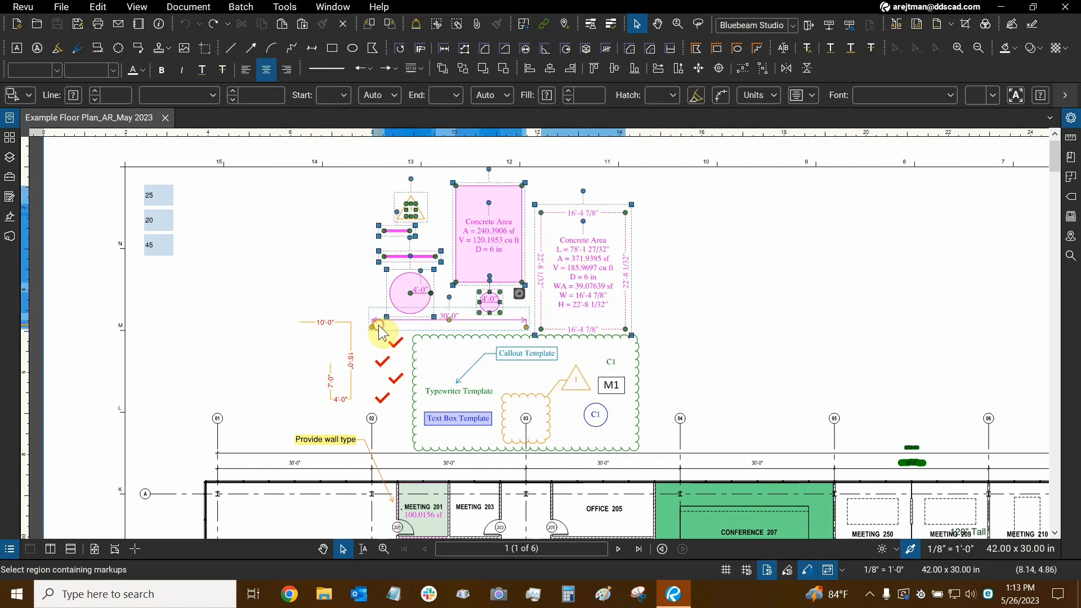
pyautogui.moveTo(487, 238)
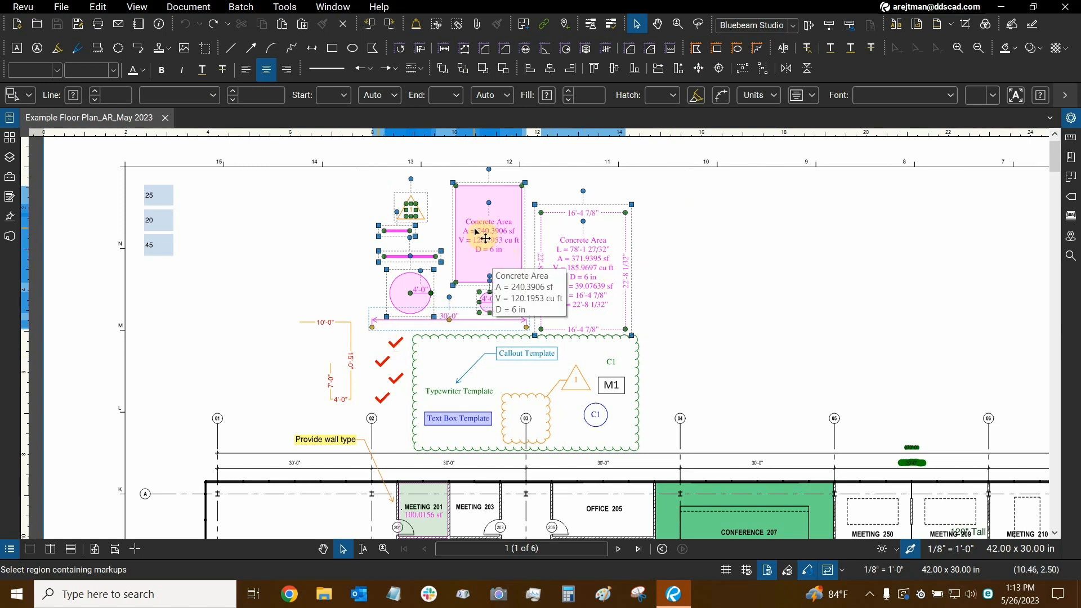
pyautogui.rightClick(486, 238)
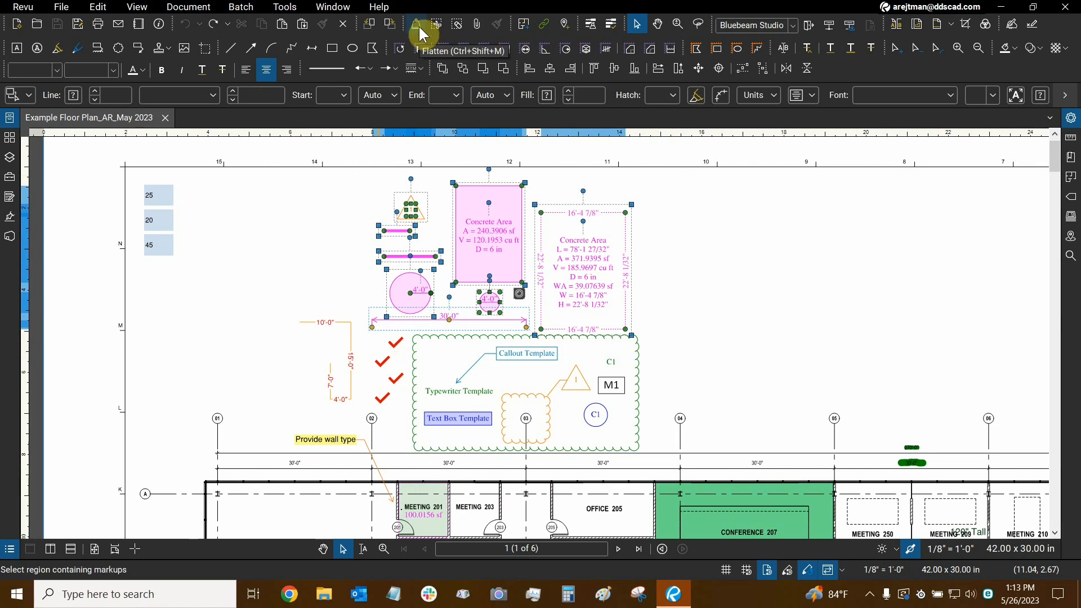
pyautogui.moveTo(420, 35)
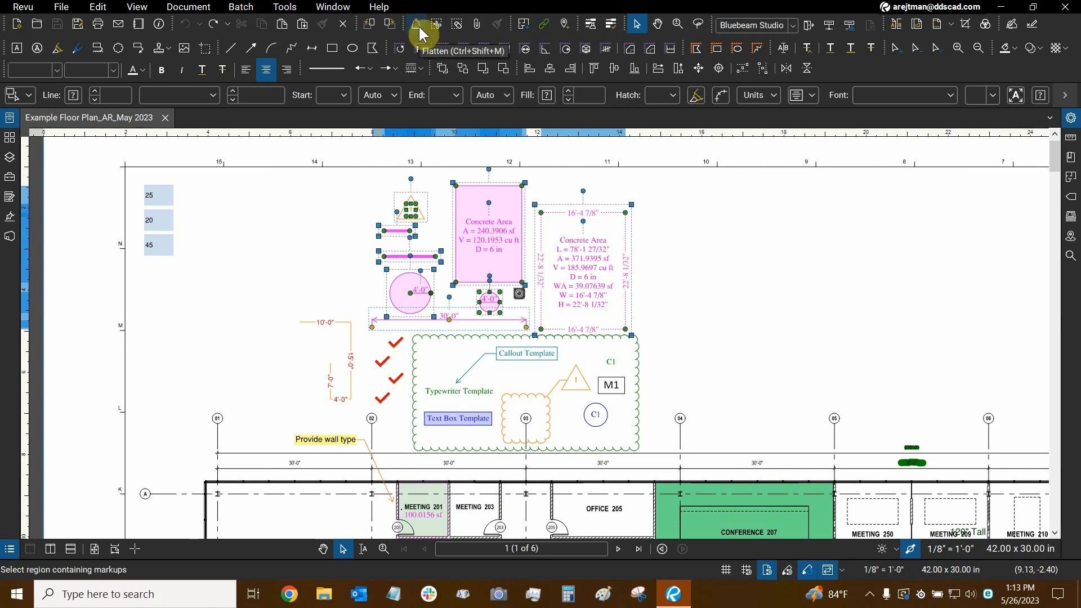
pyautogui.moveTo(23, 6)
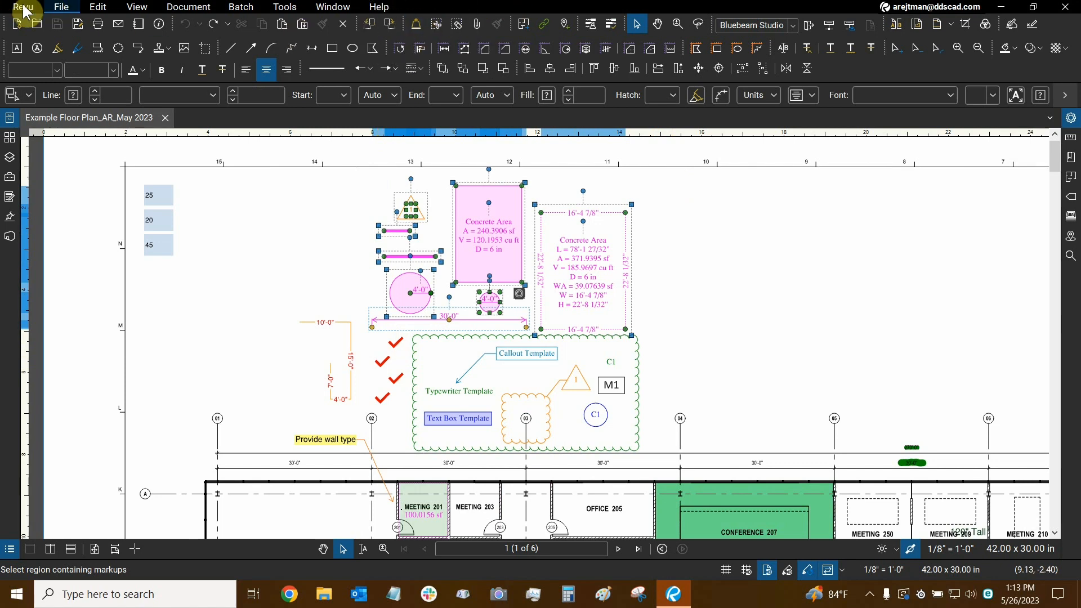
pyautogui.click(22, 7)
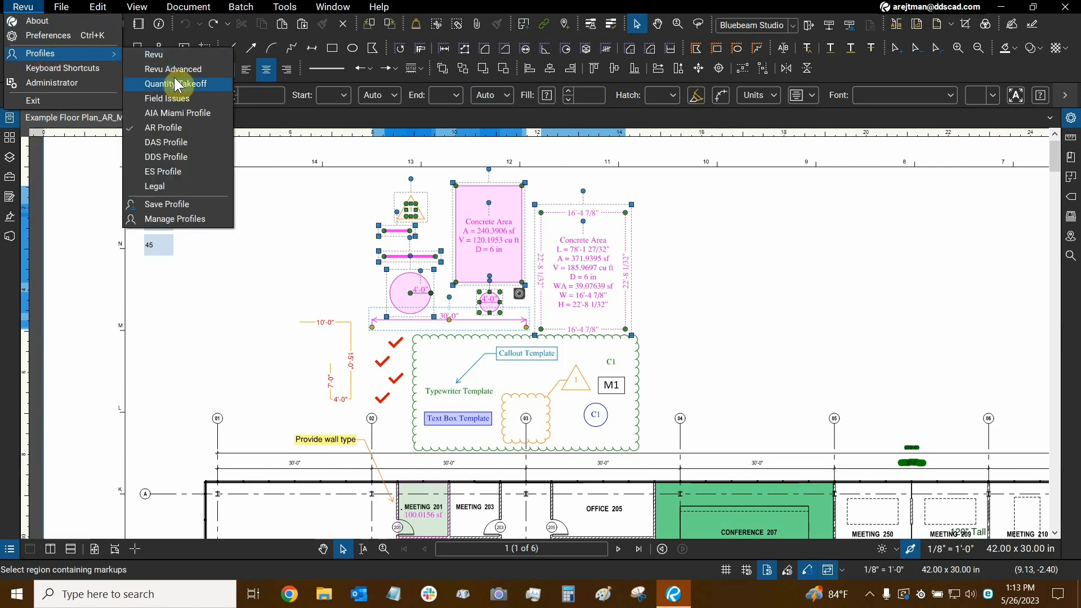
pyautogui.moveTo(172, 69)
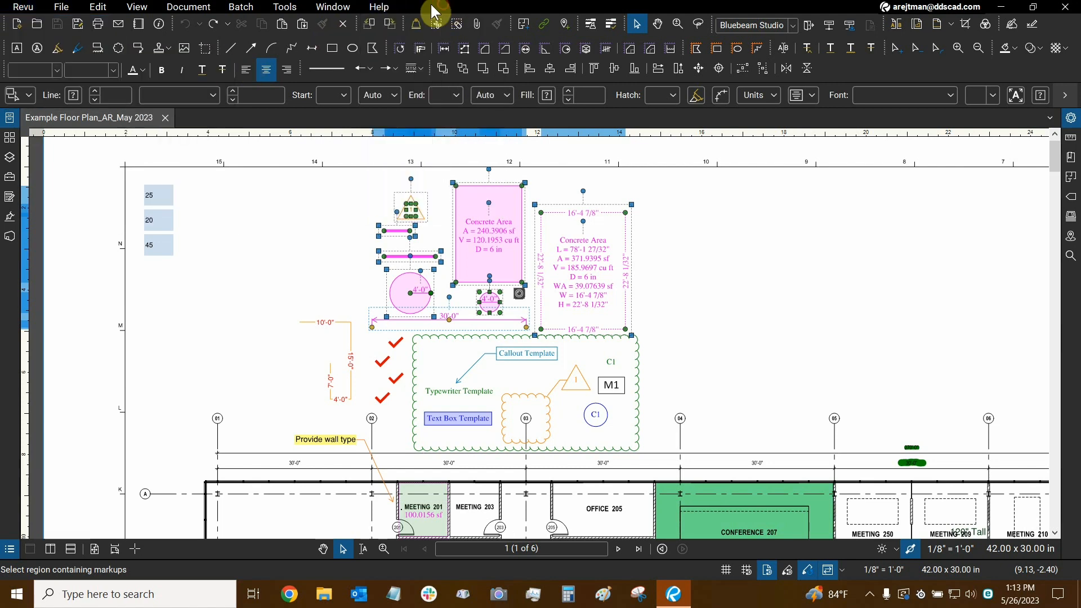
pyautogui.click(188, 7)
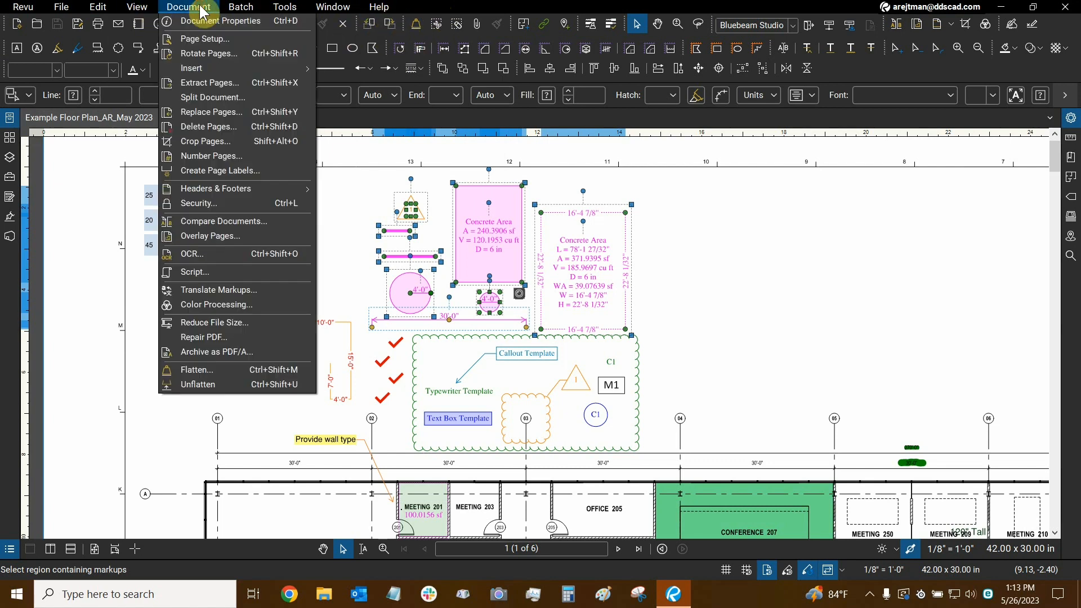
pyautogui.moveTo(207, 370)
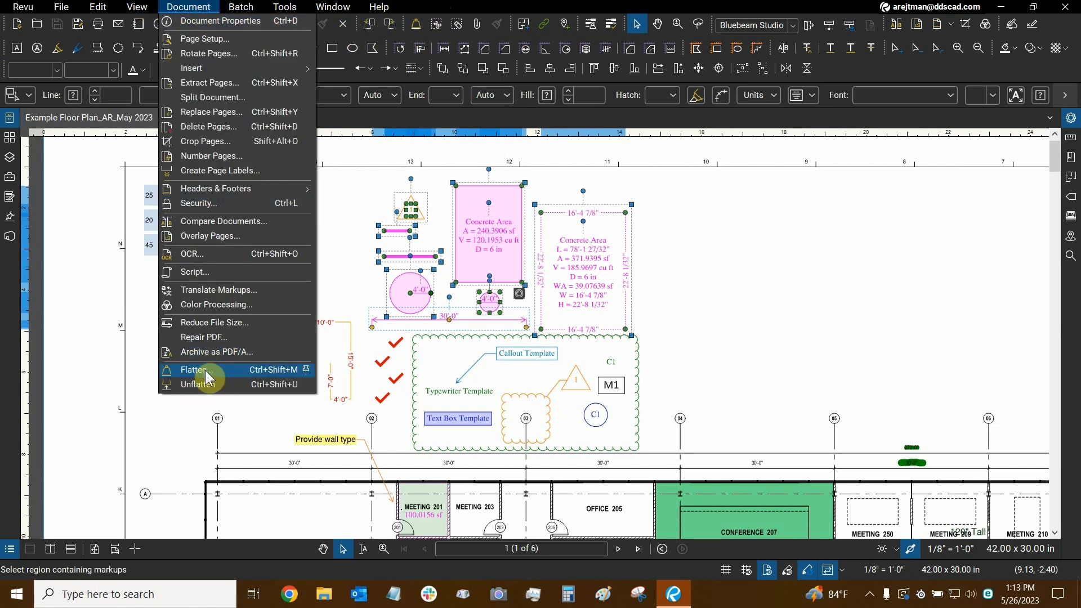
pyautogui.moveTo(200, 384)
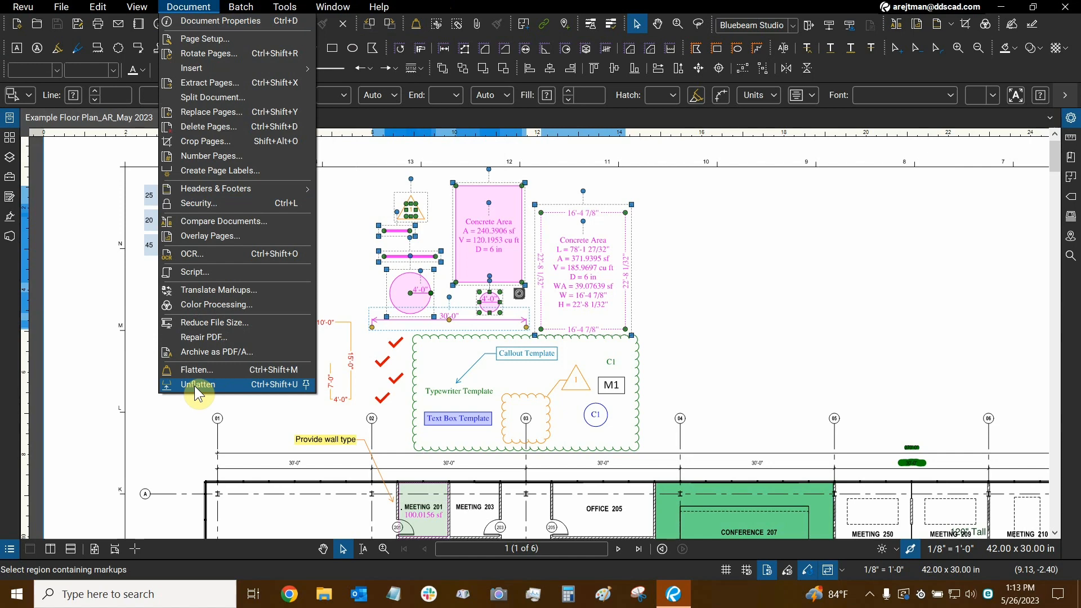
pyautogui.moveTo(229, 391)
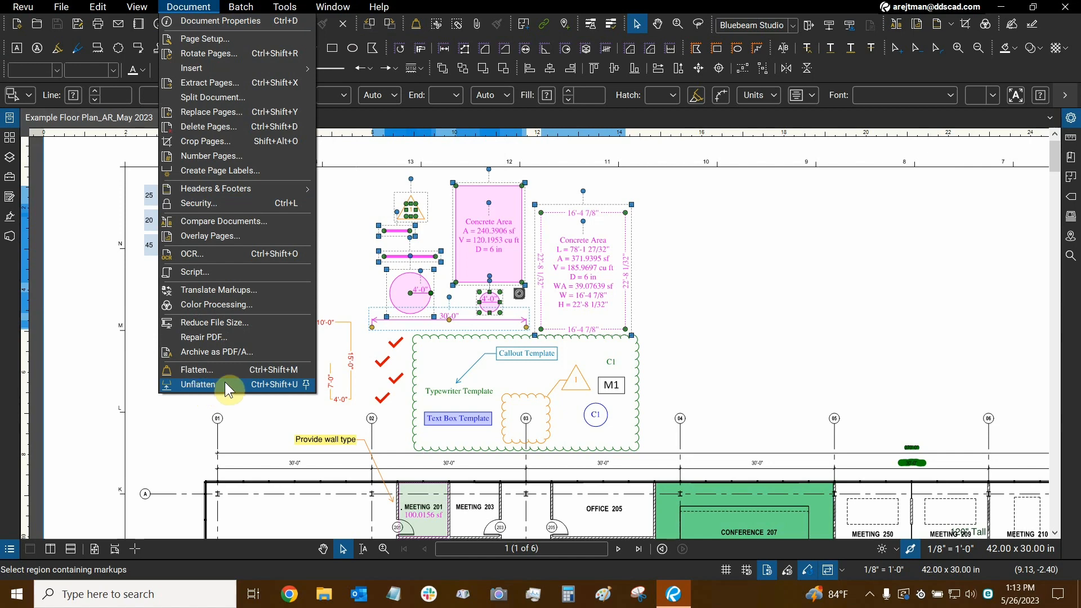
pyautogui.moveTo(452, 49)
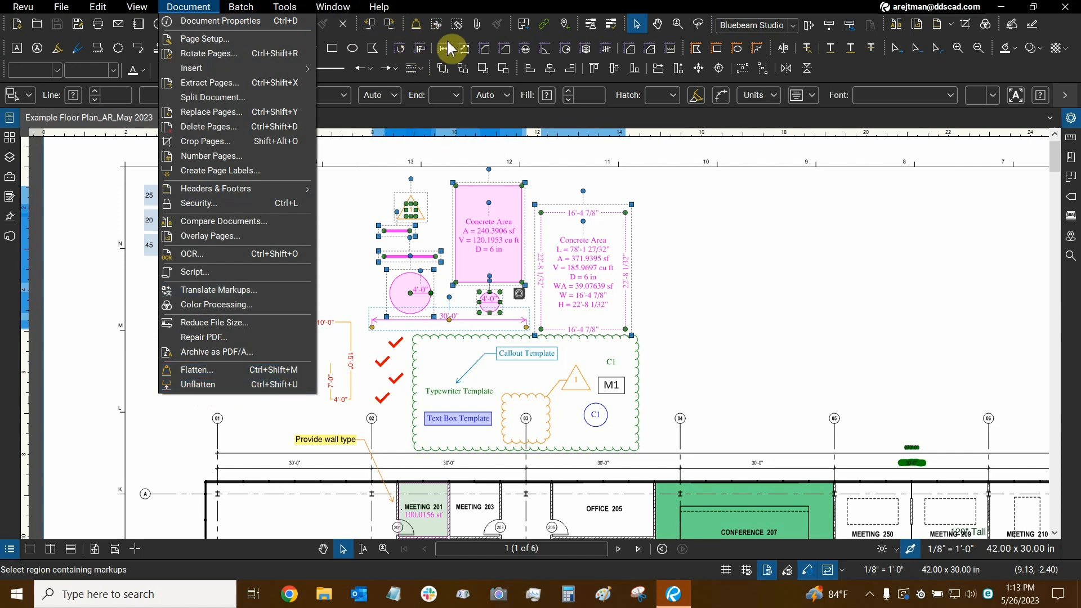
pyautogui.moveTo(419, 41)
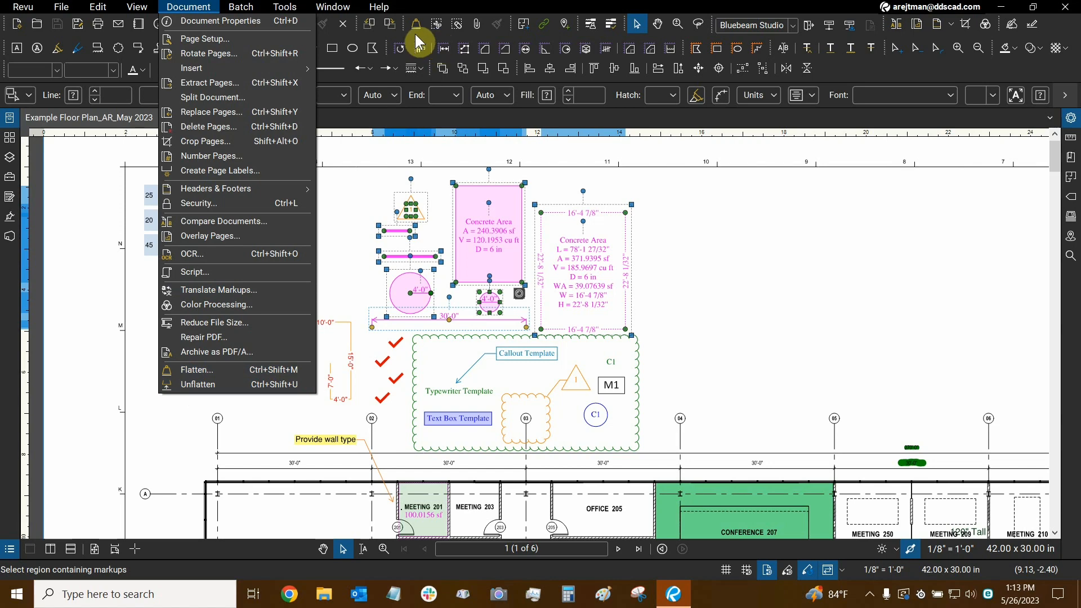
pyautogui.moveTo(217, 409)
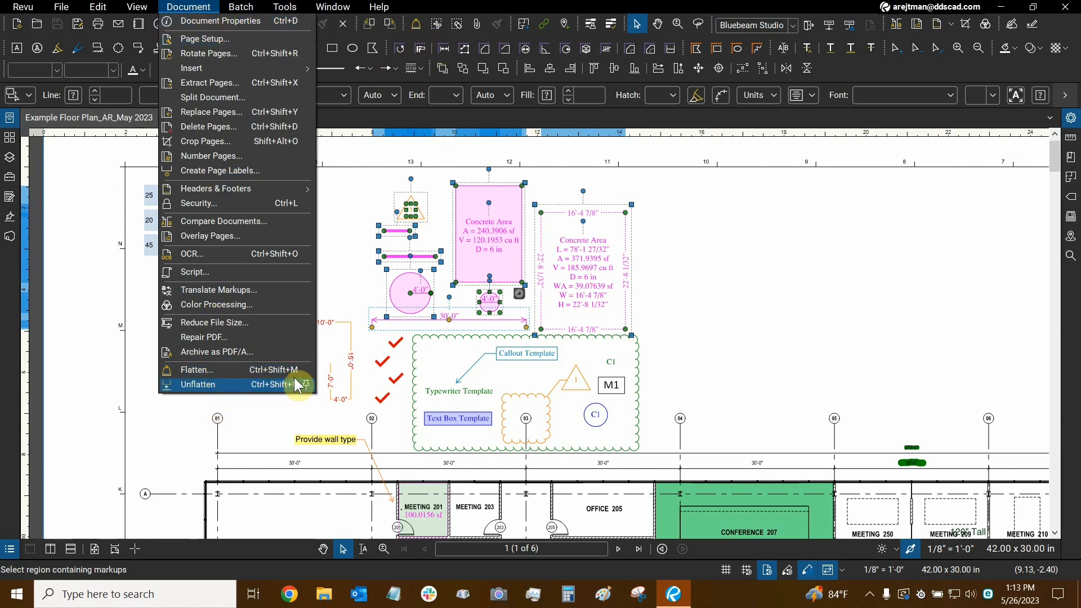
pyautogui.moveTo(311, 394)
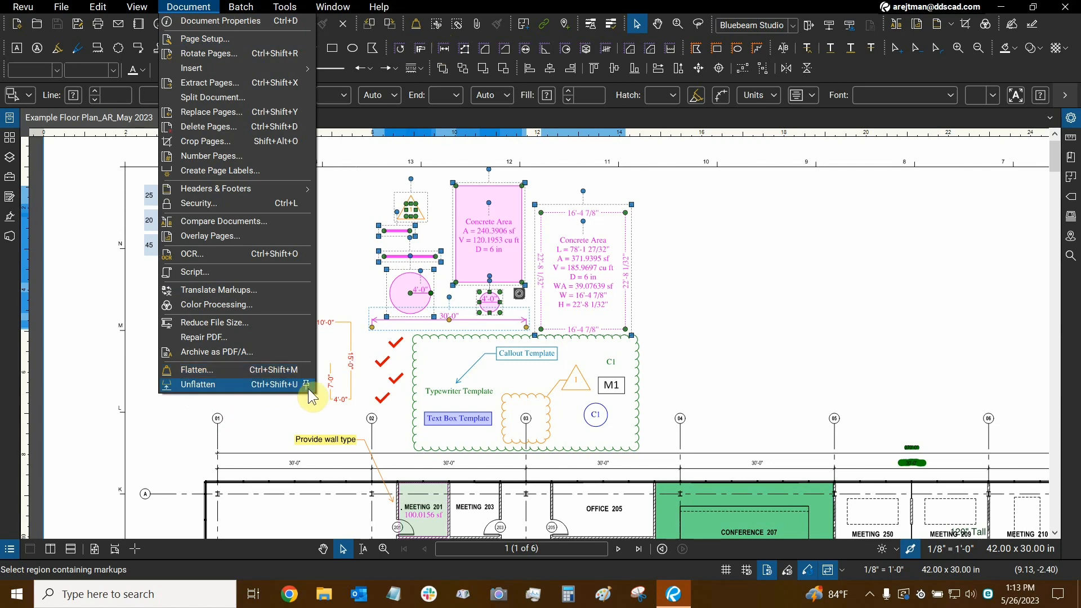
pyautogui.click(284, 7)
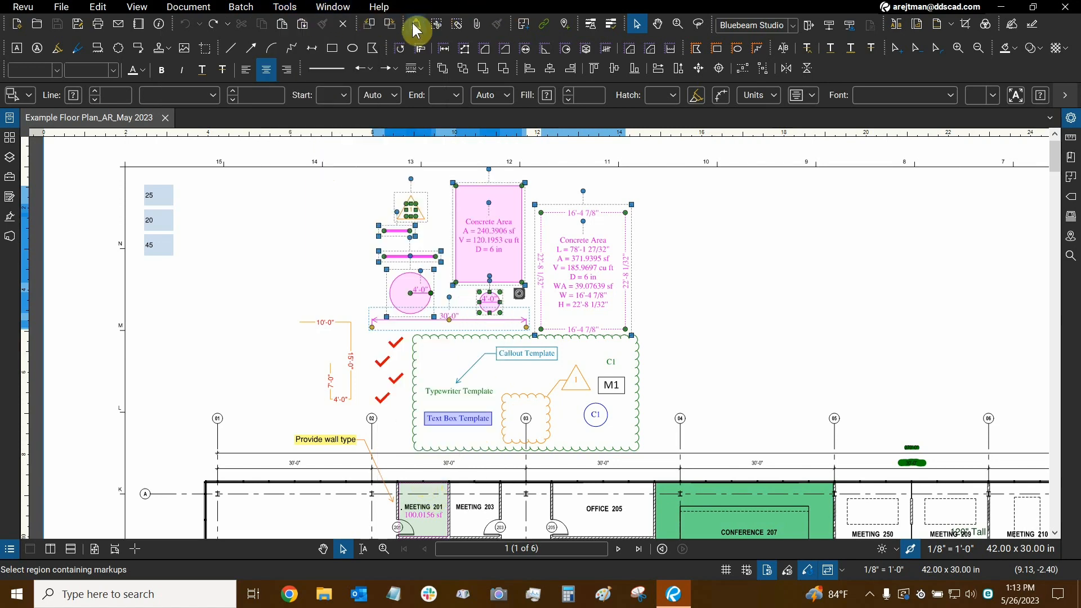
pyautogui.moveTo(415, 23)
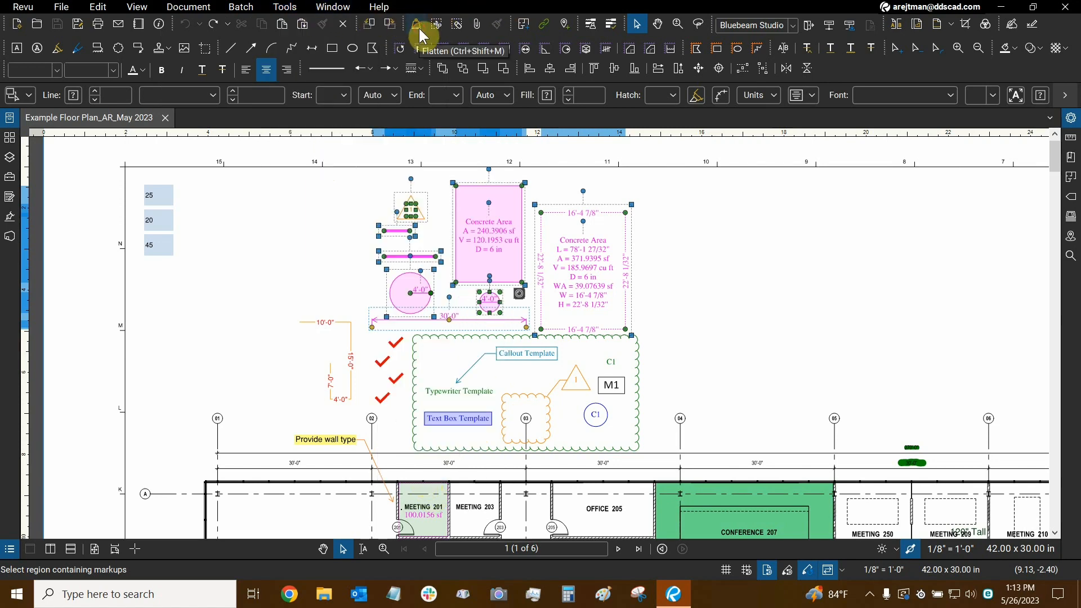
# - Bring up the Flatten Markups dialog and view its add-files choices
pyautogui.click(415, 24)
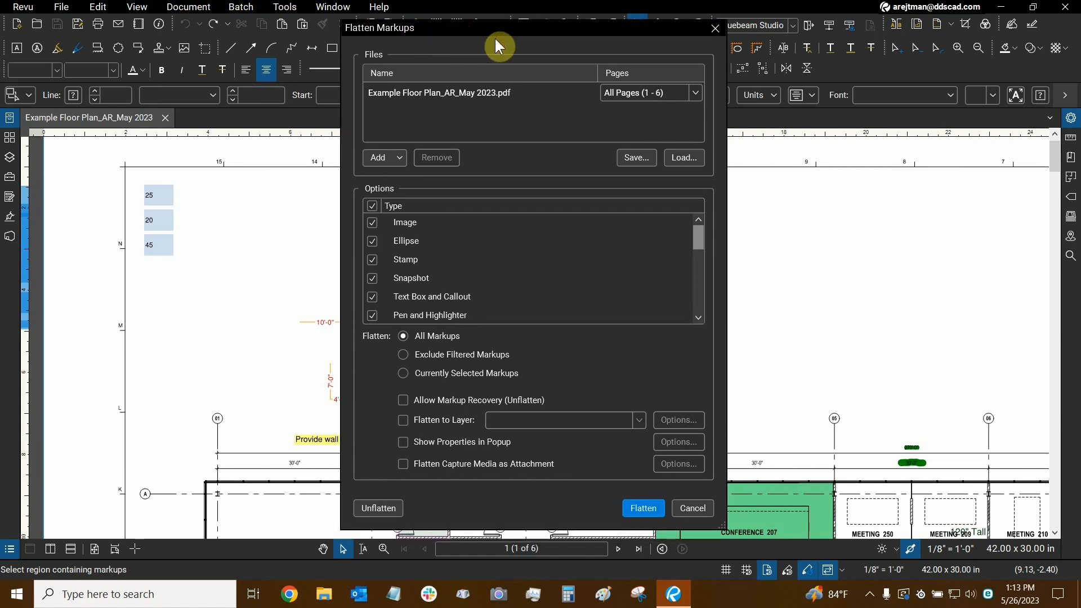
pyautogui.moveTo(413, 217)
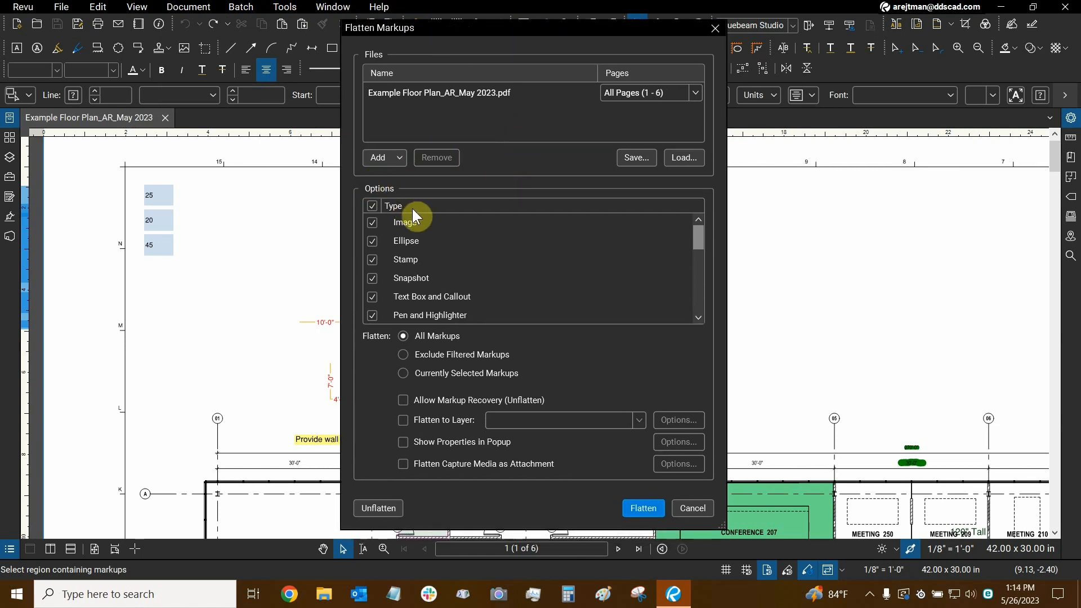
pyautogui.moveTo(434, 188)
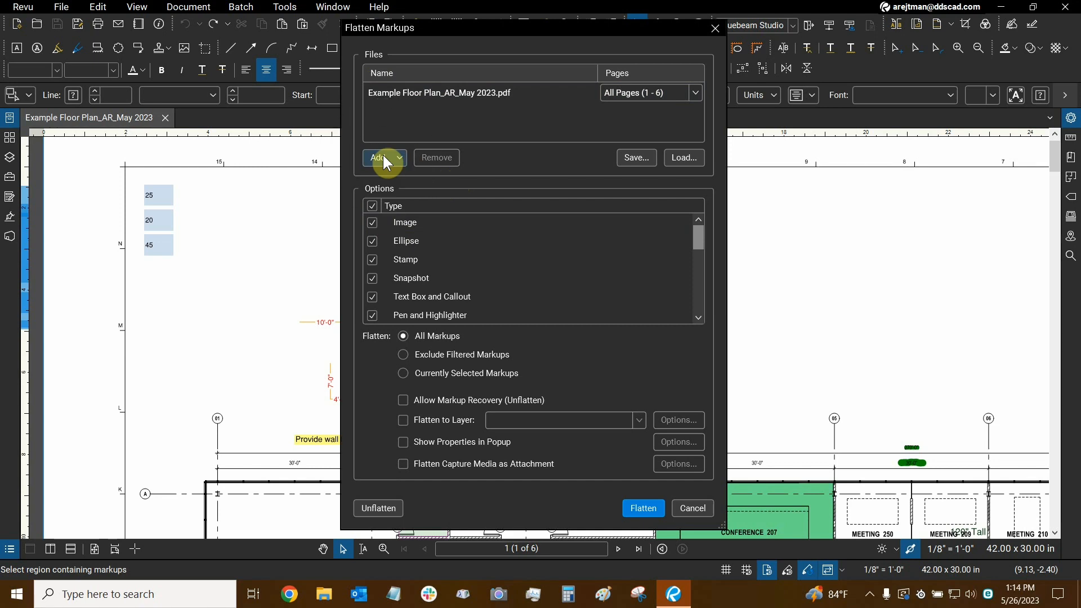
pyautogui.moveTo(382, 187)
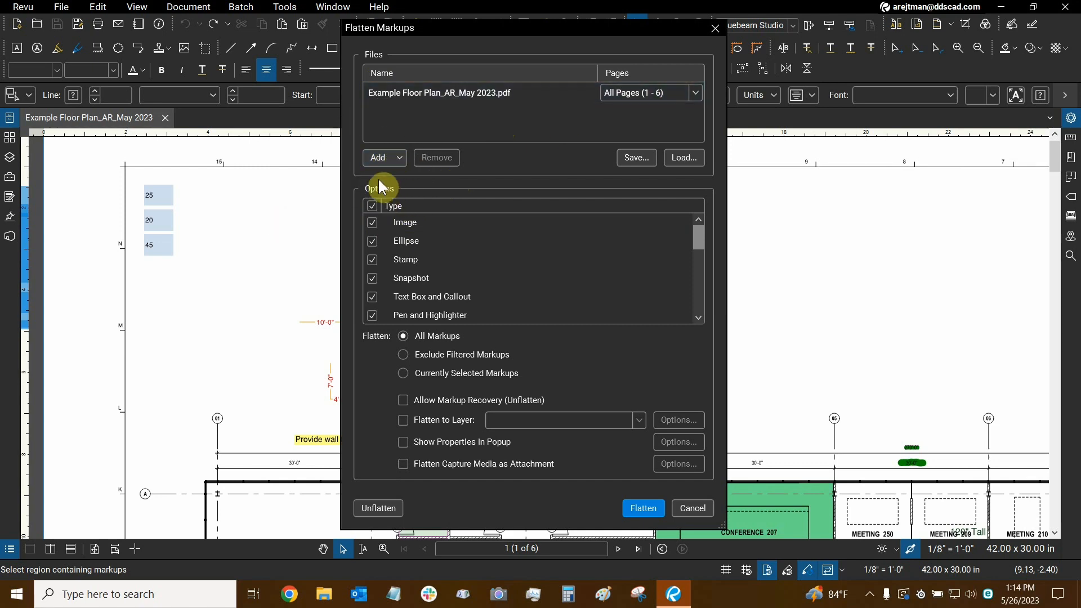
pyautogui.moveTo(496, 130)
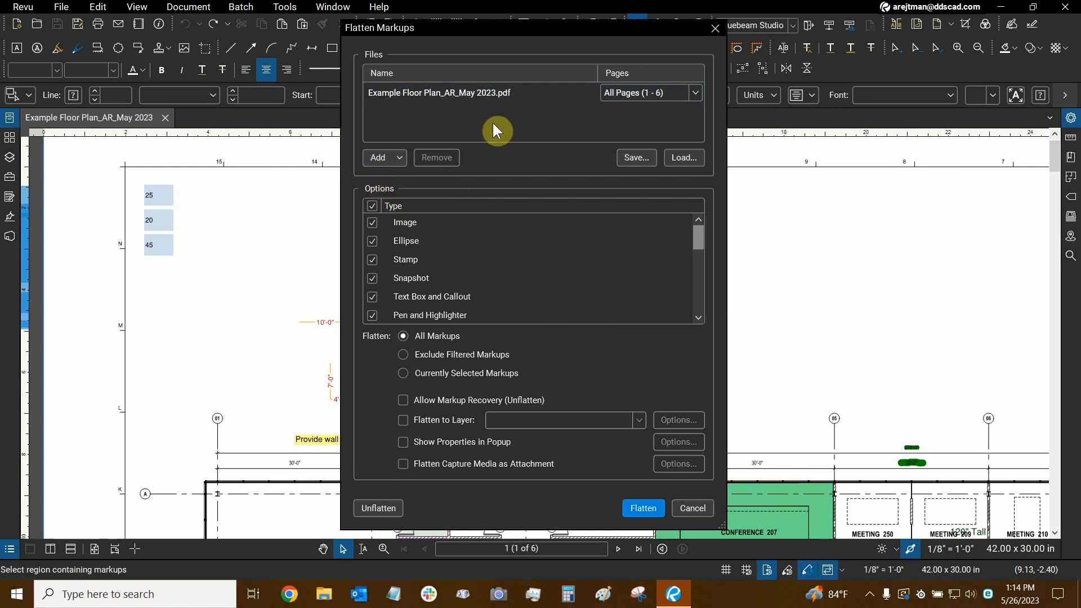
pyautogui.moveTo(495, 121)
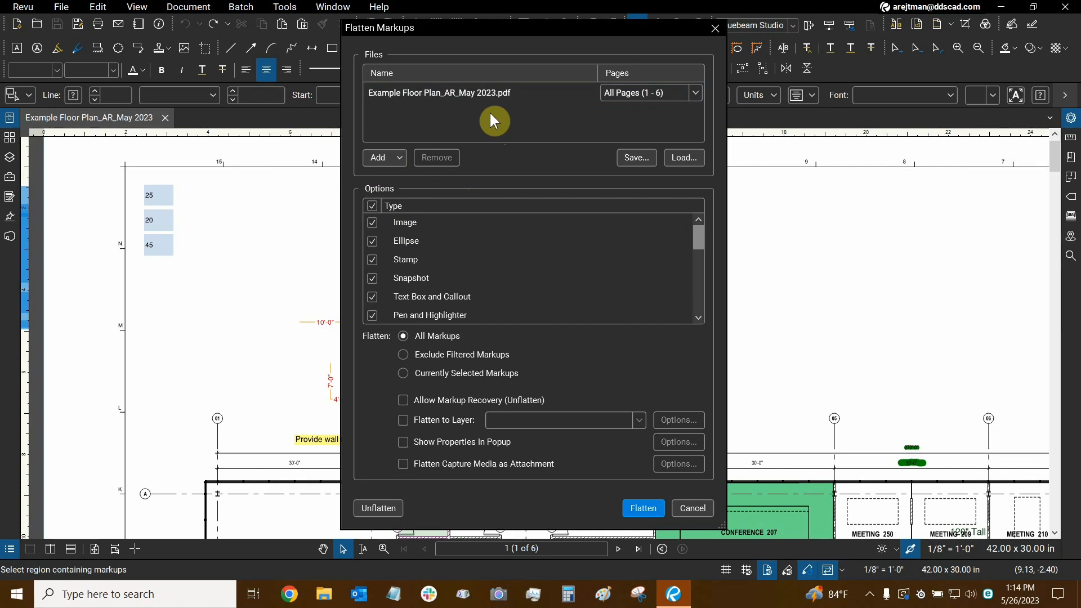
pyautogui.moveTo(378, 158)
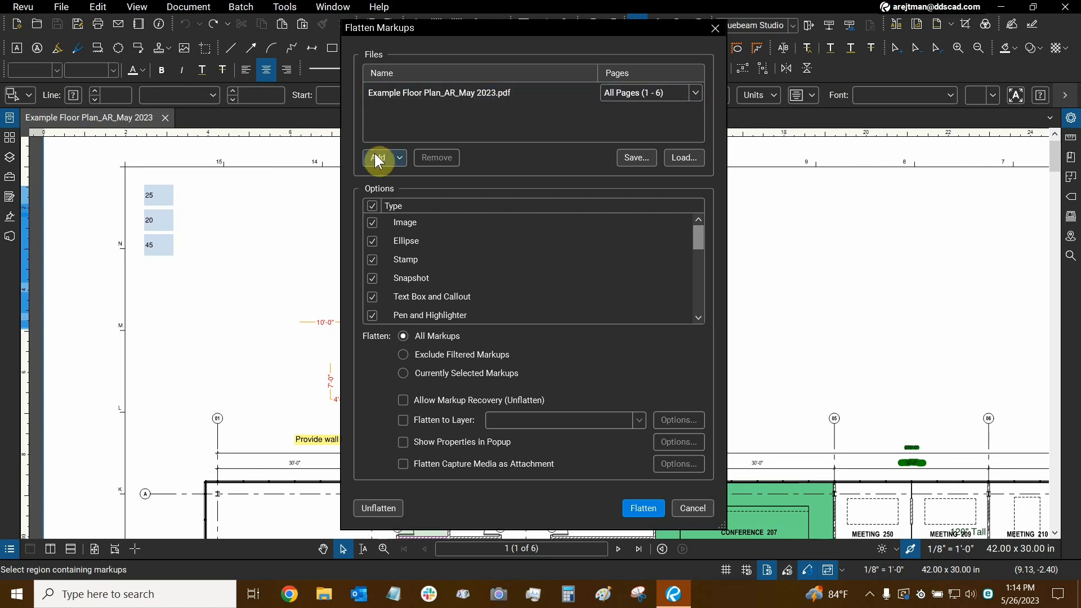
pyautogui.click(378, 158)
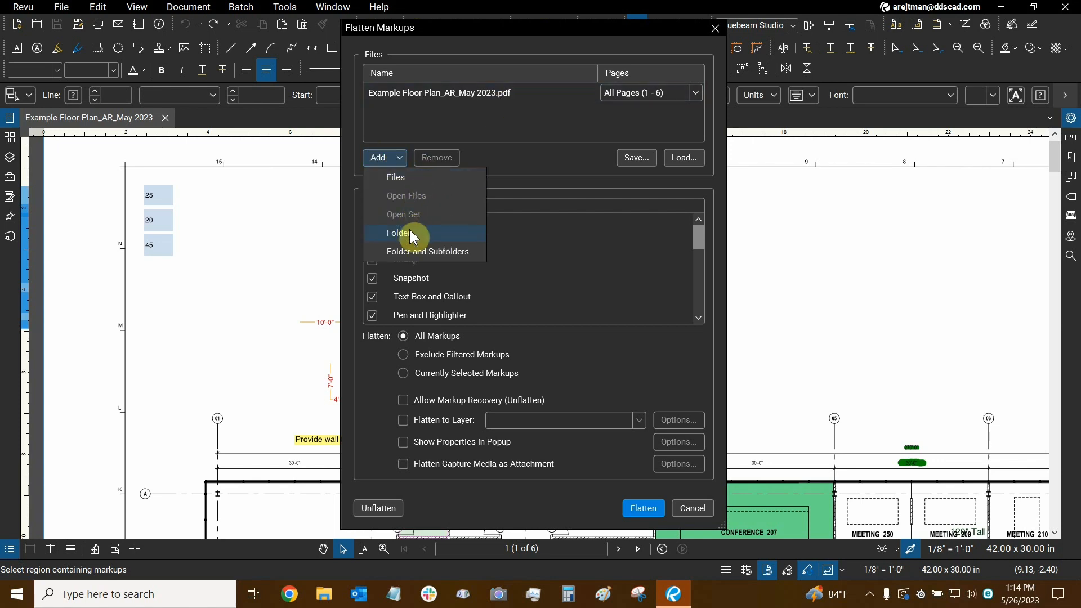
pyautogui.moveTo(516, 167)
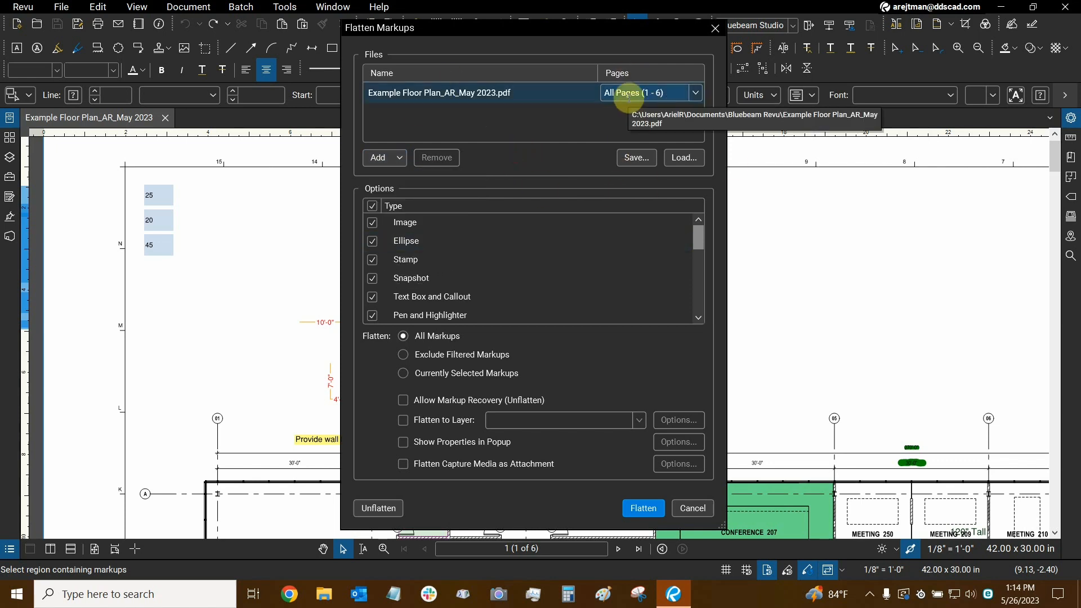
pyautogui.moveTo(682, 91)
pyautogui.write('1-3')
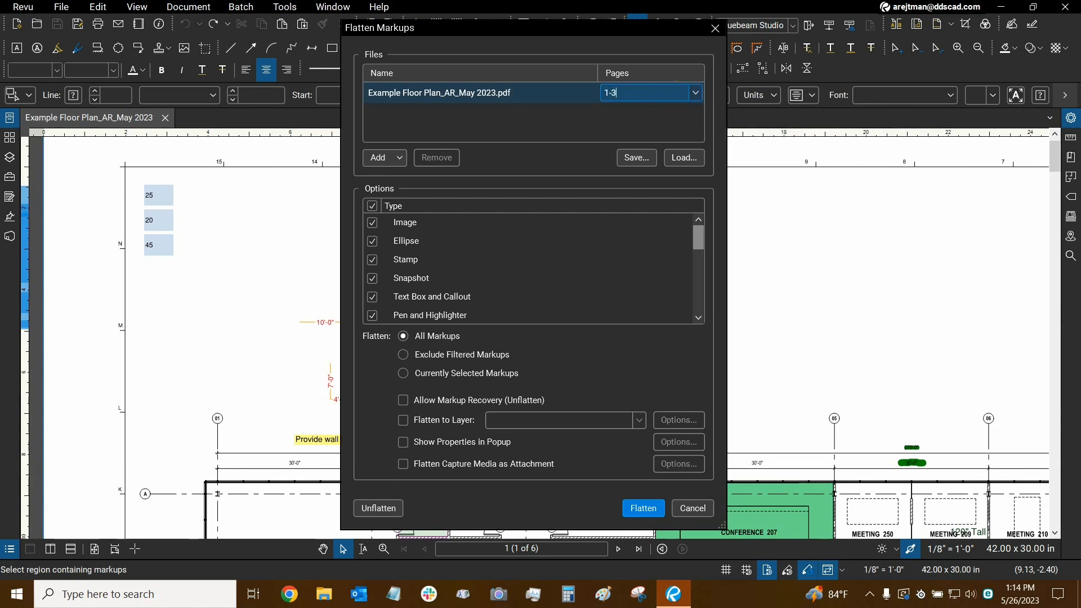
pyautogui.moveTo(555, 157)
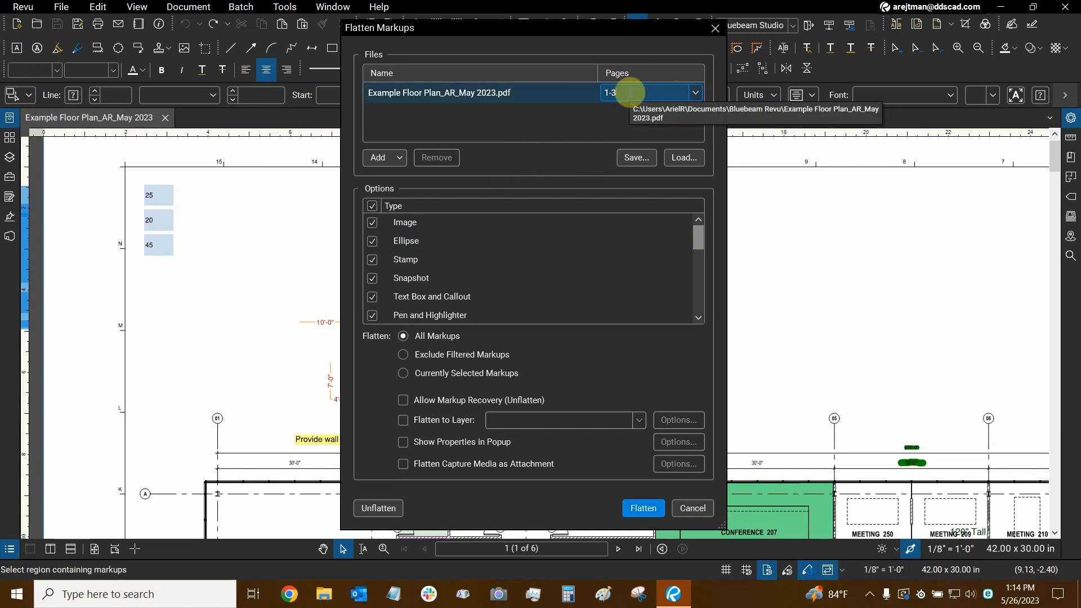
pyautogui.moveTo(541, 133)
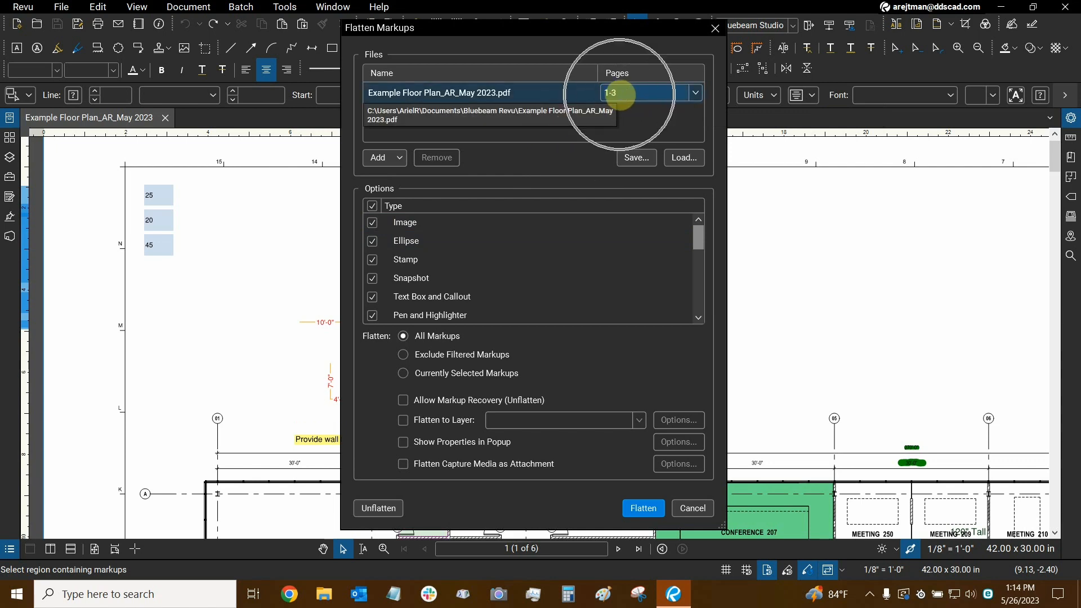
pyautogui.moveTo(517, 182)
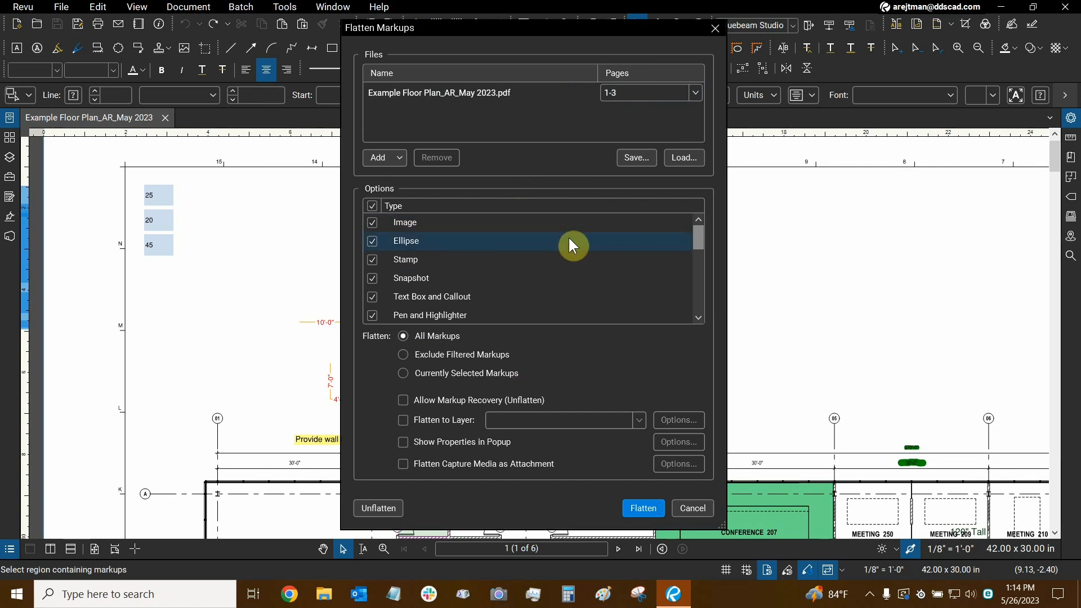
pyautogui.moveTo(392, 336)
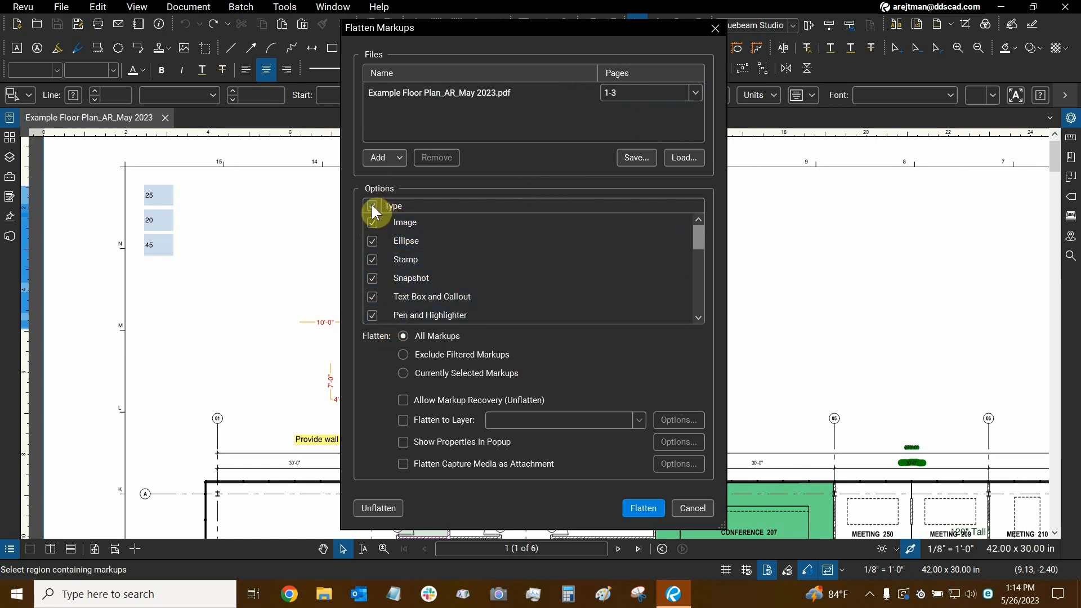
# - Restrict flattening to Image markups and to Currently Selected Markups only
pyautogui.click(373, 205)
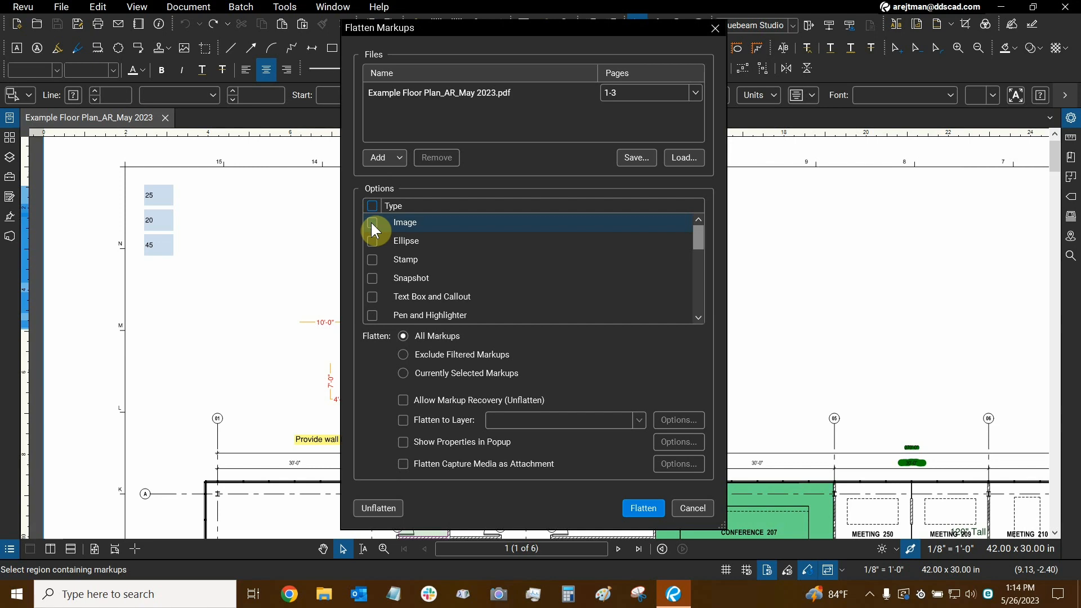
pyautogui.click(373, 222)
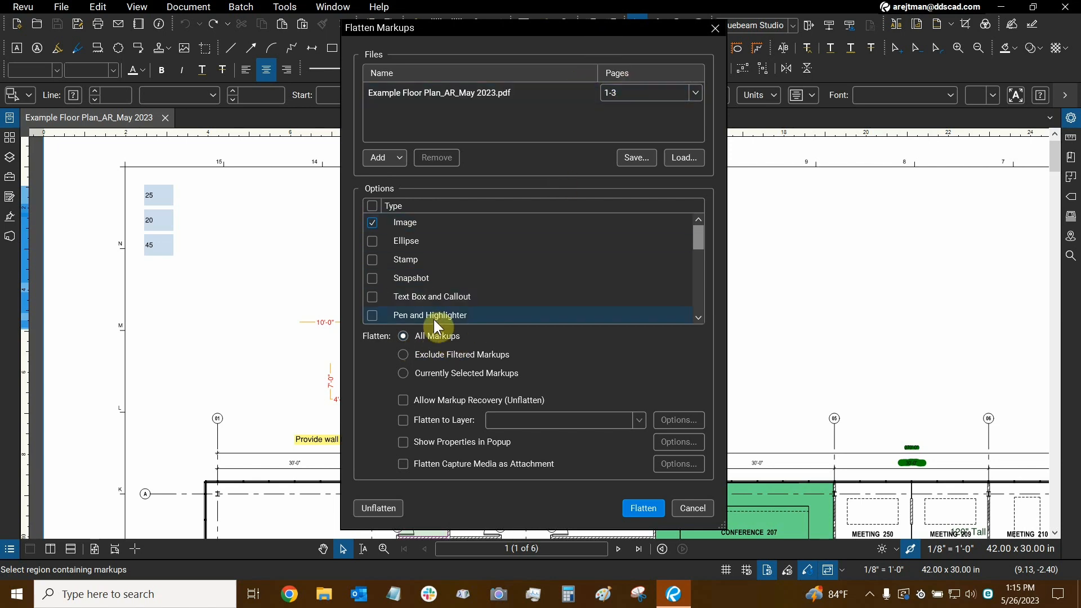
pyautogui.moveTo(422, 312)
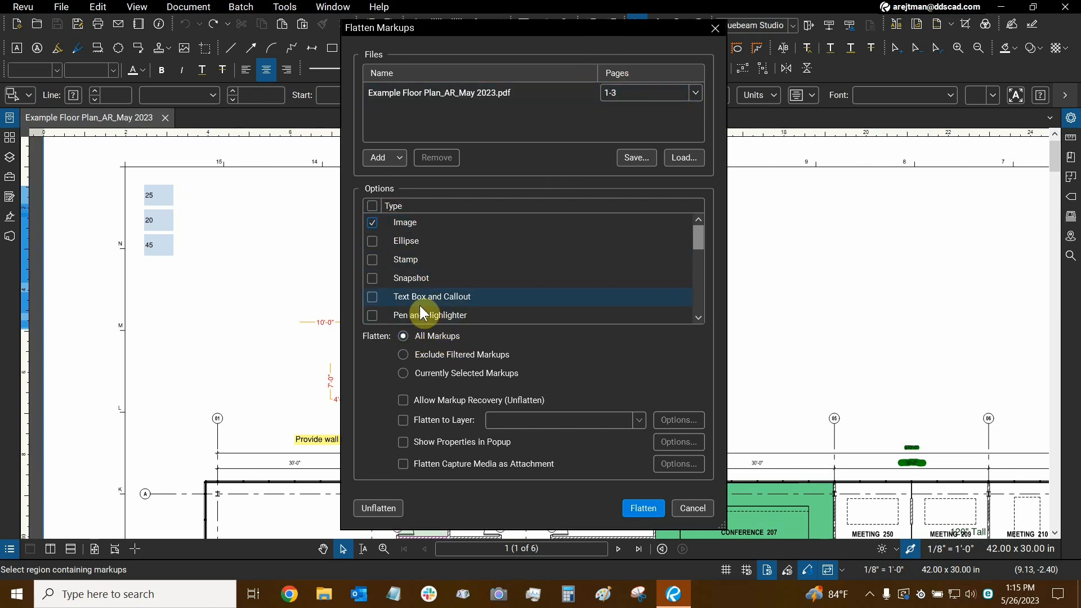
pyautogui.moveTo(396, 364)
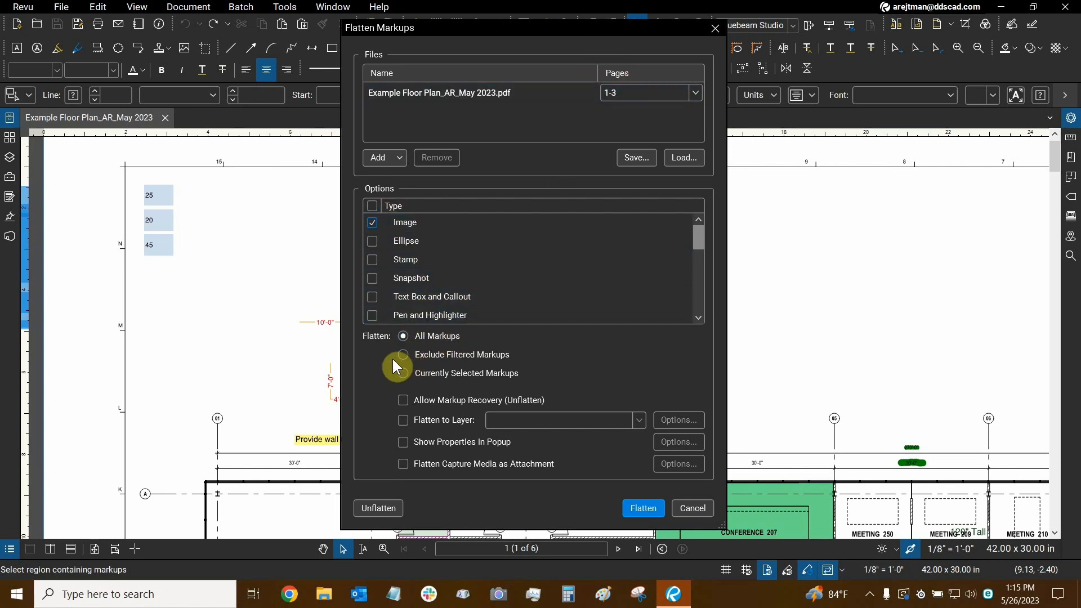
pyautogui.moveTo(185, 469)
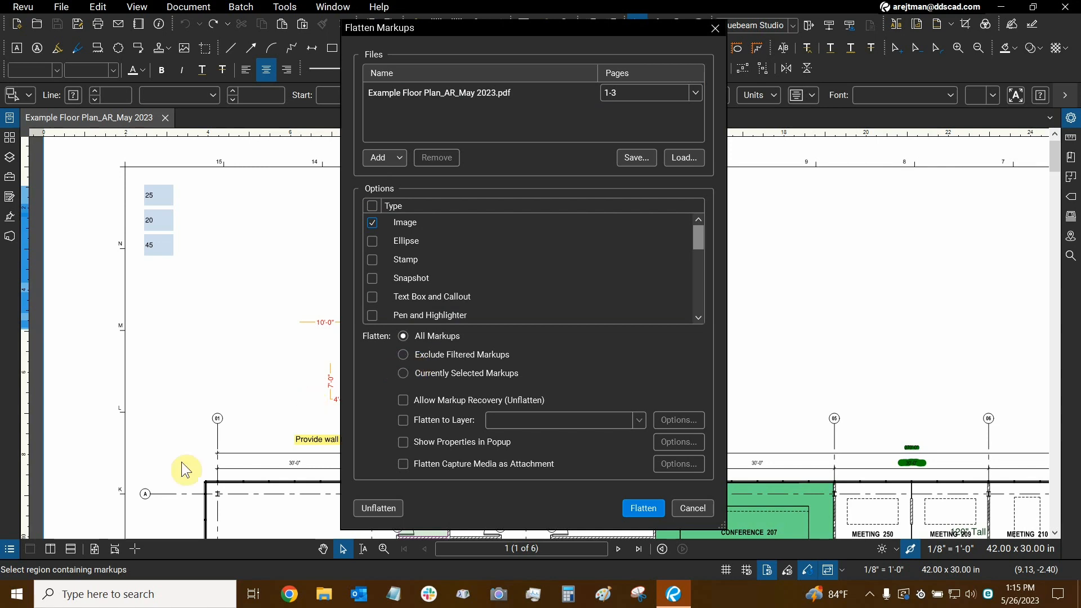
pyautogui.moveTo(10, 549)
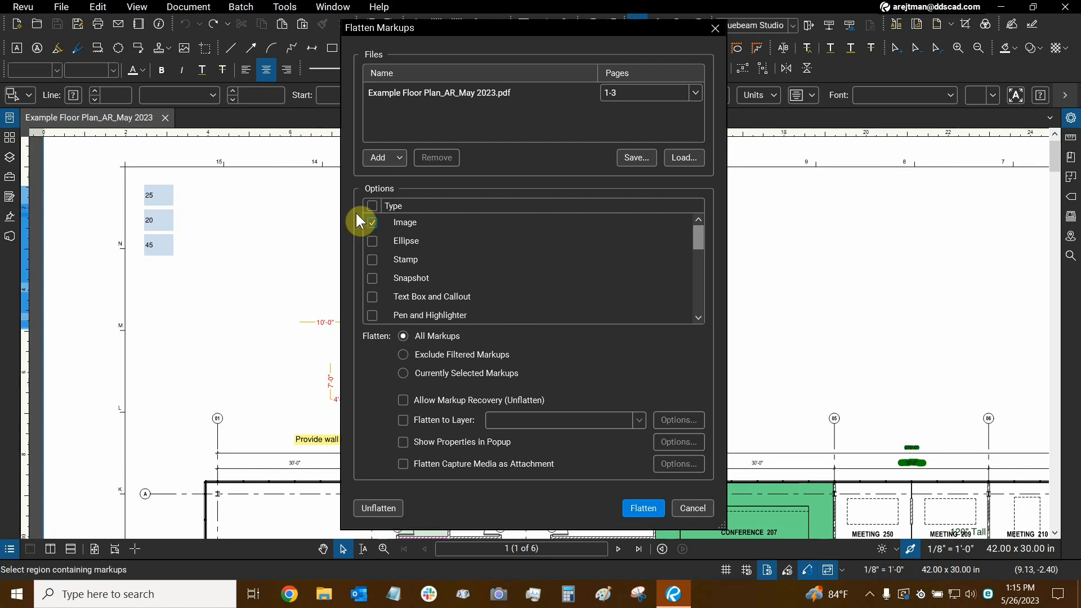
pyautogui.click(371, 222)
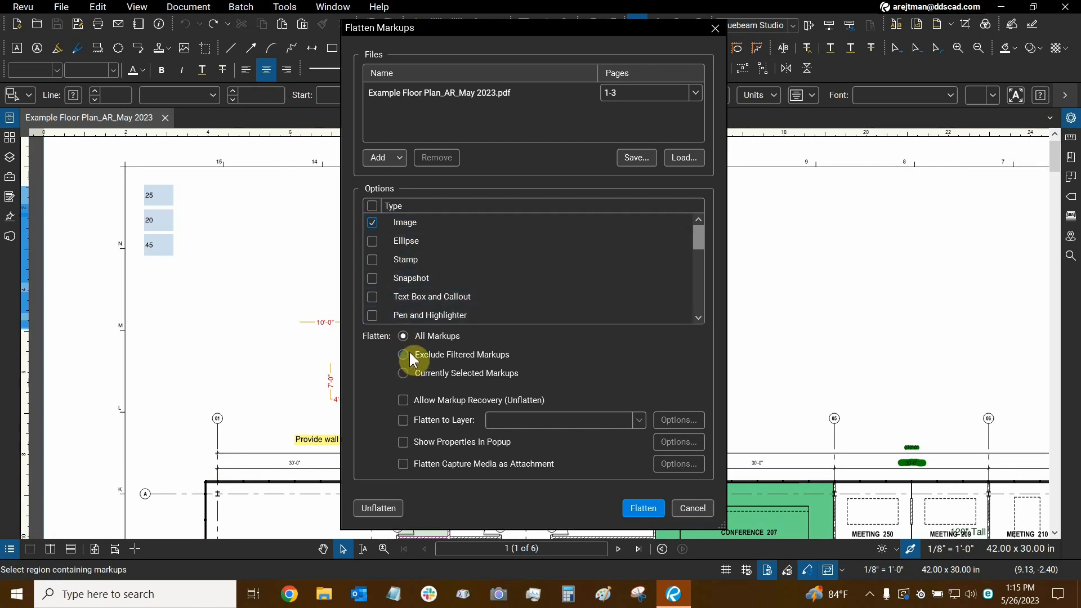
pyautogui.moveTo(403, 378)
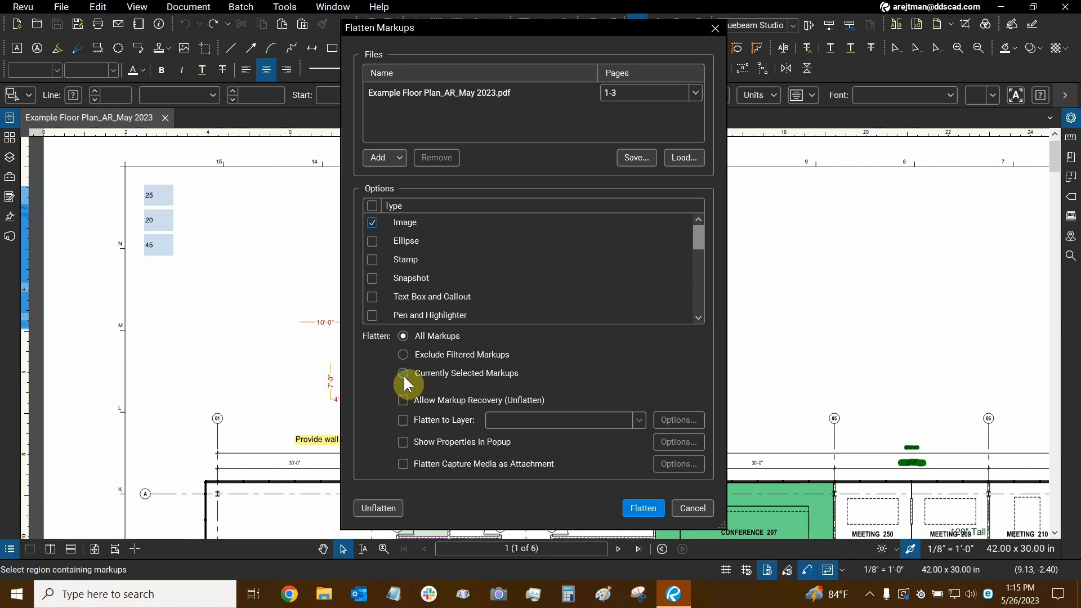
pyautogui.moveTo(548, 241)
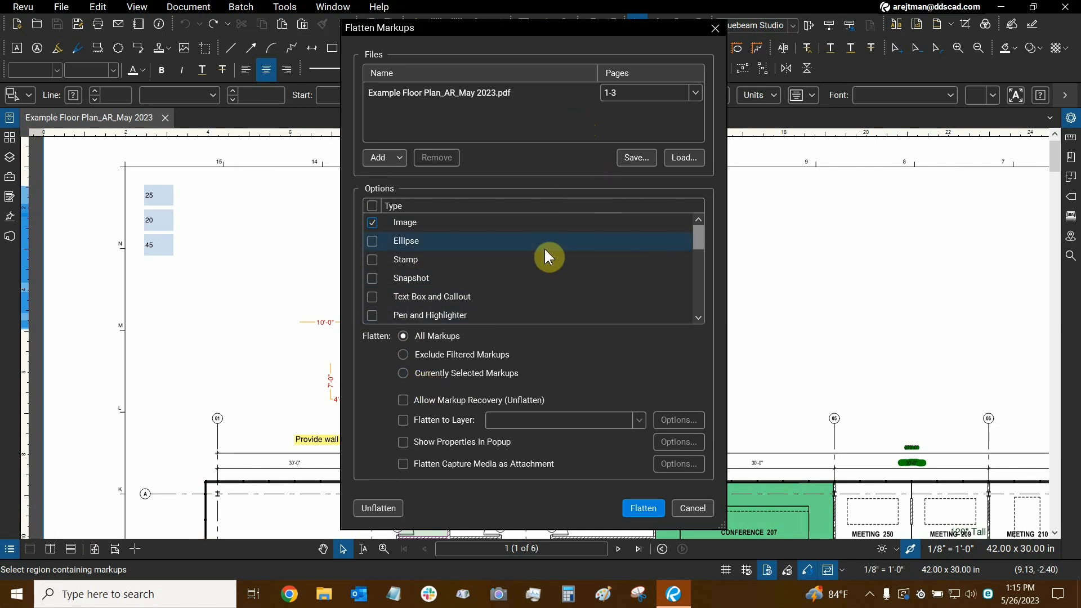
pyautogui.moveTo(404, 379)
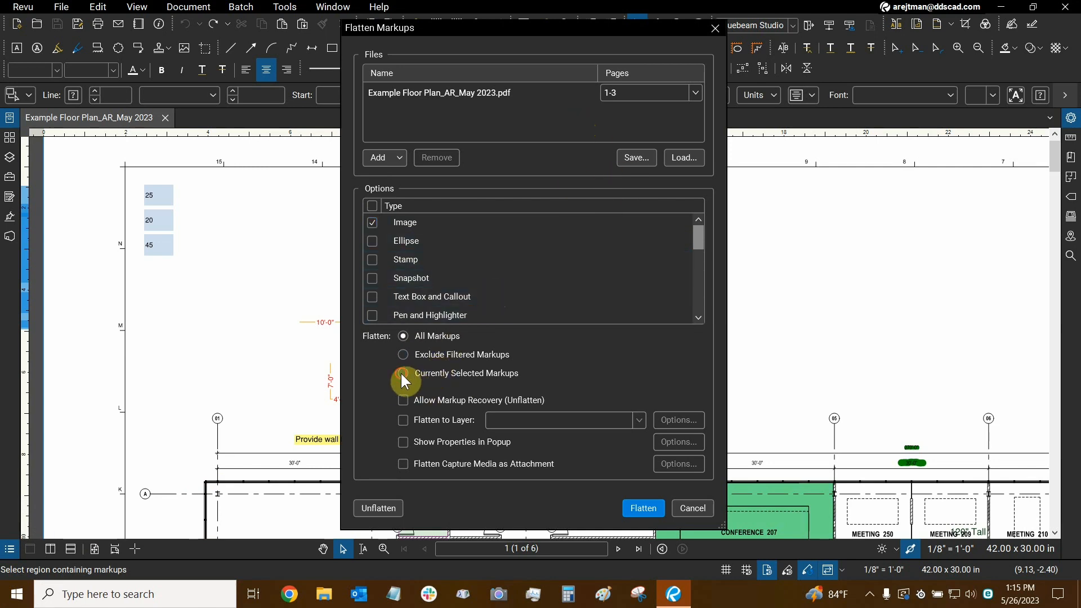
pyautogui.click(403, 373)
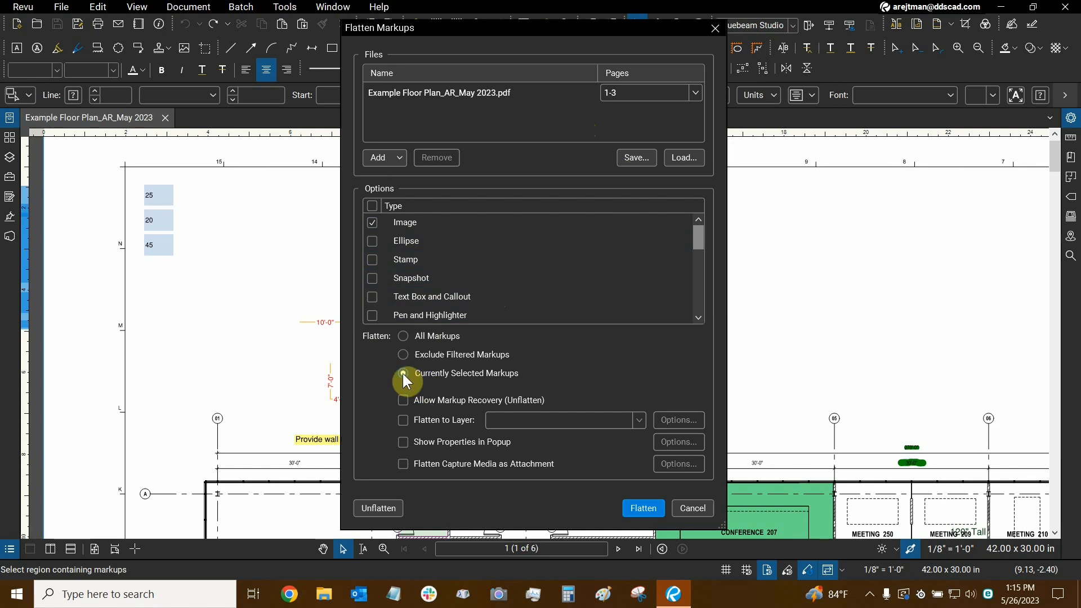
pyautogui.click(403, 373)
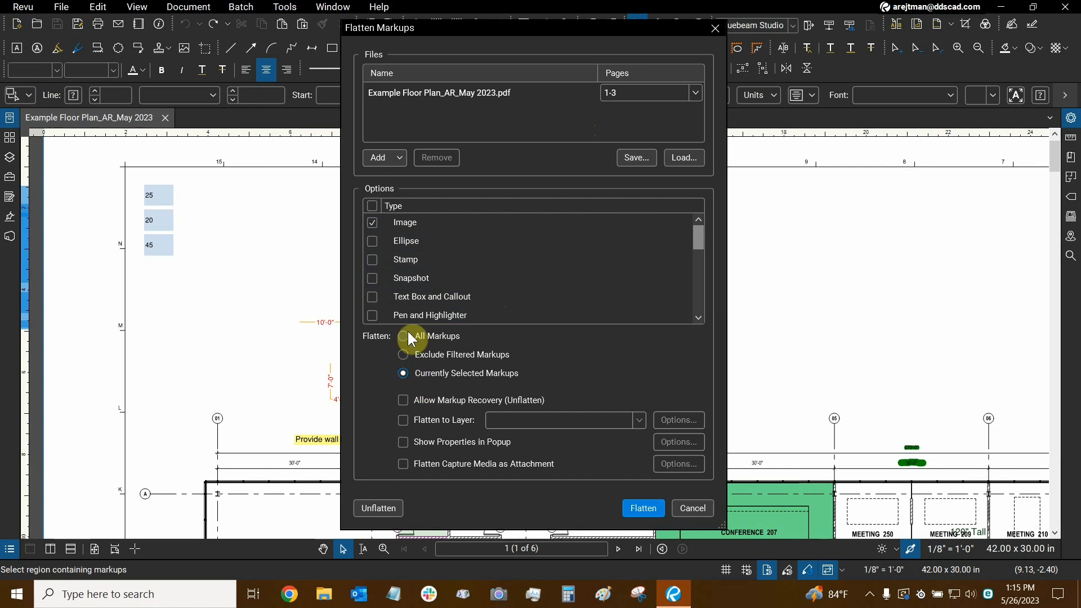
pyautogui.moveTo(410, 407)
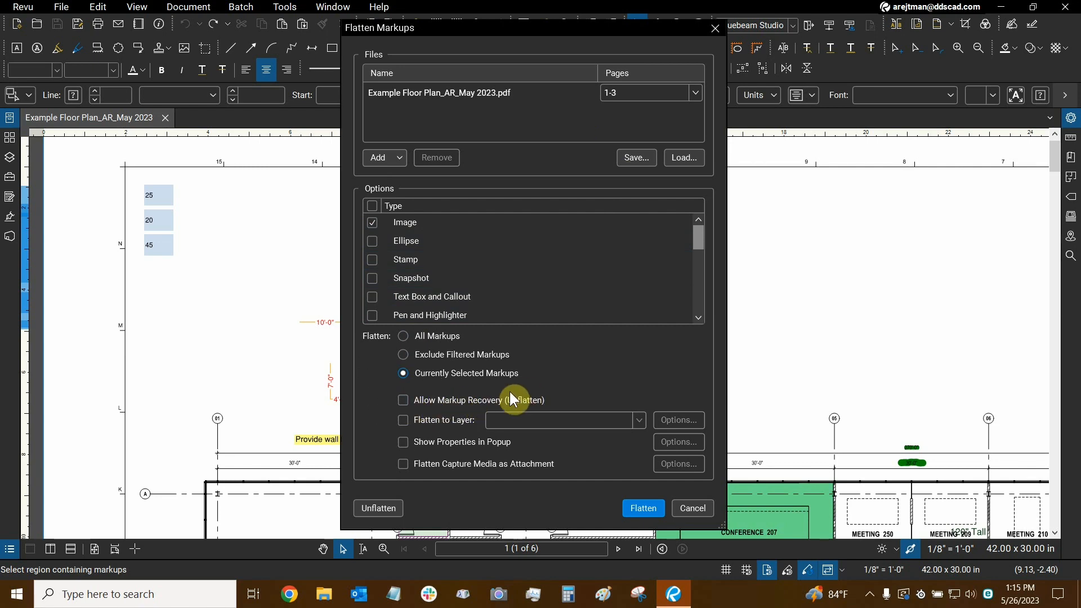
pyautogui.moveTo(545, 412)
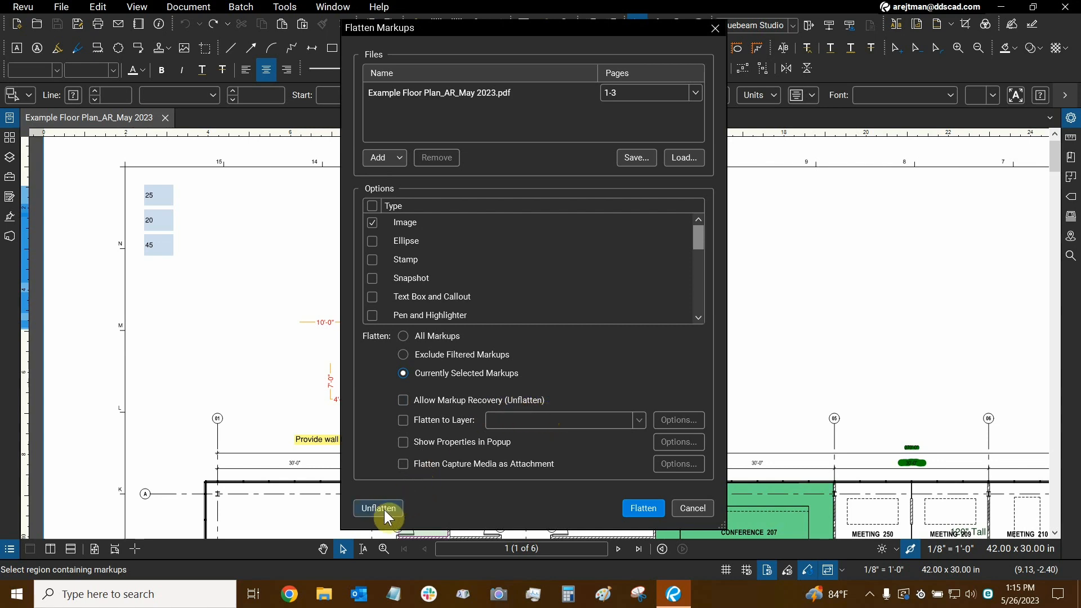
# - Enable Allow Markup Recovery and Flatten to Layer, then view the available layers
pyautogui.click(378, 508)
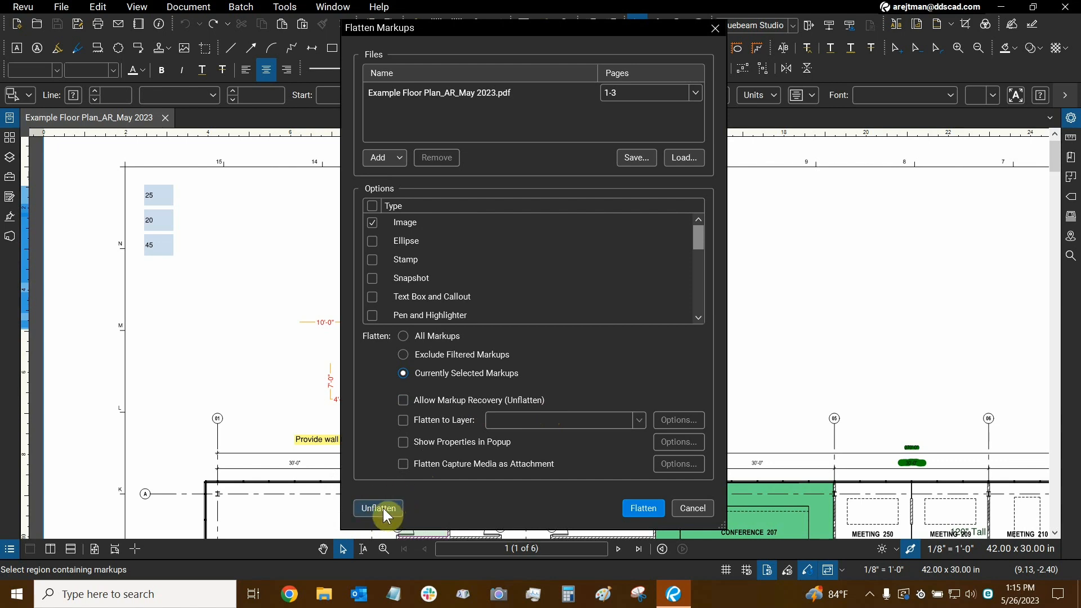
pyautogui.moveTo(188, 10)
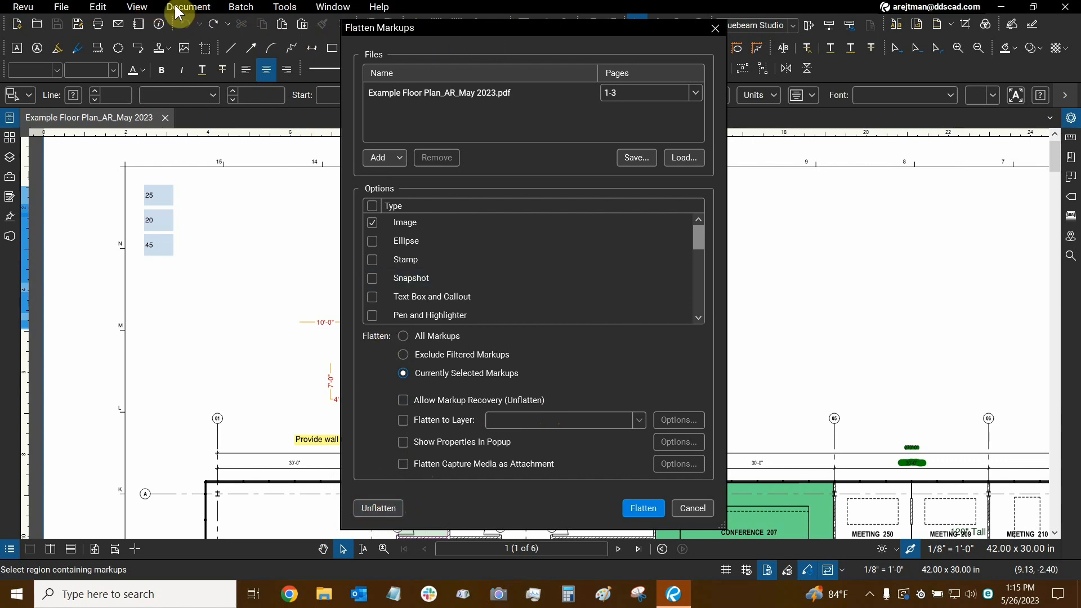
pyautogui.moveTo(420, 33)
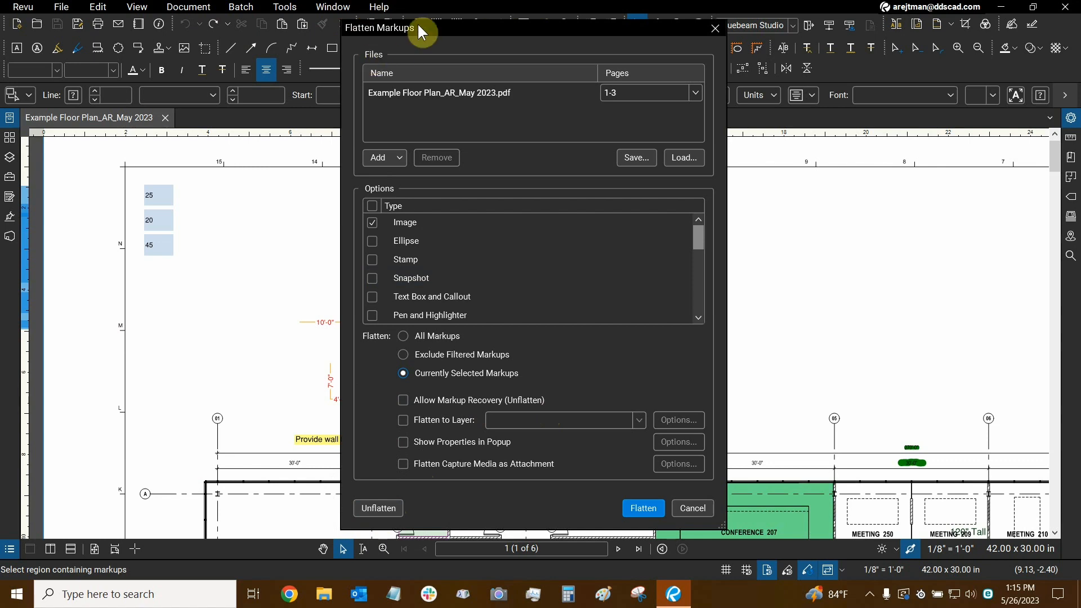
pyautogui.moveTo(440, 492)
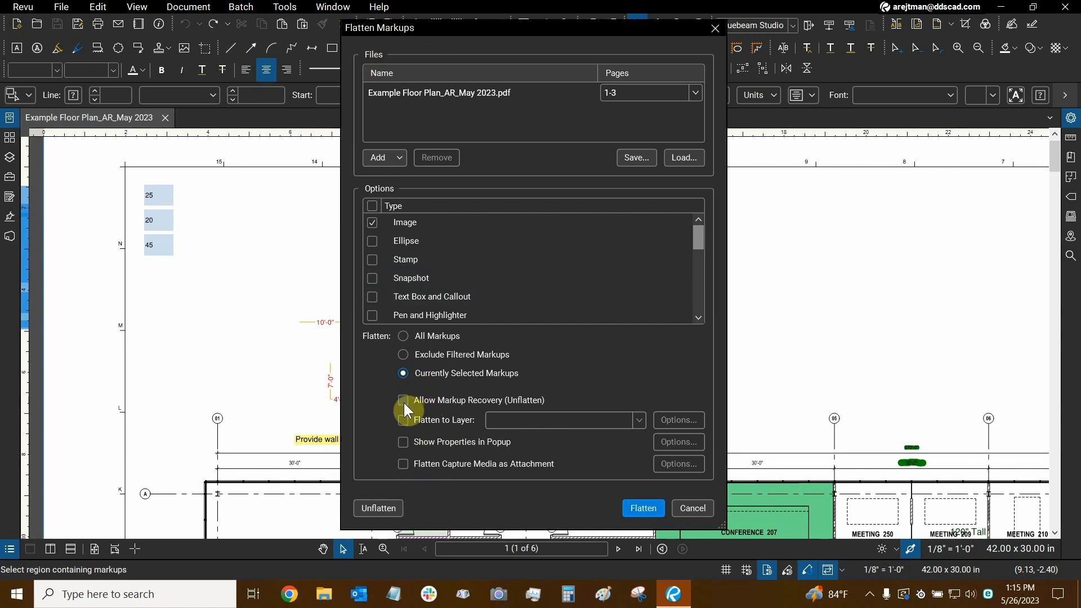
pyautogui.click(403, 401)
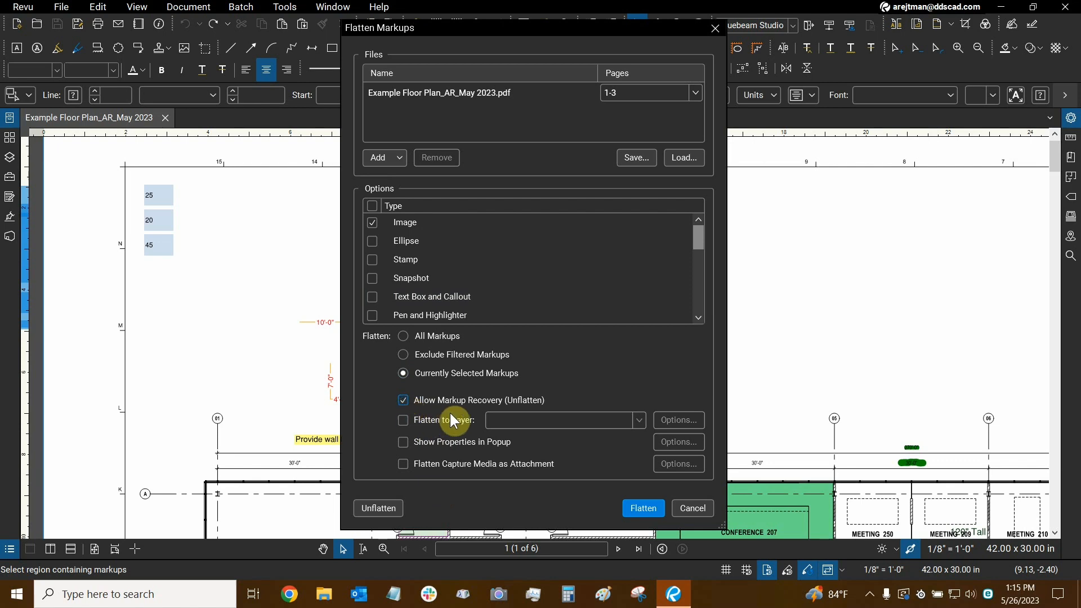
pyautogui.moveTo(475, 407)
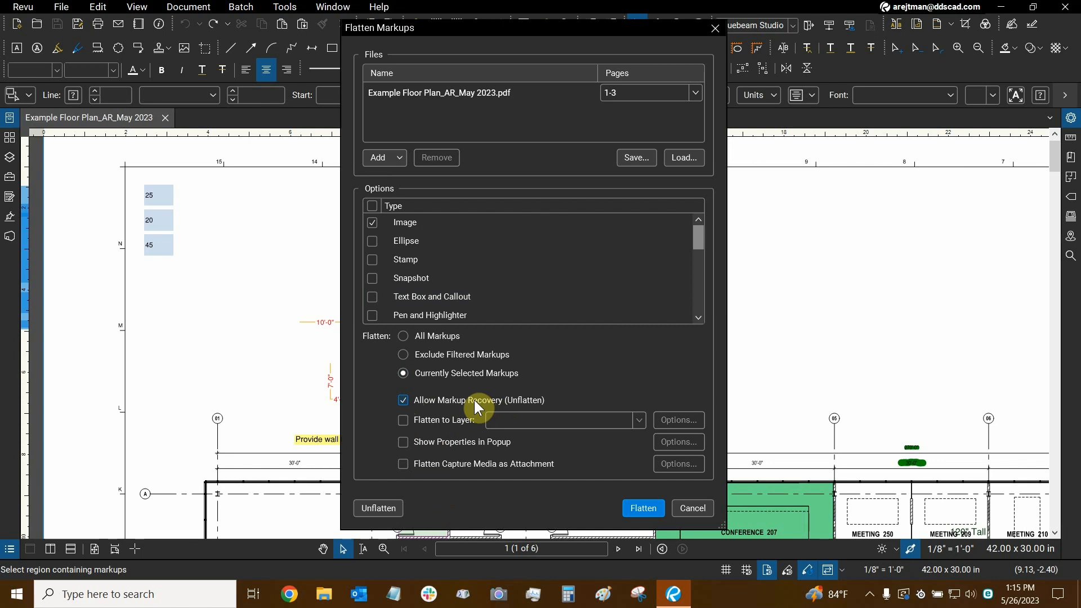
pyautogui.moveTo(468, 410)
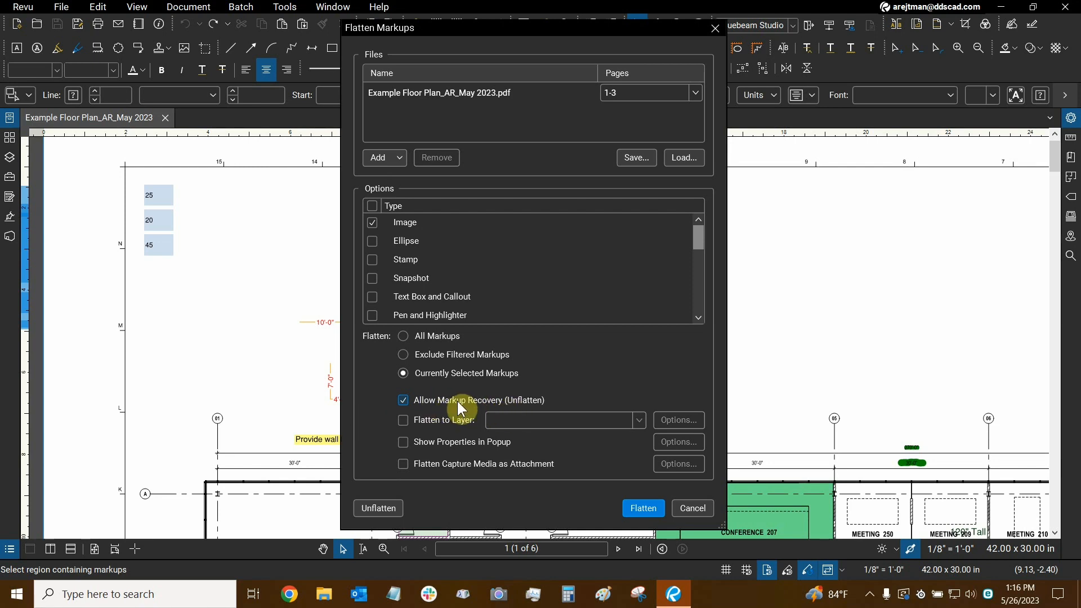
pyautogui.moveTo(194, 29)
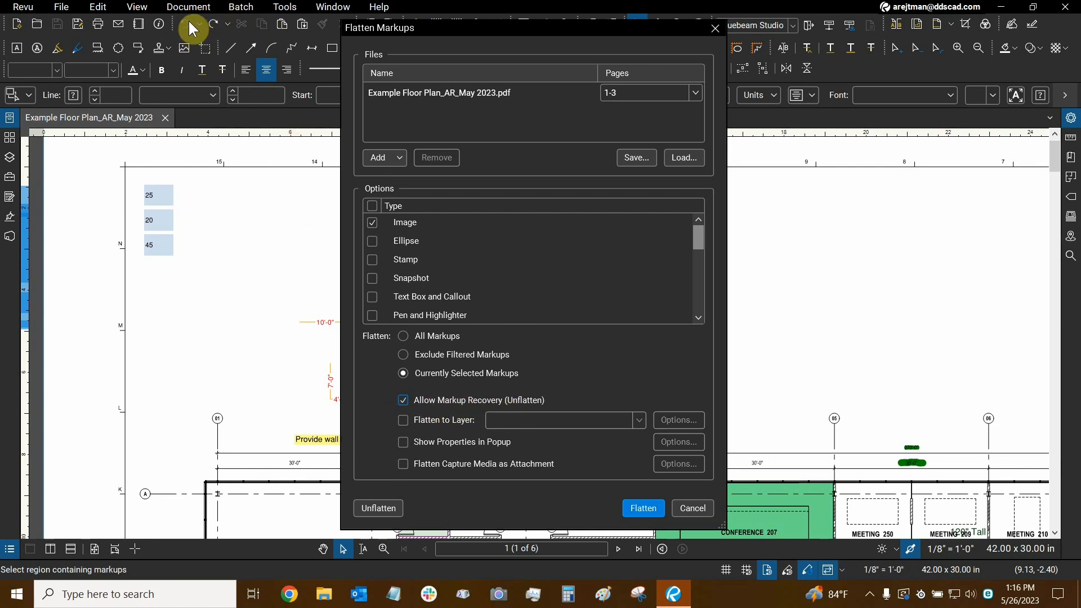
pyautogui.moveTo(403, 211)
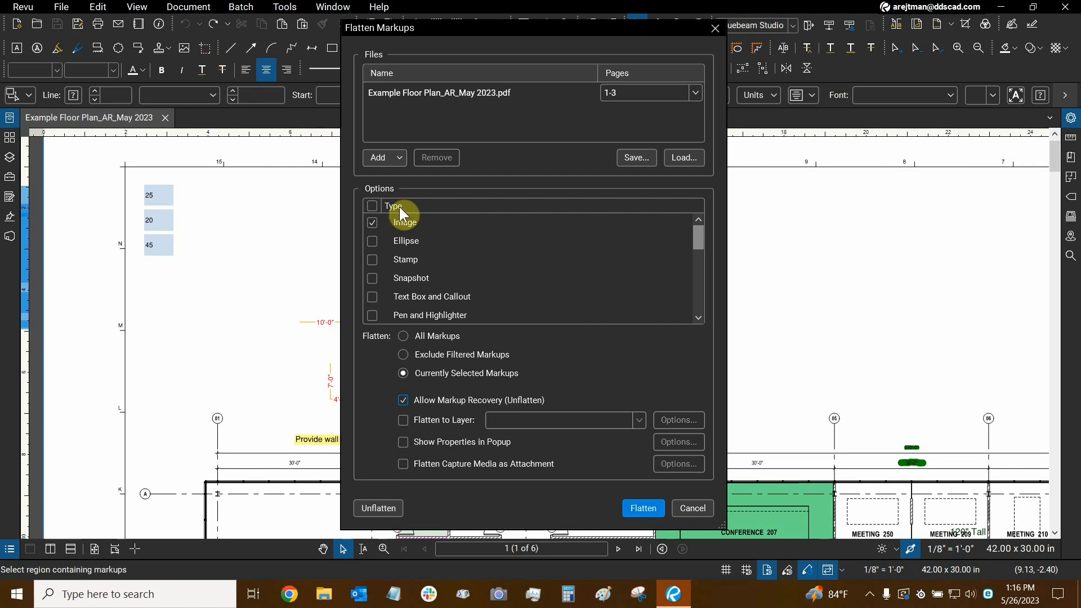
pyautogui.moveTo(382, 416)
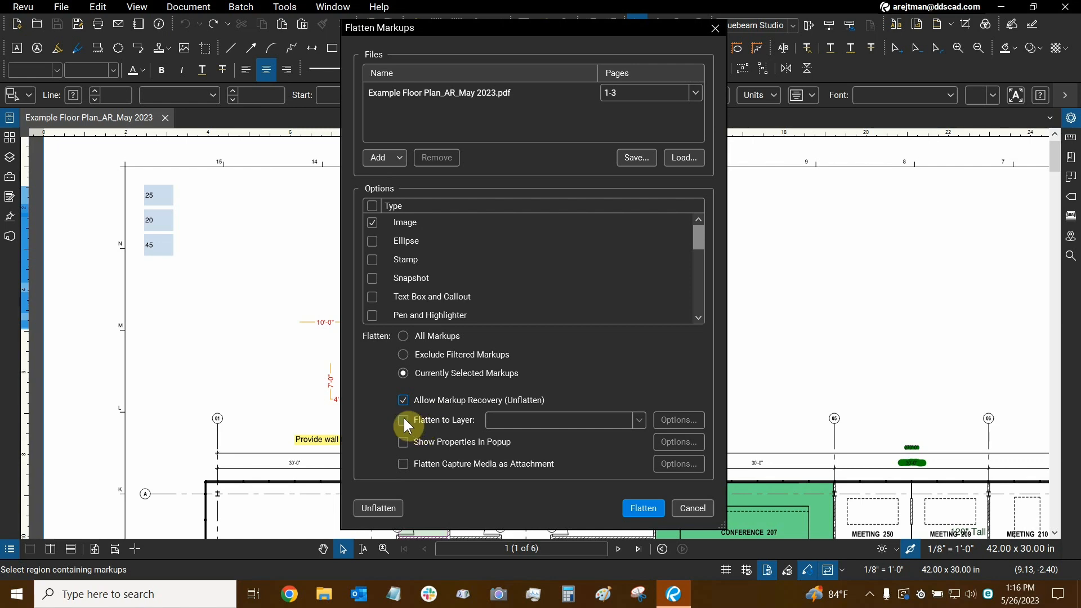
pyautogui.click(403, 419)
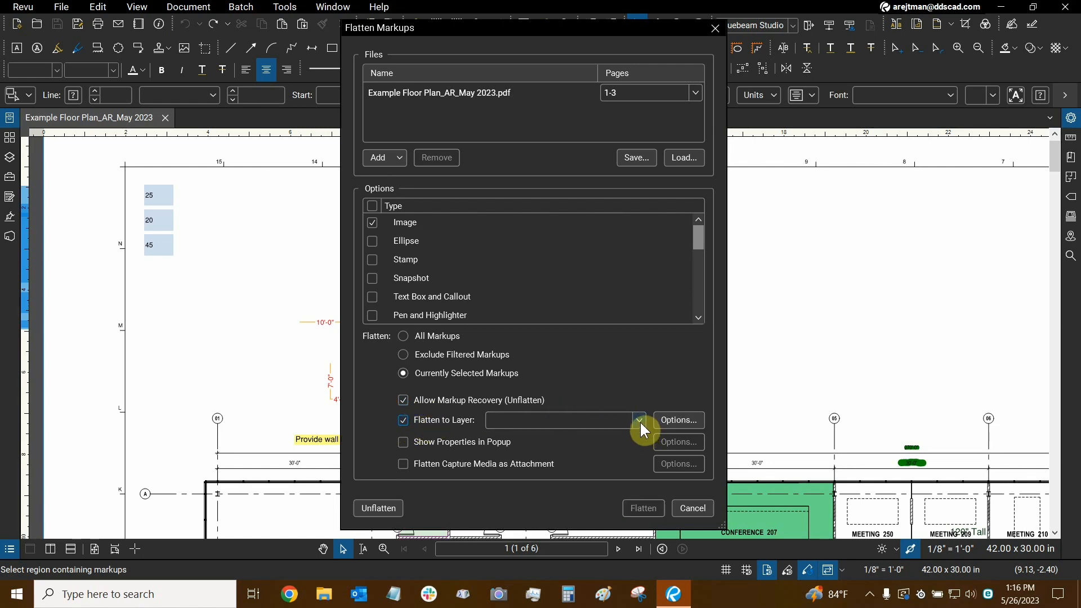
pyautogui.click(637, 420)
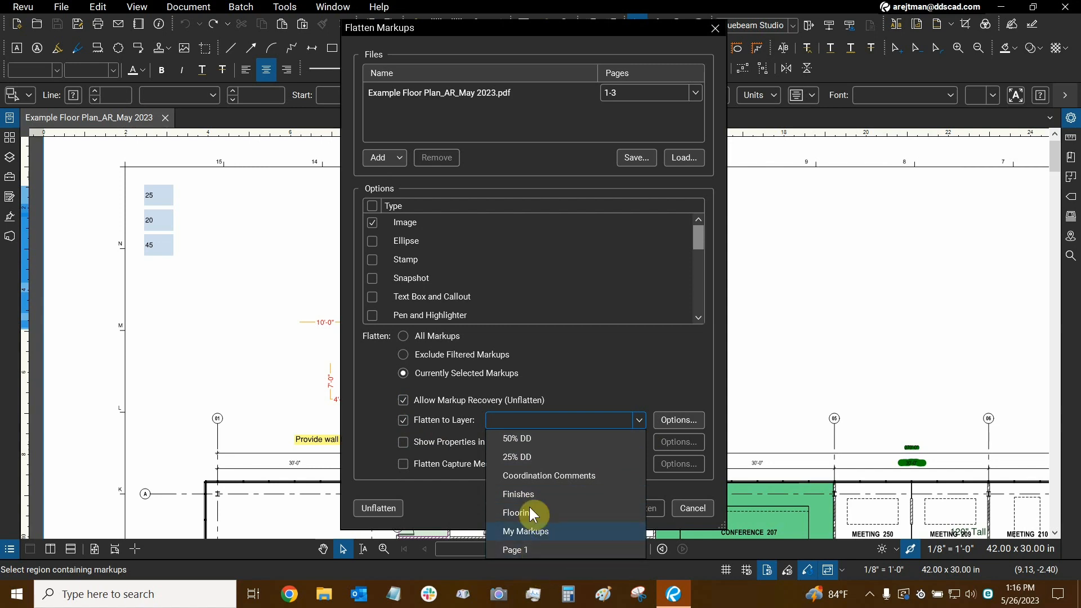
pyautogui.moveTo(383, 440)
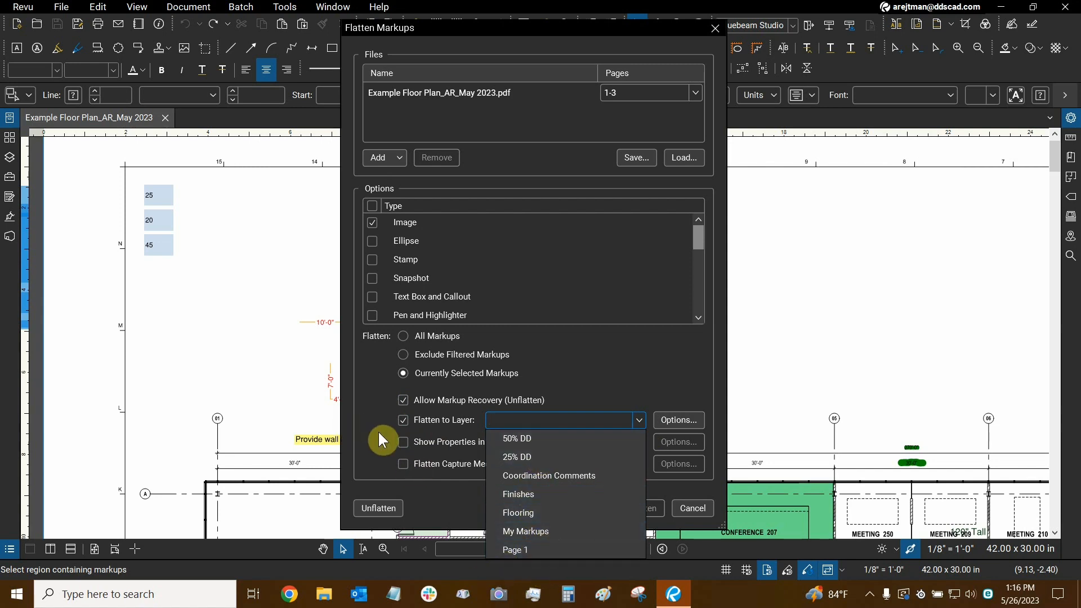
pyautogui.moveTo(402, 437)
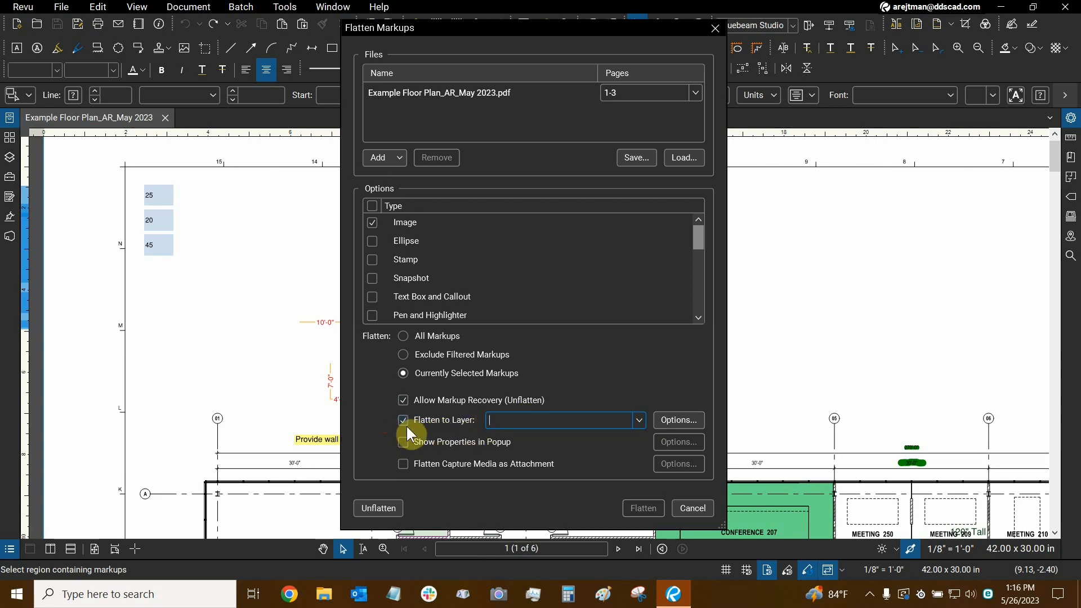
pyautogui.click(403, 419)
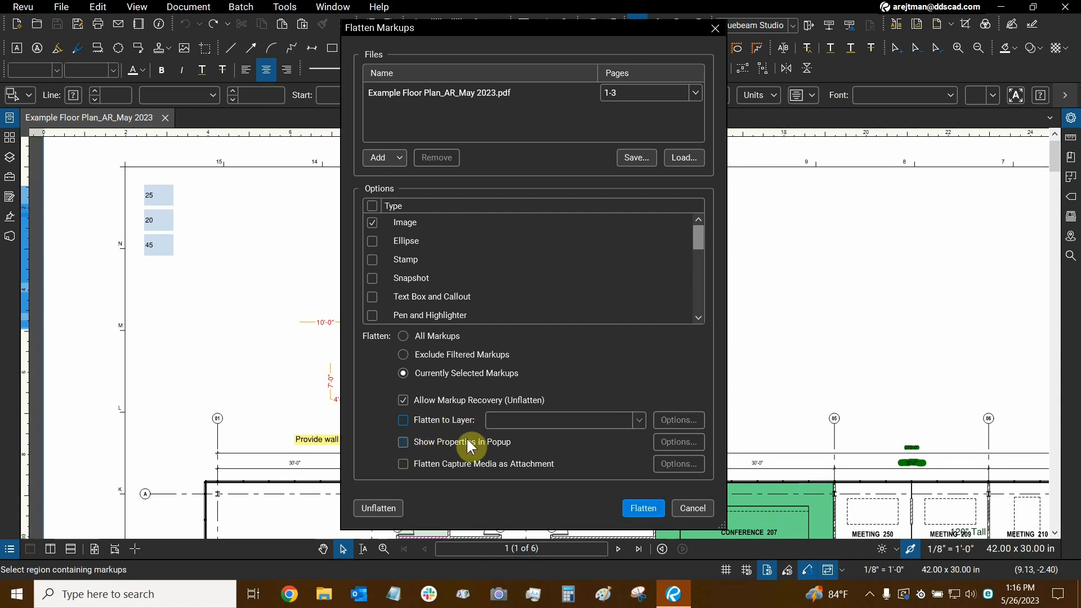
pyautogui.moveTo(427, 468)
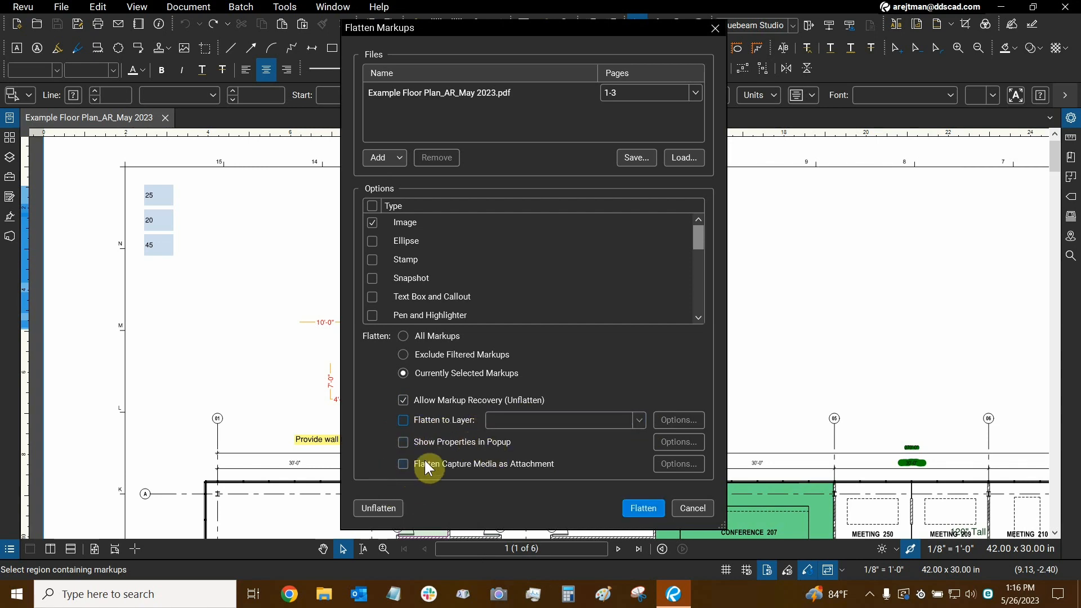
pyautogui.moveTo(404, 462)
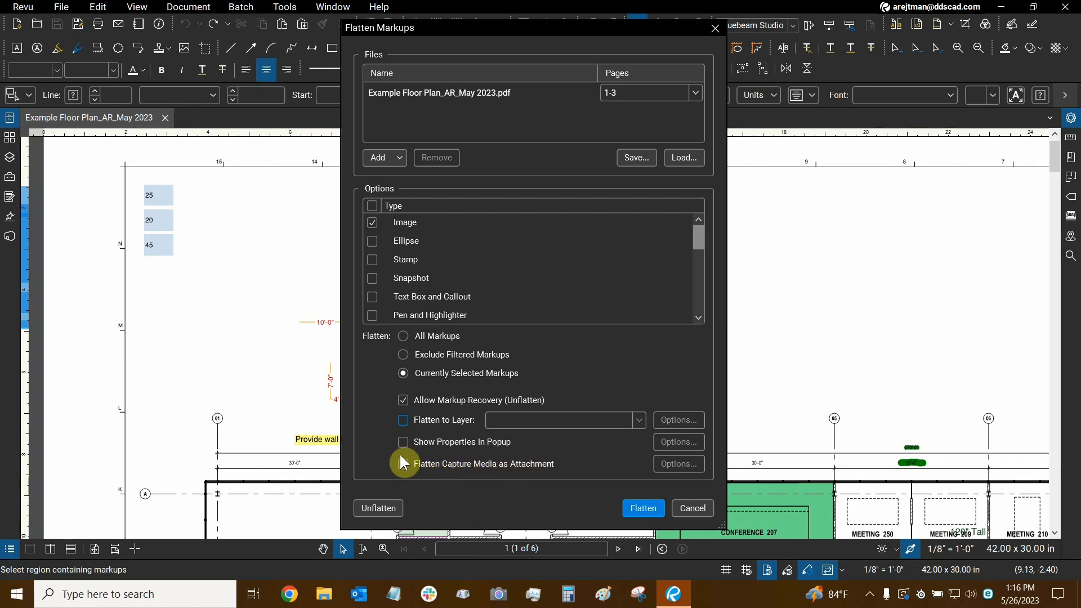
pyautogui.moveTo(390, 471)
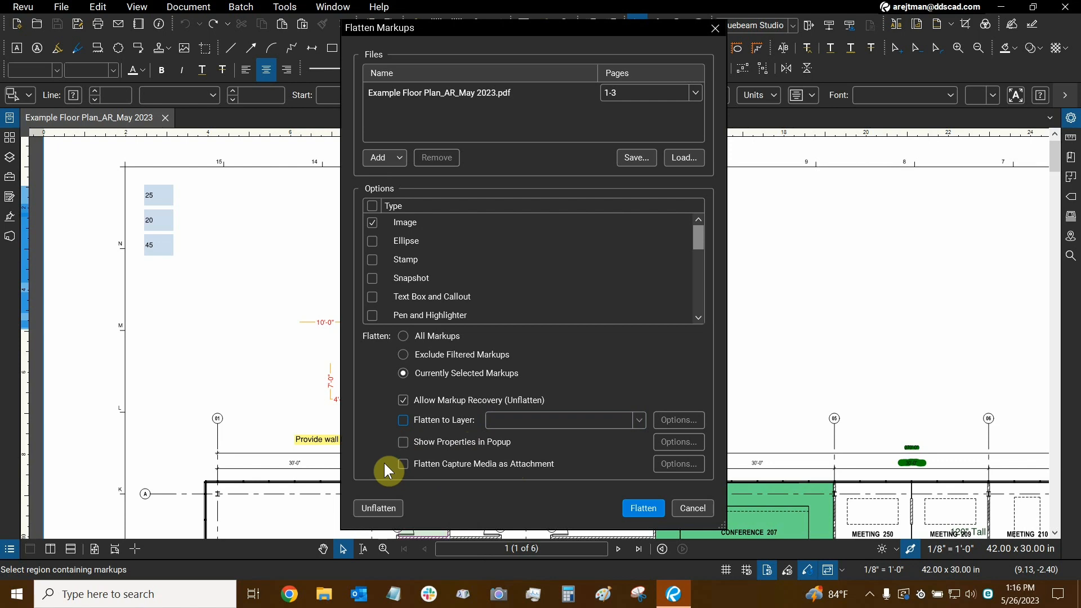
pyautogui.moveTo(227, 328)
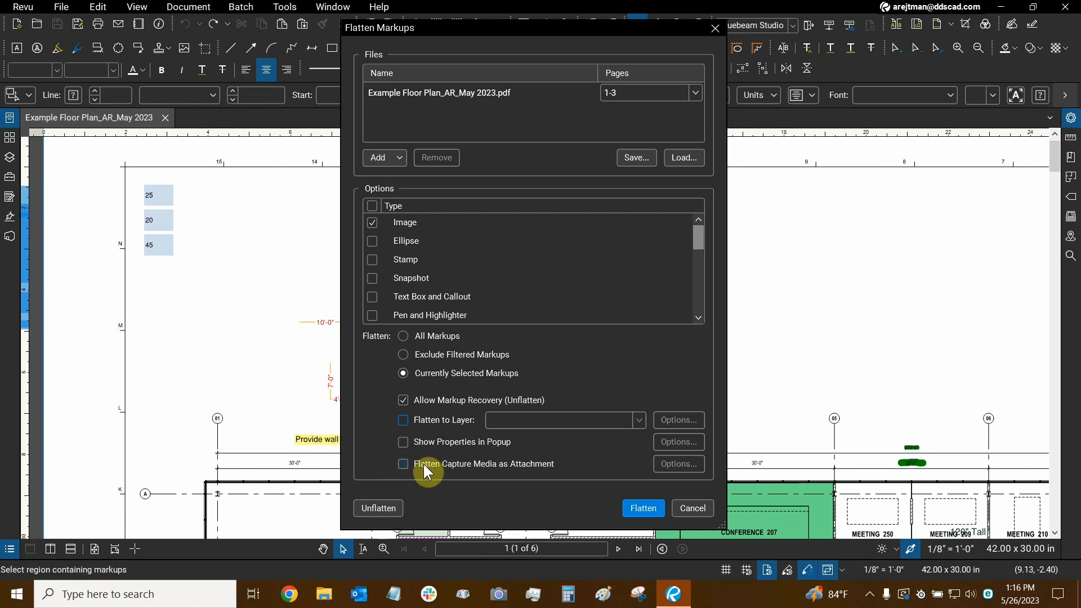
pyautogui.moveTo(578, 472)
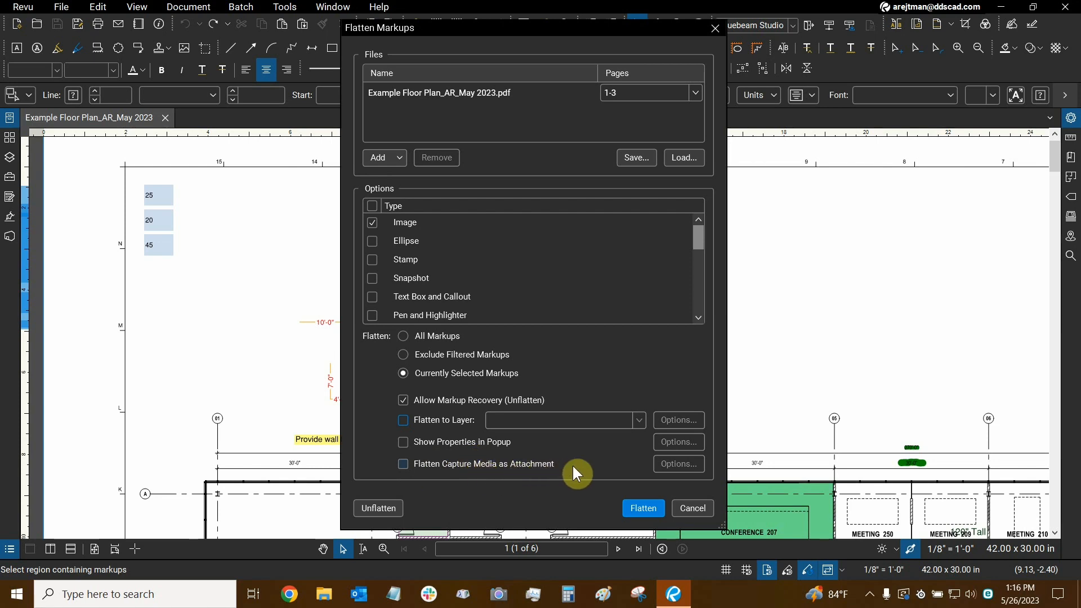
pyautogui.moveTo(379, 416)
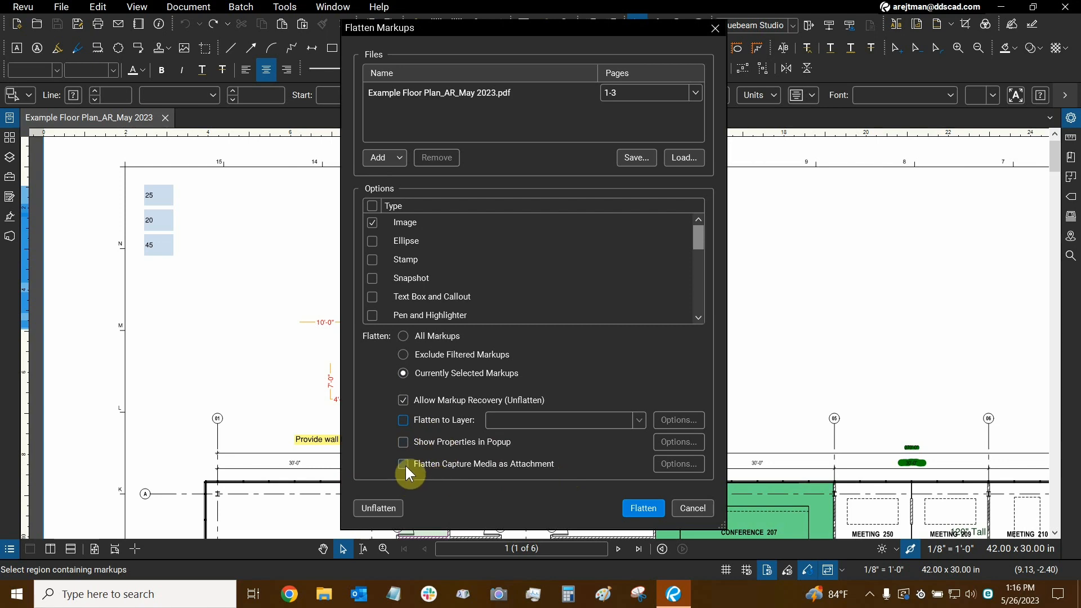
pyautogui.moveTo(506, 480)
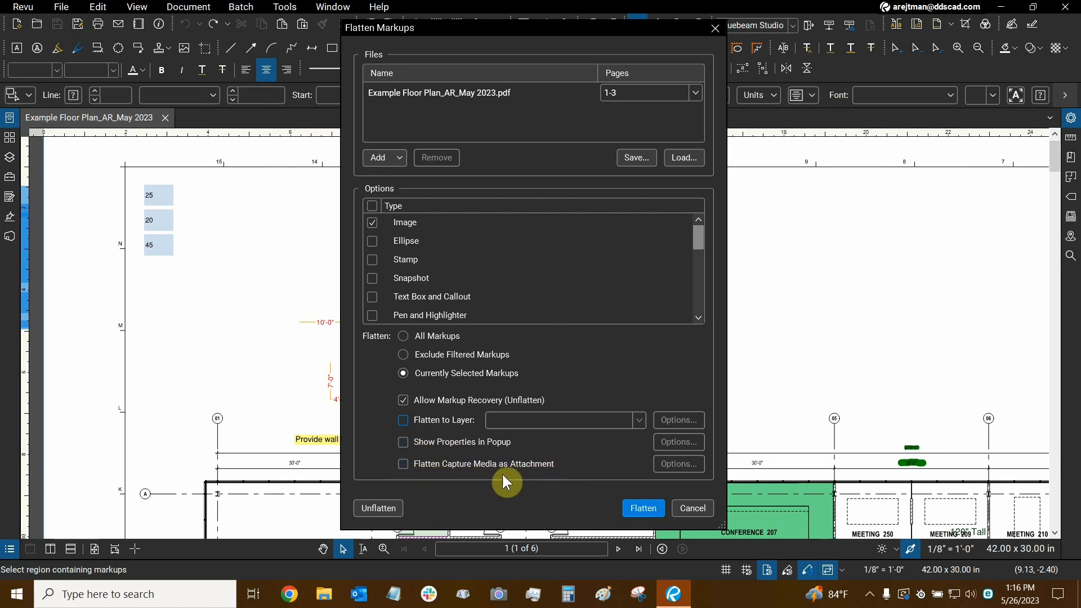
pyautogui.moveTo(448, 470)
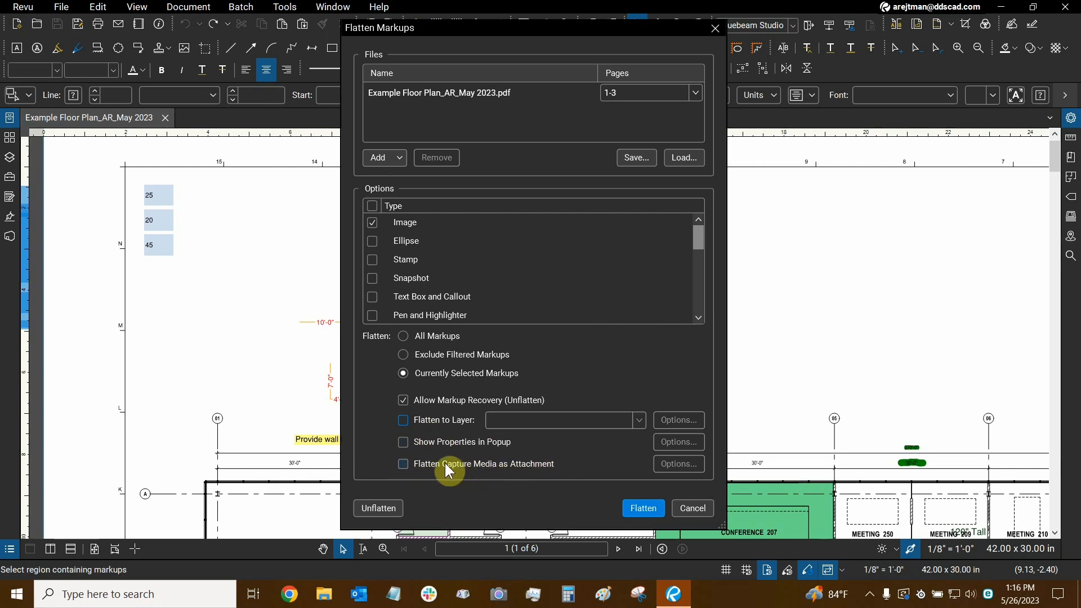
pyautogui.moveTo(378, 457)
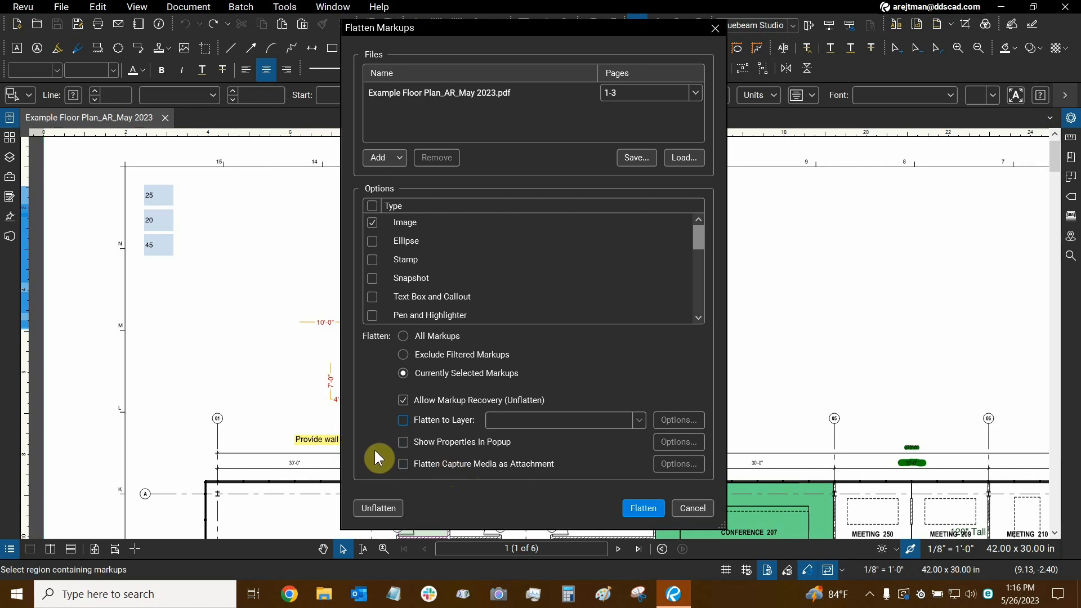
pyautogui.moveTo(458, 428)
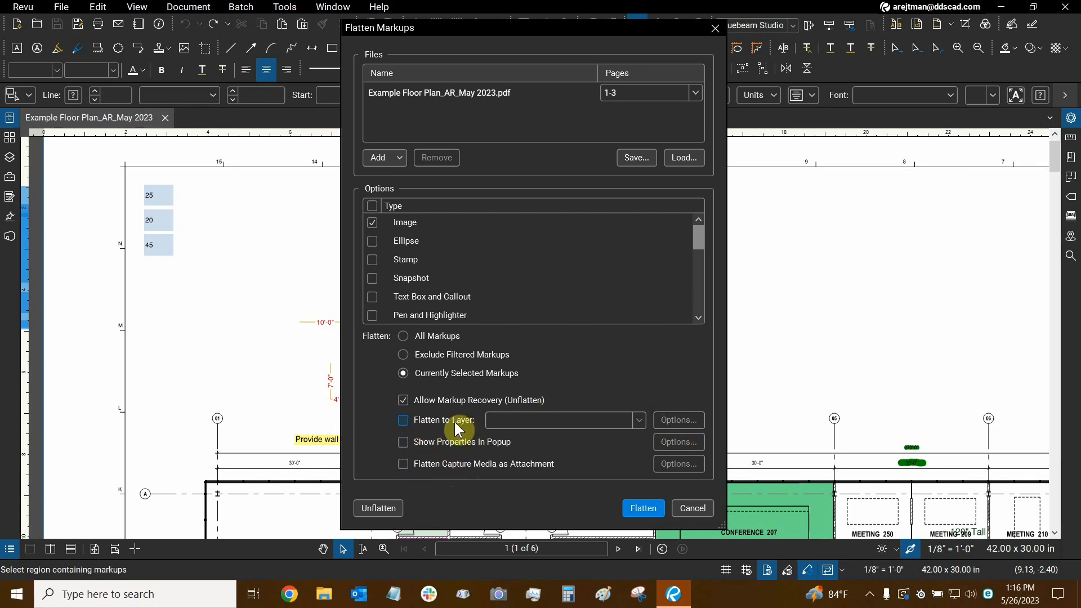
# - In Flatten to Layer settings, keep markups on their existing layer with overlay text anchored top-left
pyautogui.click(403, 420)
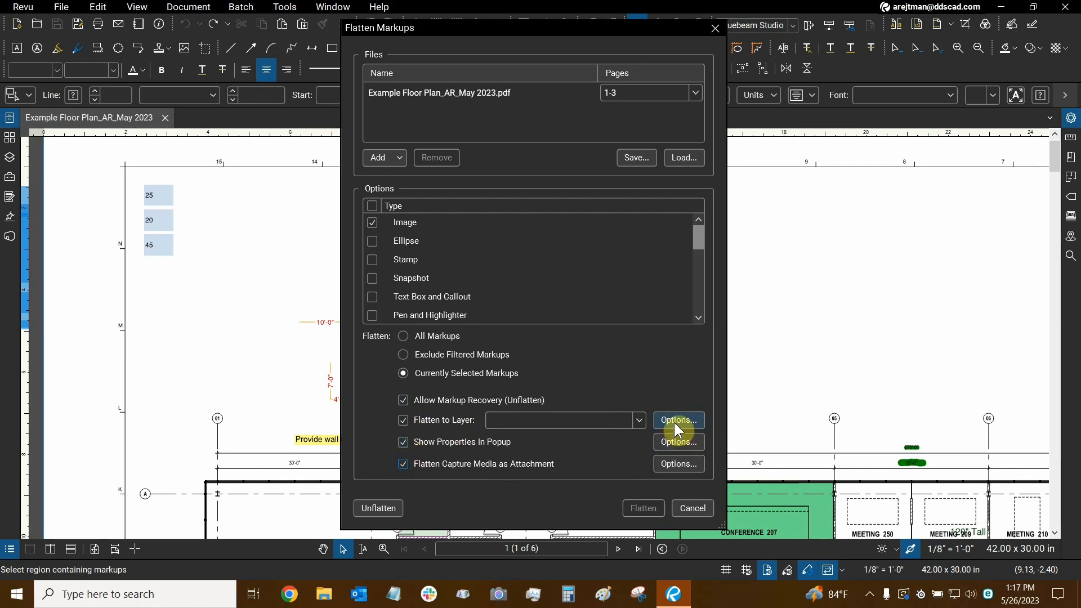
pyautogui.click(677, 420)
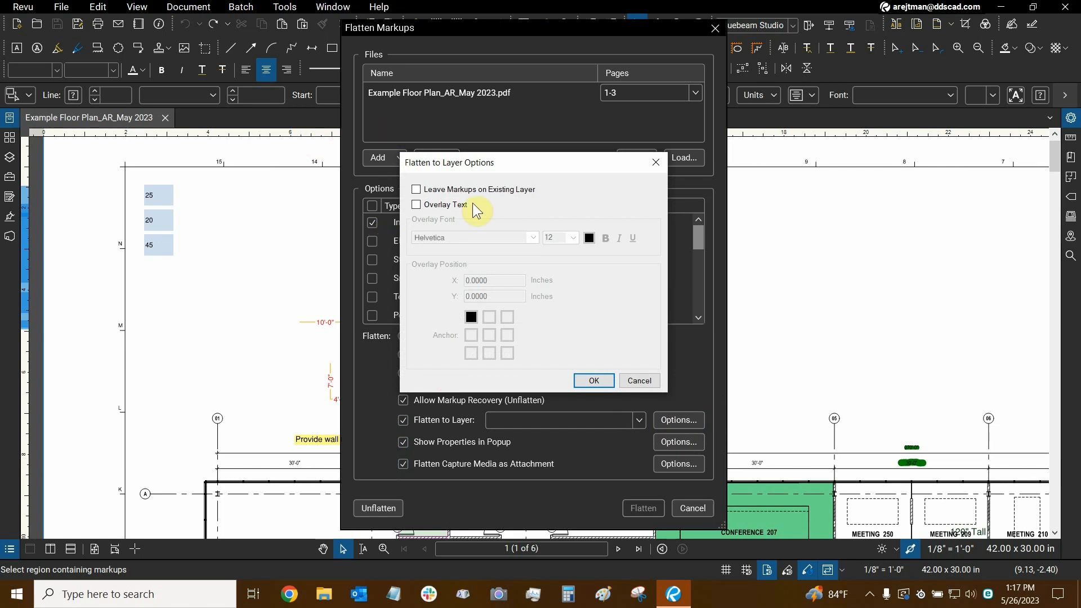
pyautogui.moveTo(526, 192)
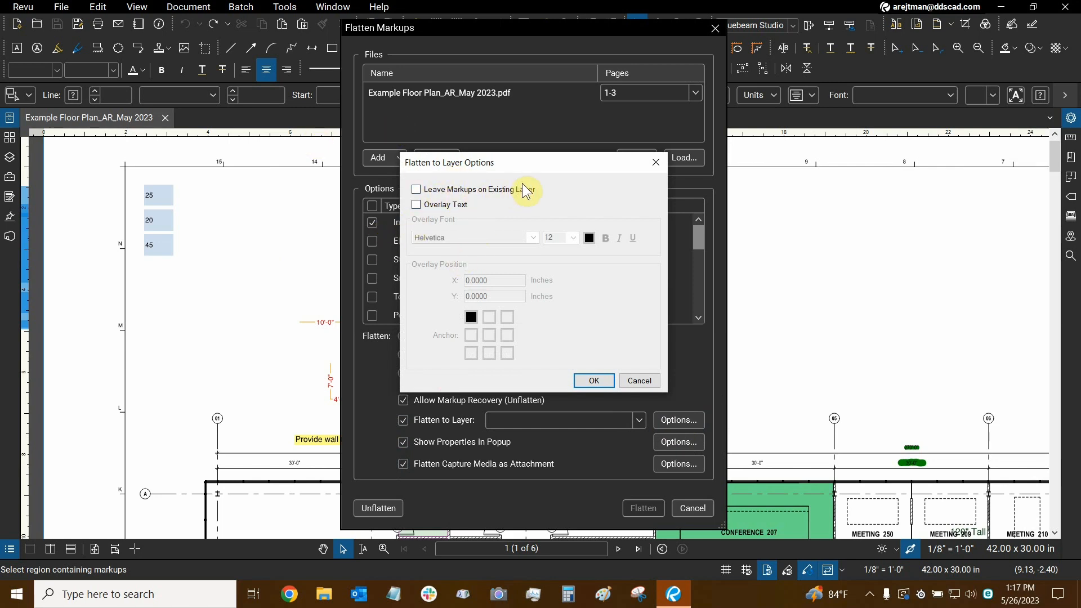
pyautogui.moveTo(480, 217)
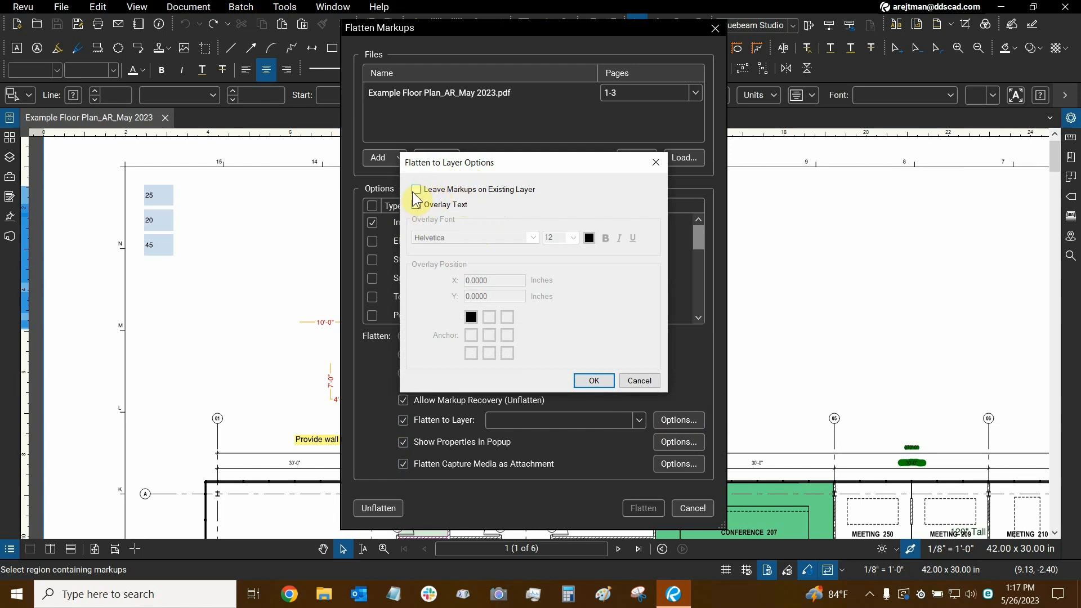
pyautogui.click(417, 189)
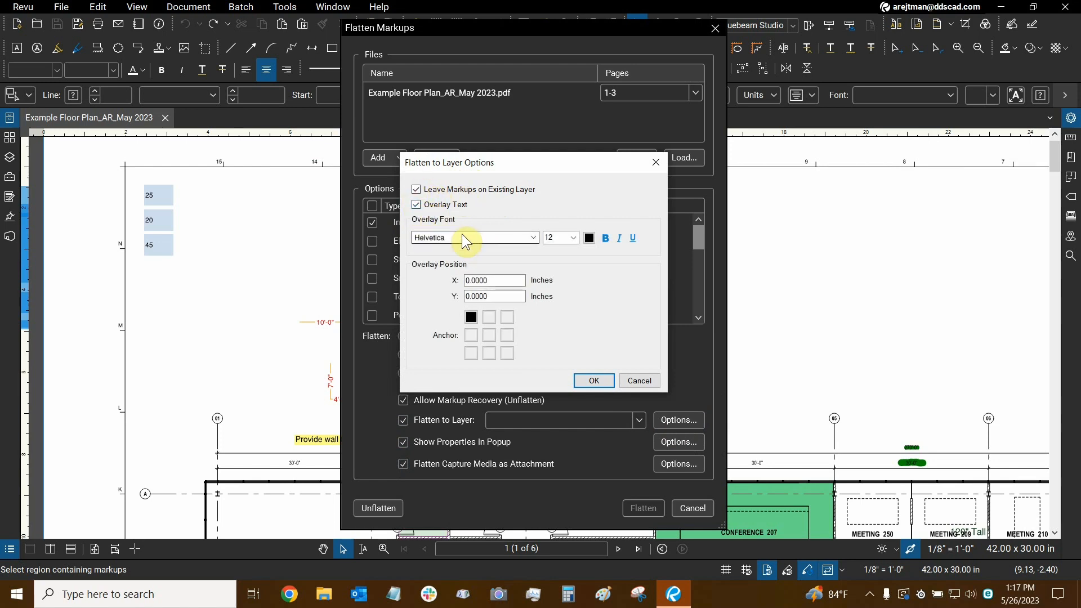
pyautogui.moveTo(606, 247)
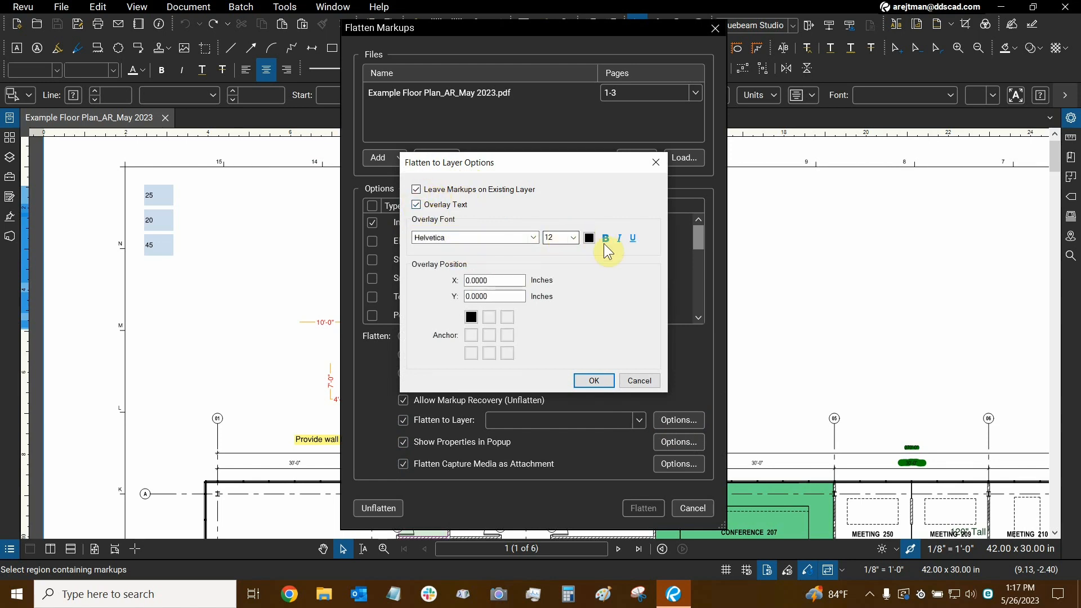
pyautogui.moveTo(420, 217)
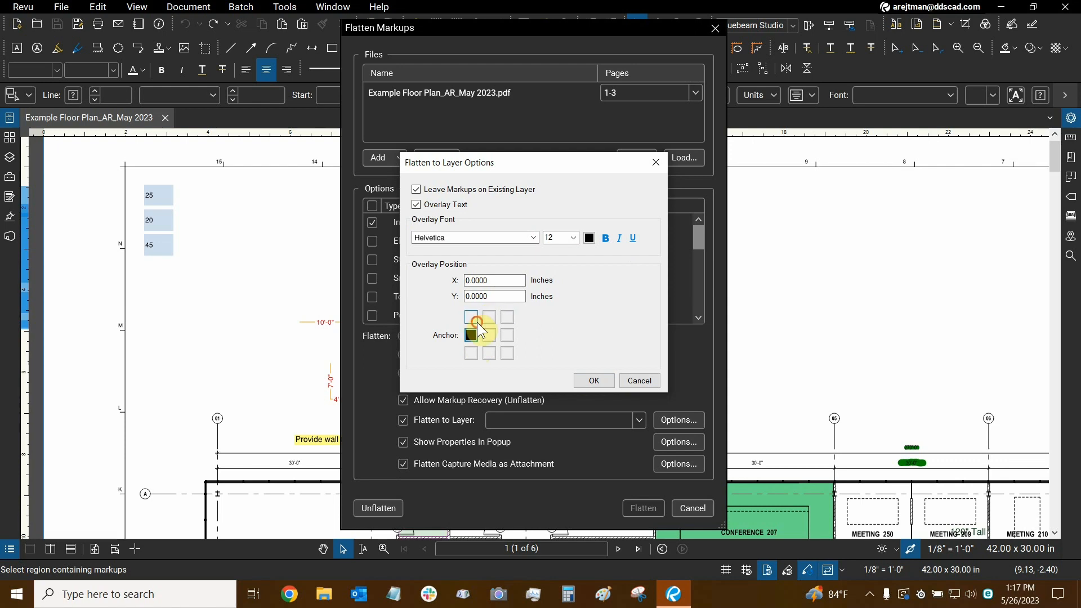
pyautogui.click(472, 316)
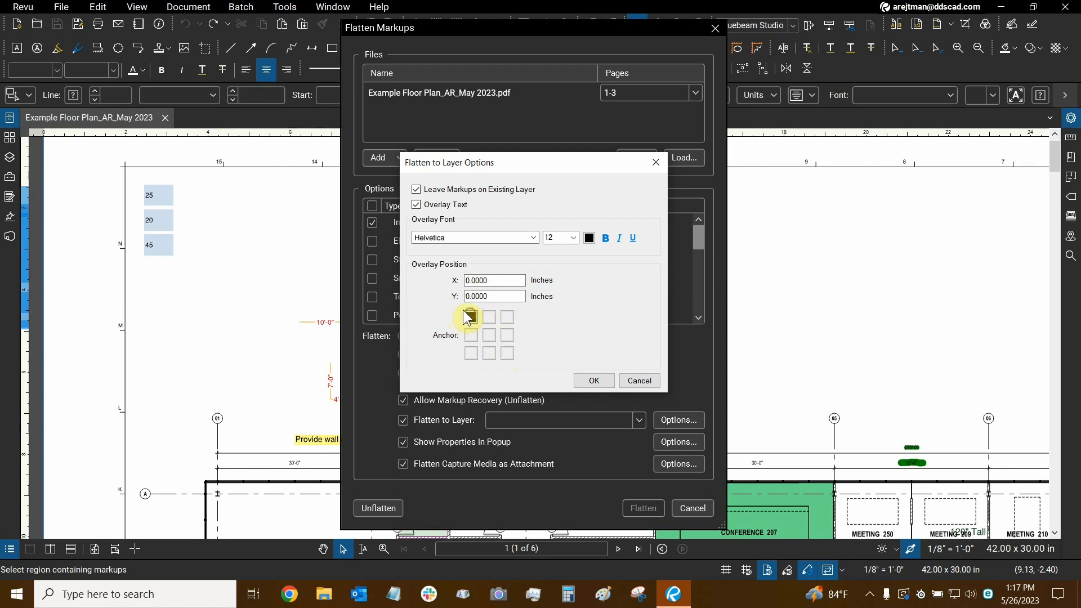
pyautogui.click(470, 317)
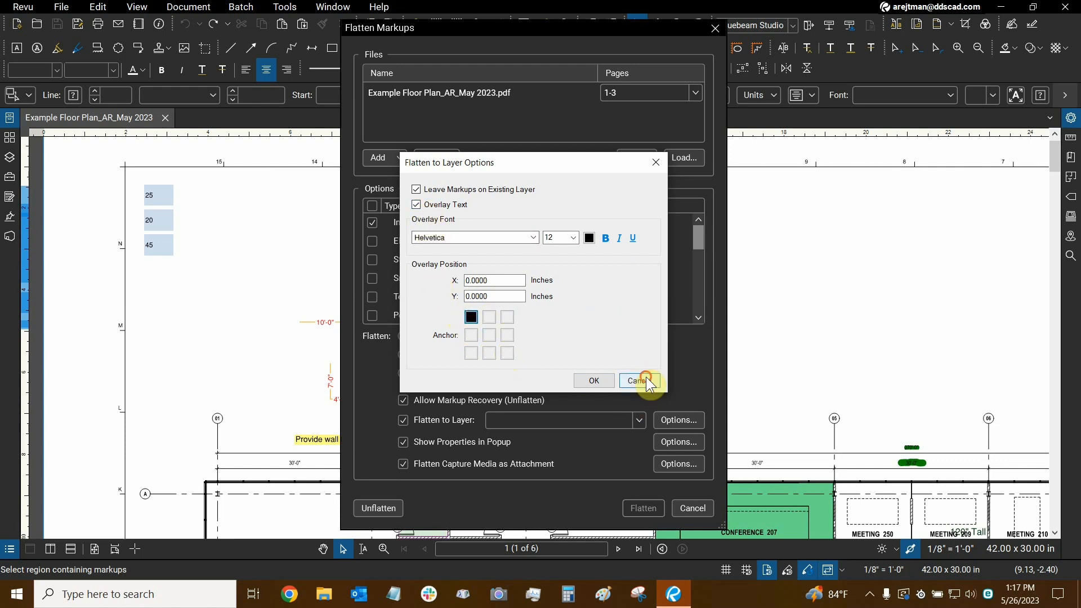
# - Cancel the layer settings and choose Material in the popup property list
pyautogui.click(637, 380)
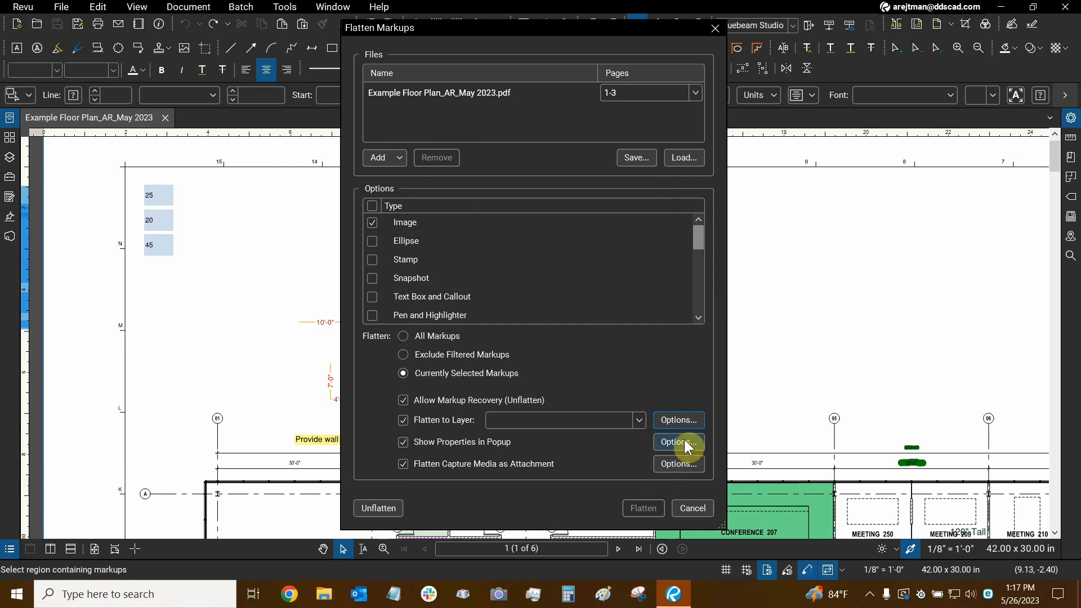
pyautogui.click(677, 442)
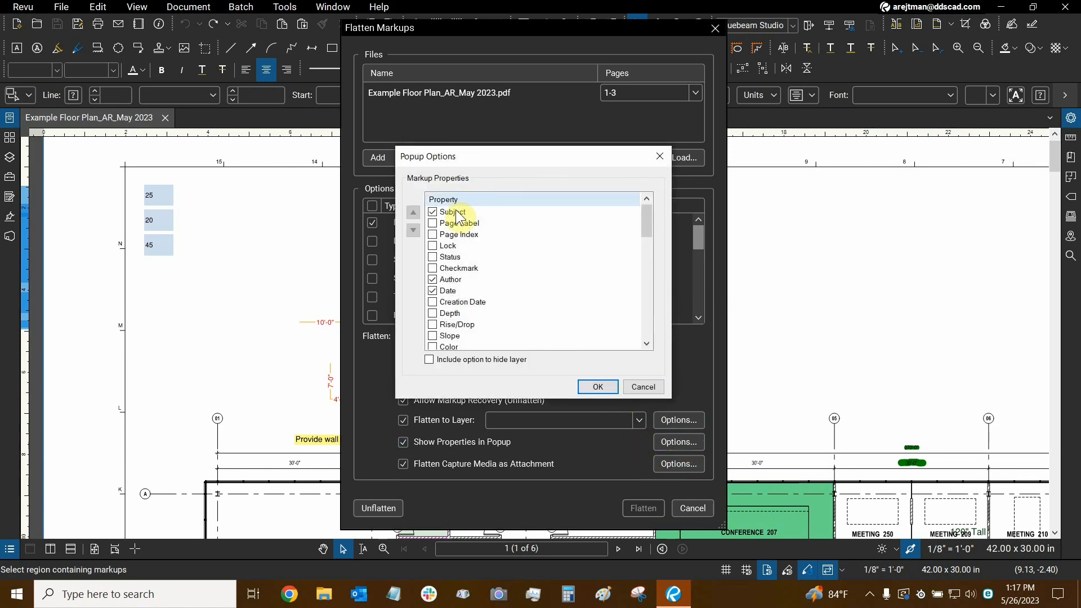
pyautogui.moveTo(454, 202)
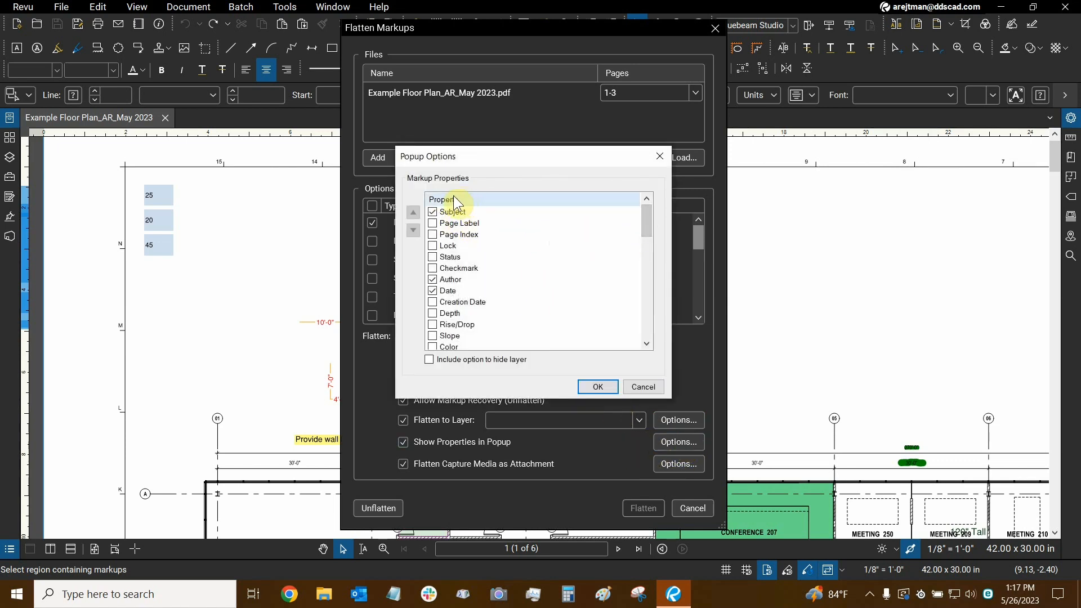
pyautogui.moveTo(459, 328)
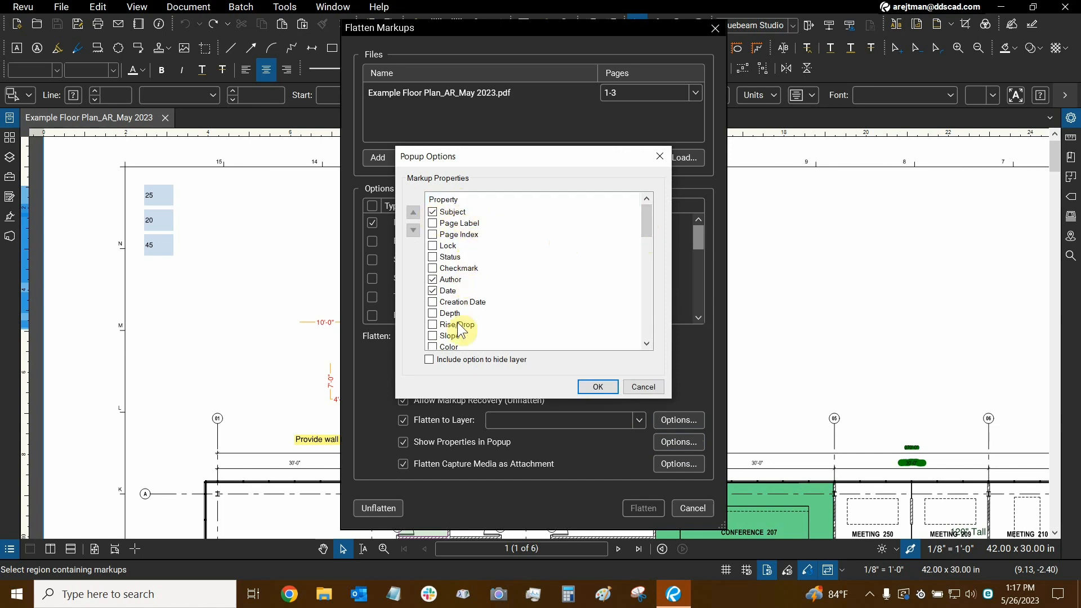
pyautogui.moveTo(239, 488)
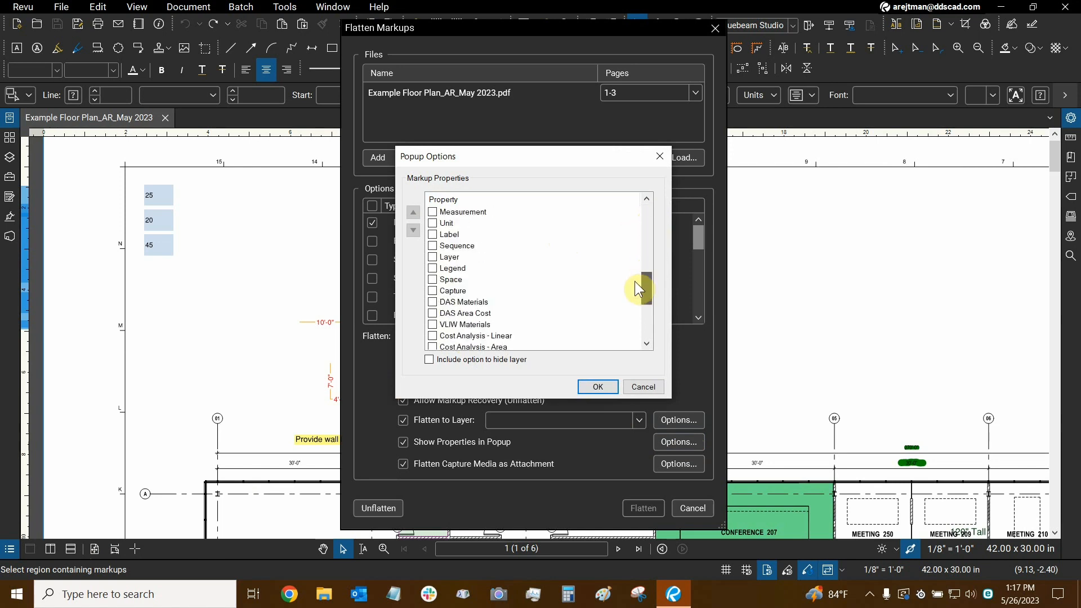
pyautogui.scroll(-3)
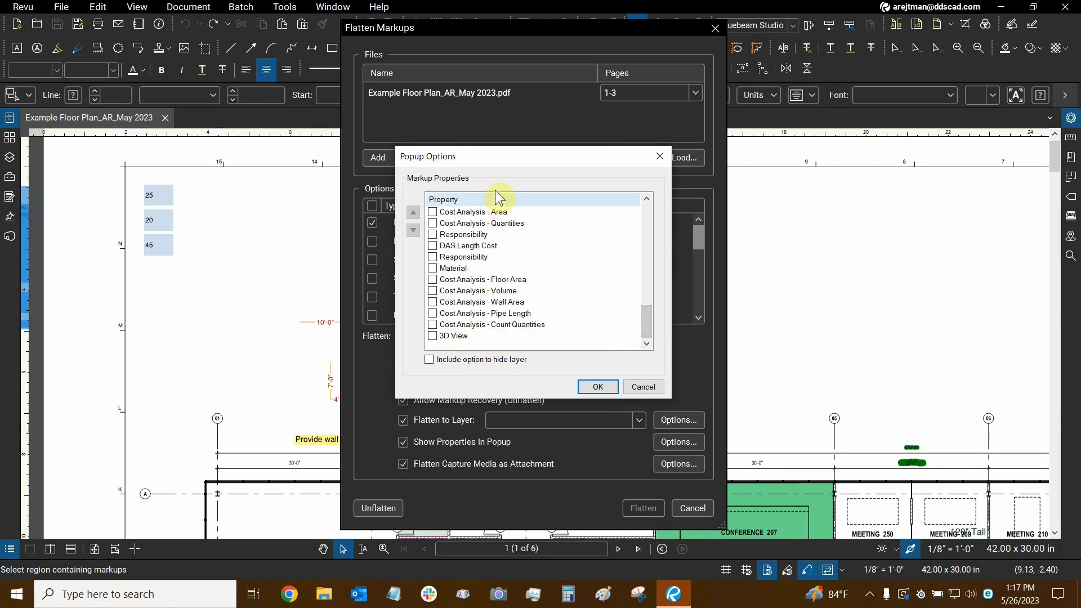
pyautogui.moveTo(462, 272)
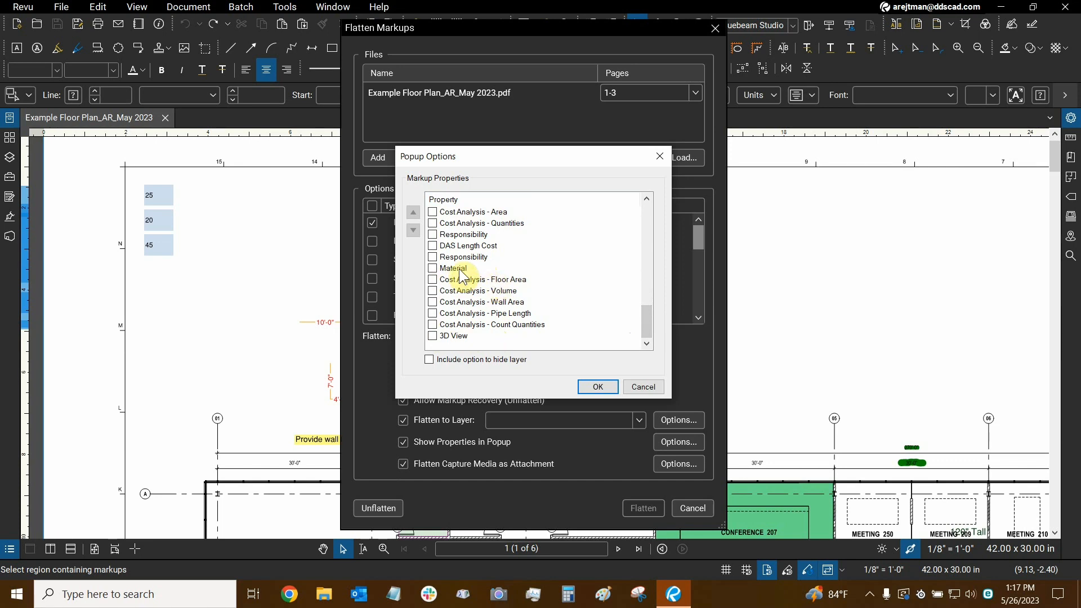
pyautogui.moveTo(459, 280)
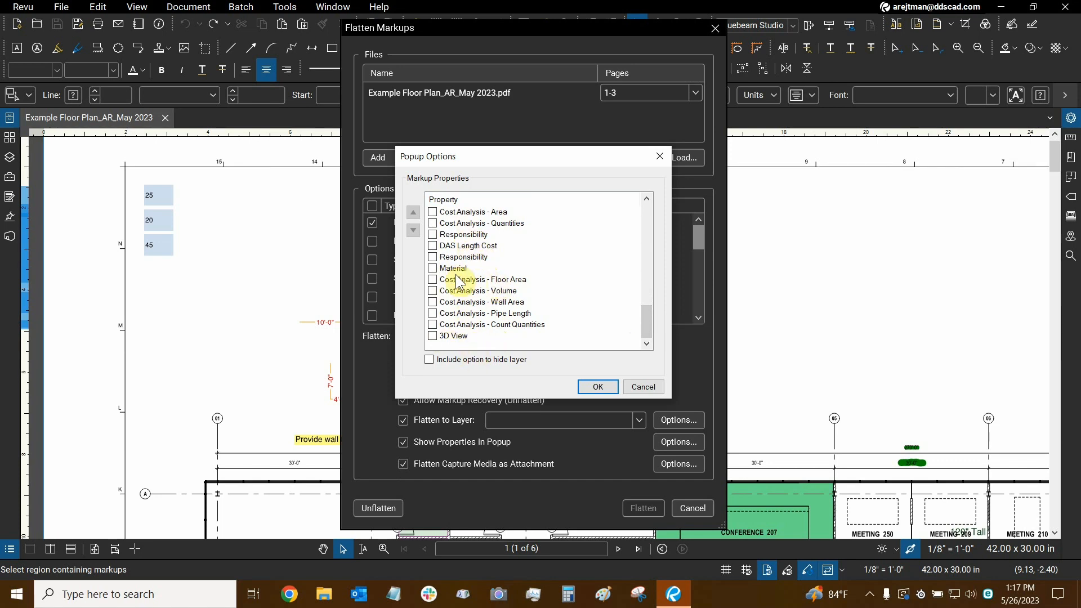
pyautogui.click(454, 268)
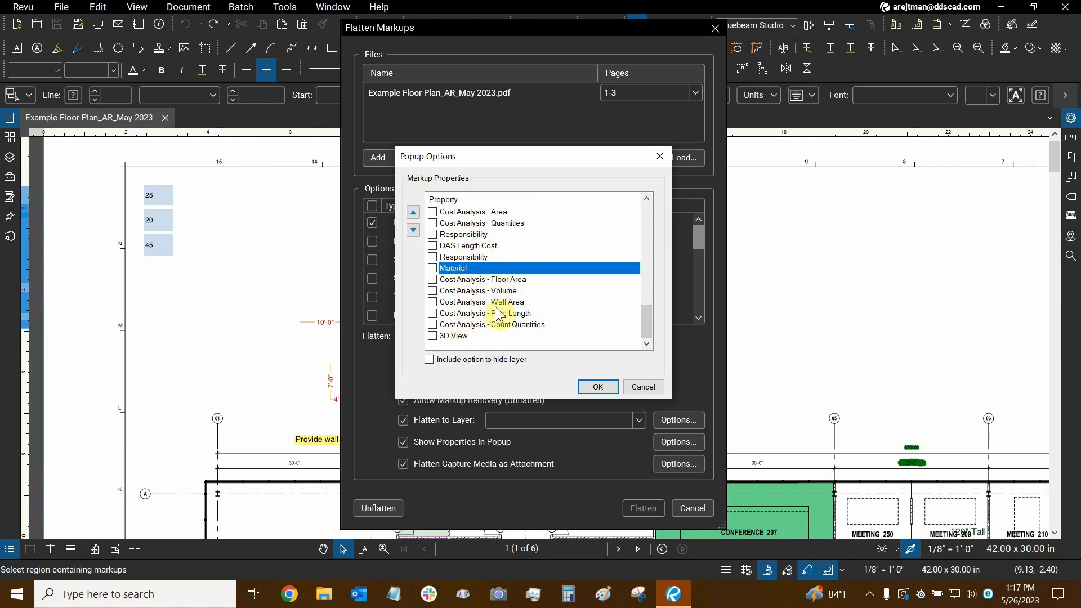
pyautogui.moveTo(412, 212)
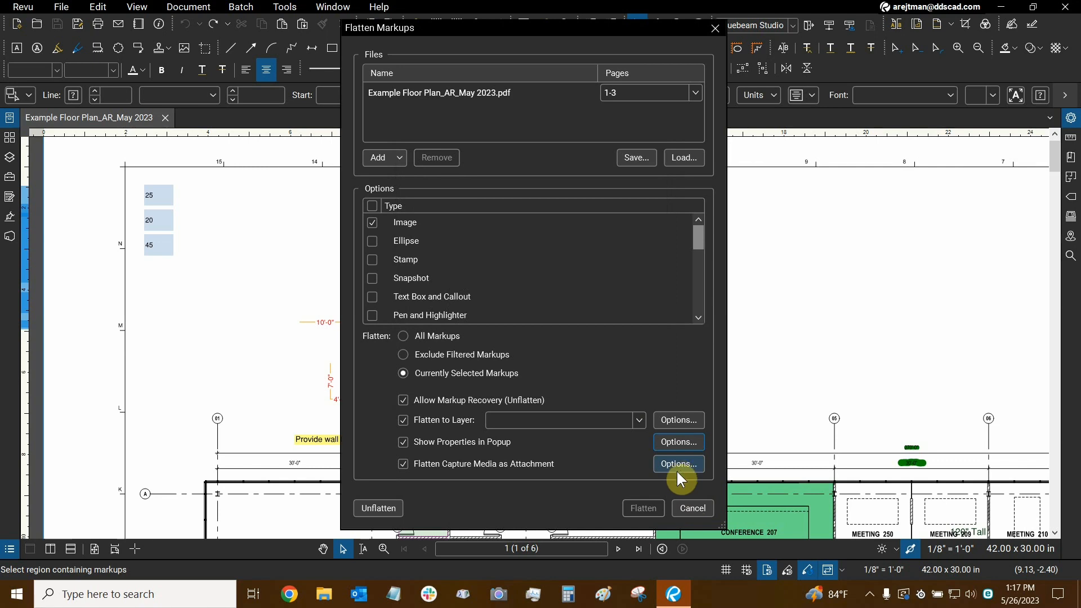
pyautogui.click(678, 464)
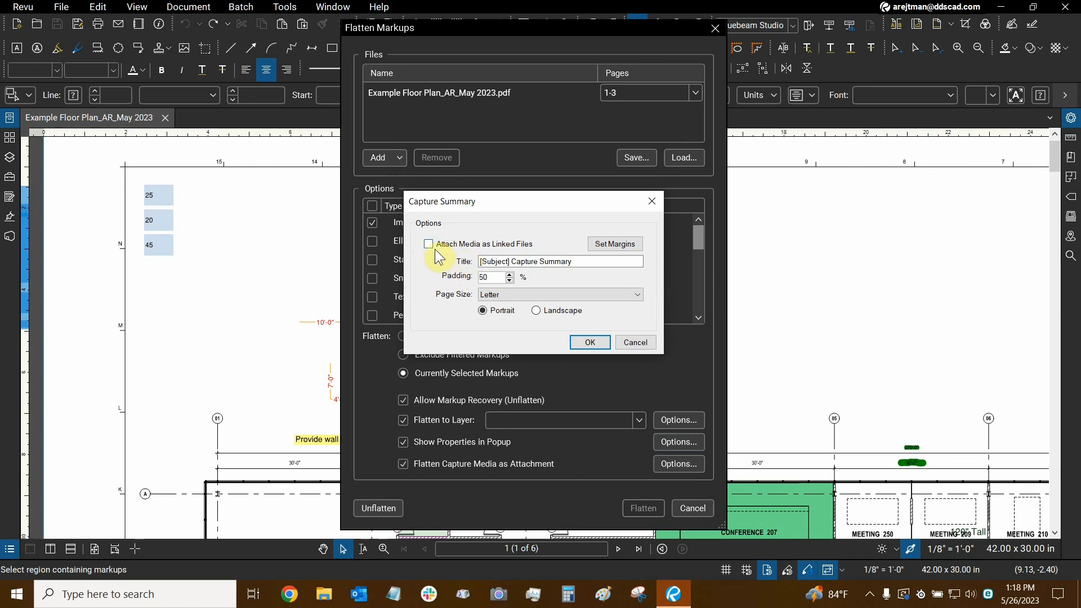
pyautogui.moveTo(492, 253)
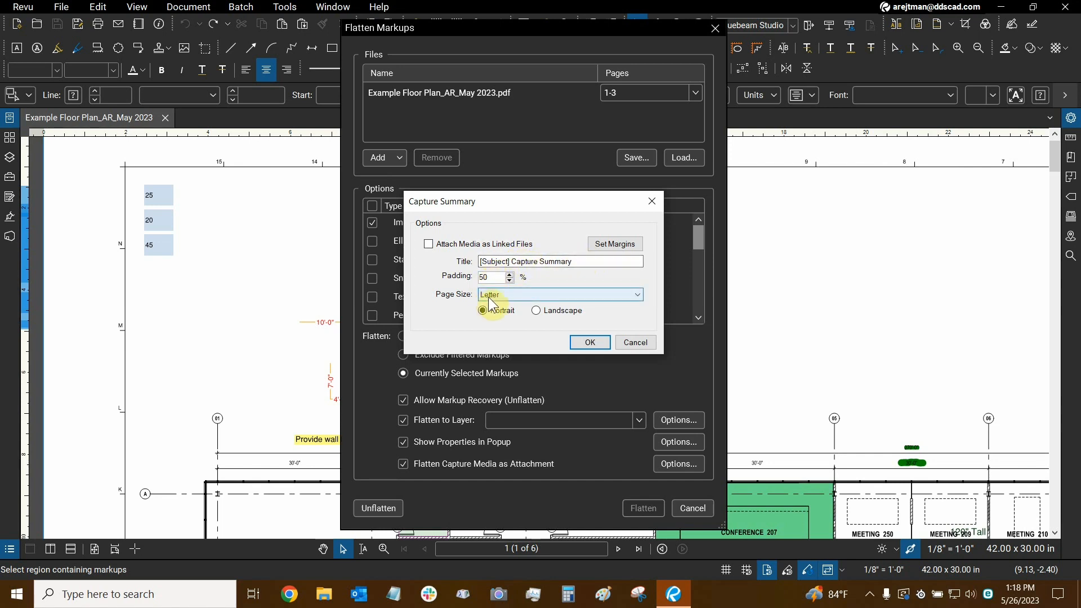
pyautogui.click(559, 293)
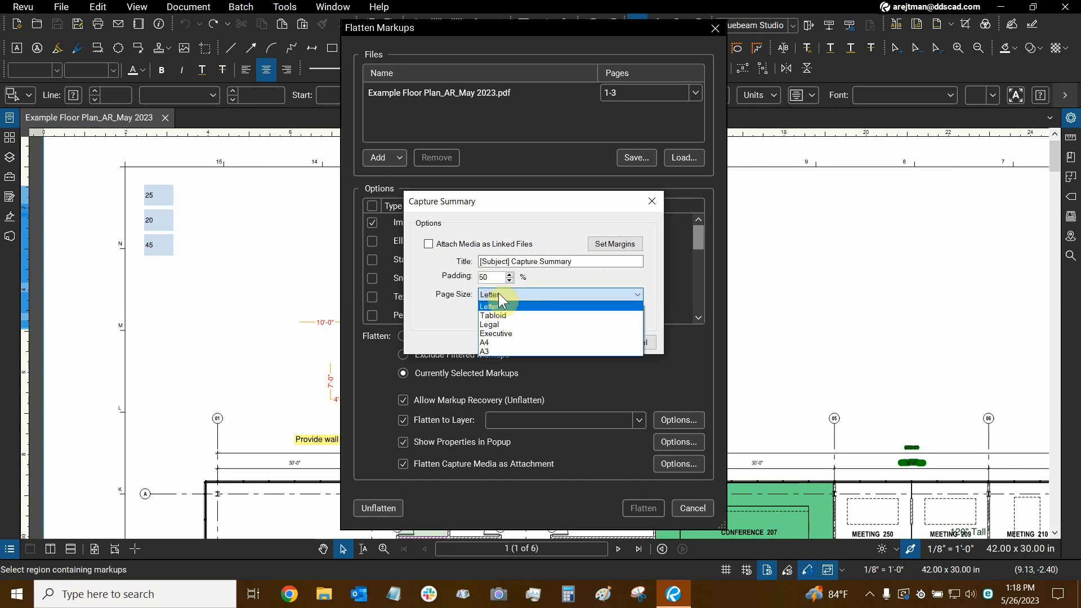
pyautogui.moveTo(503, 315)
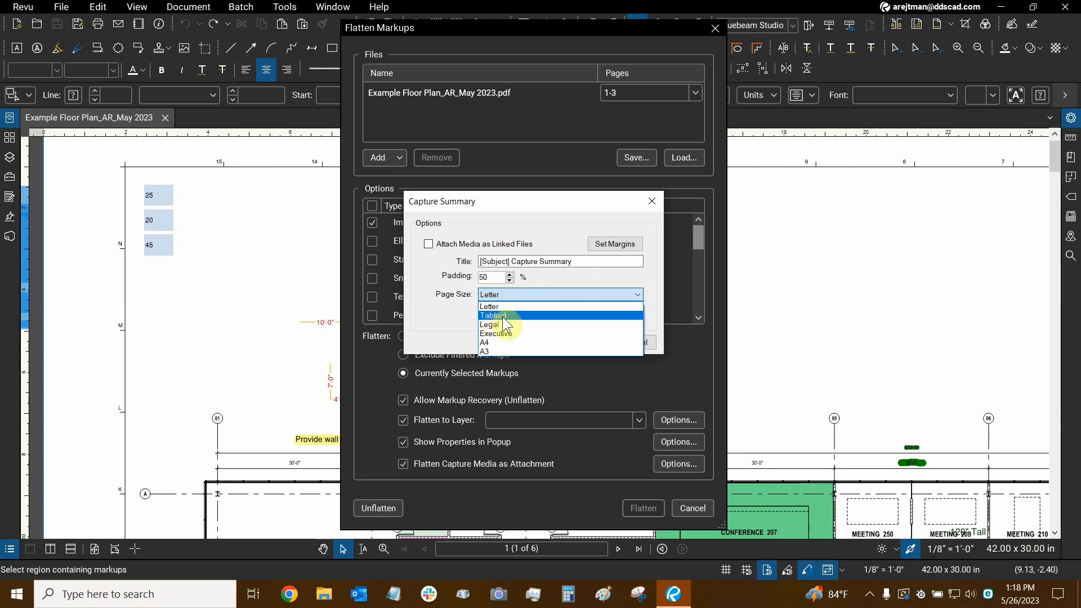
pyautogui.moveTo(487, 306)
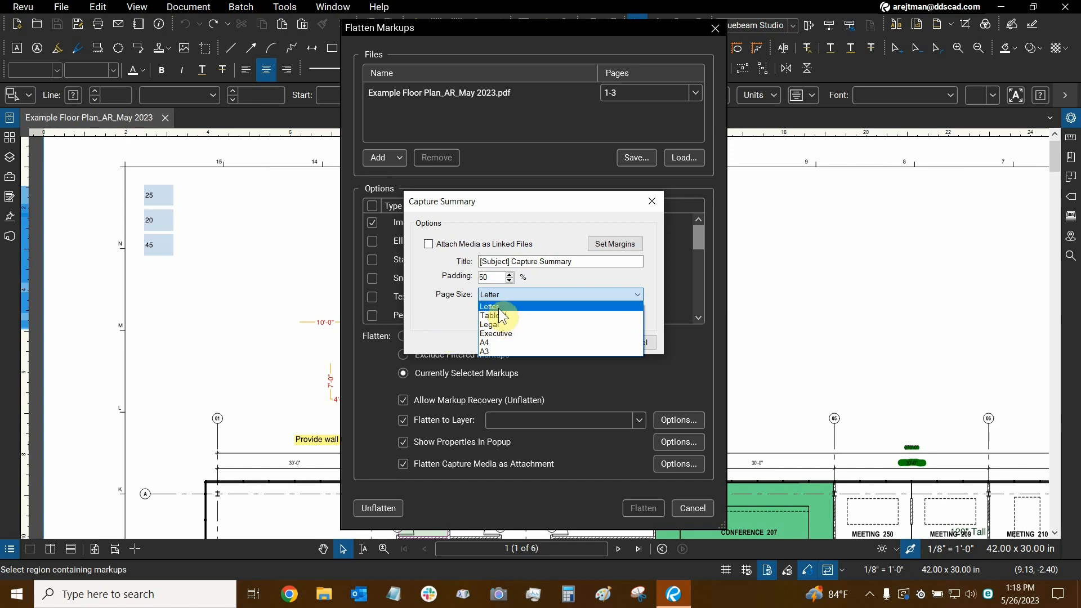
pyautogui.moveTo(507, 352)
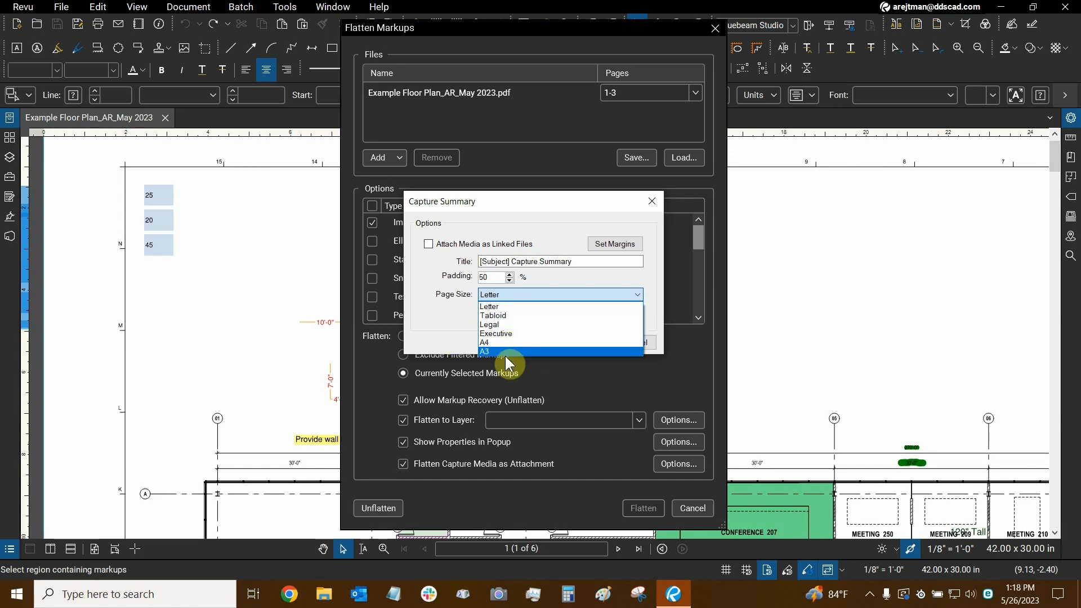
pyautogui.click(490, 294)
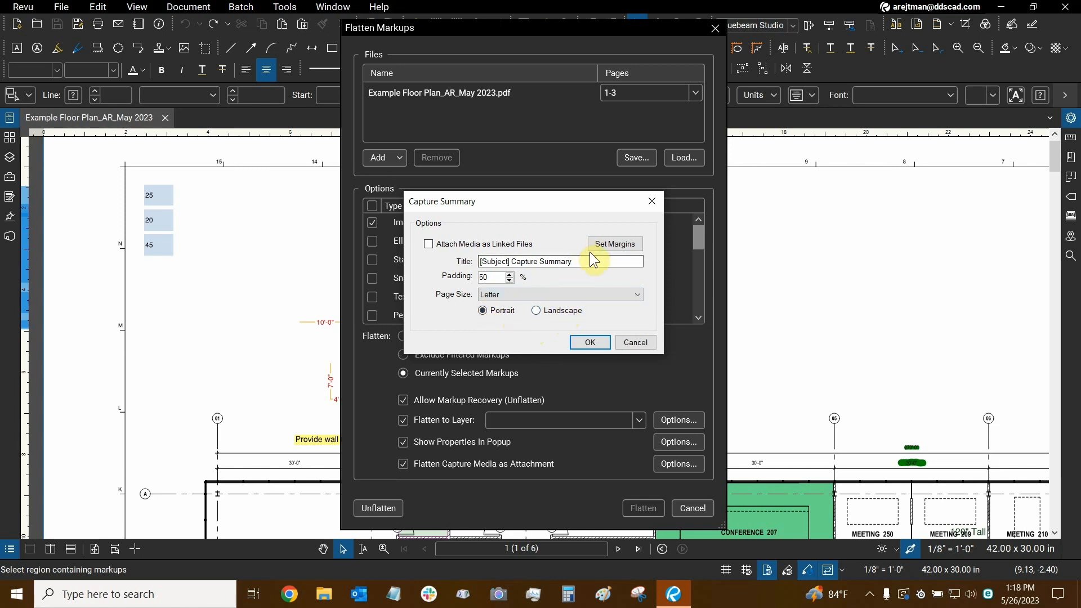
pyautogui.click(613, 243)
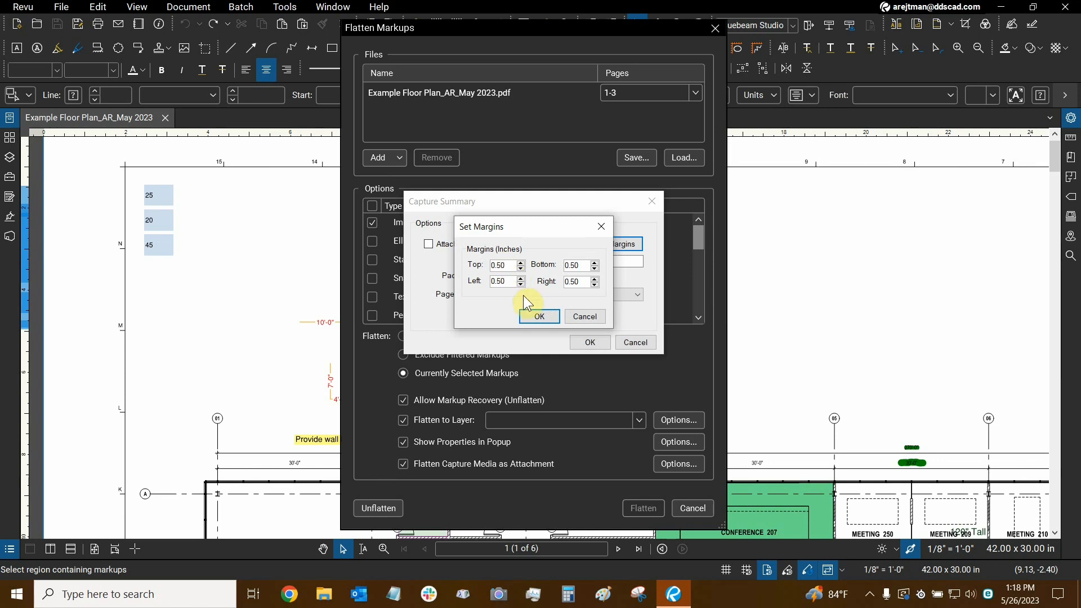
pyautogui.click(538, 316)
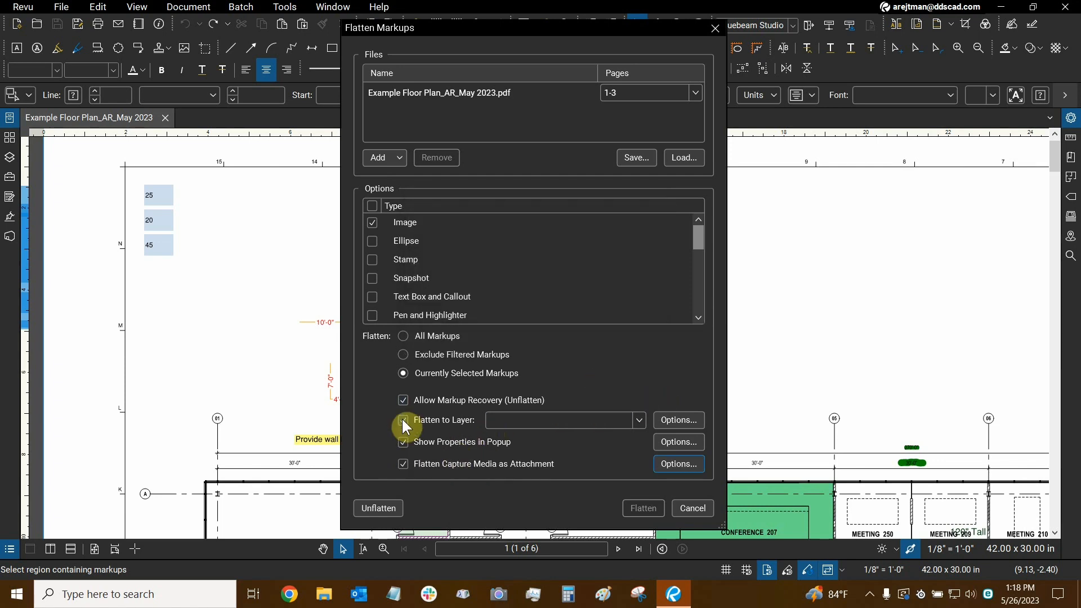
# - Turn off layer, popup-property and capture-media options, keeping markup recovery and Image type
pyautogui.click(403, 420)
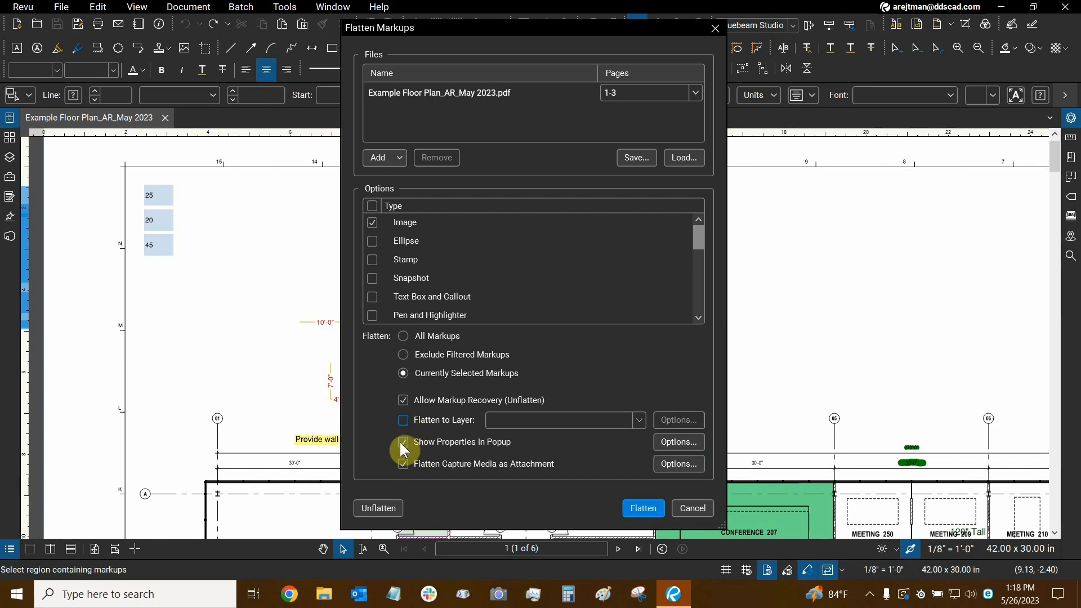
pyautogui.click(403, 441)
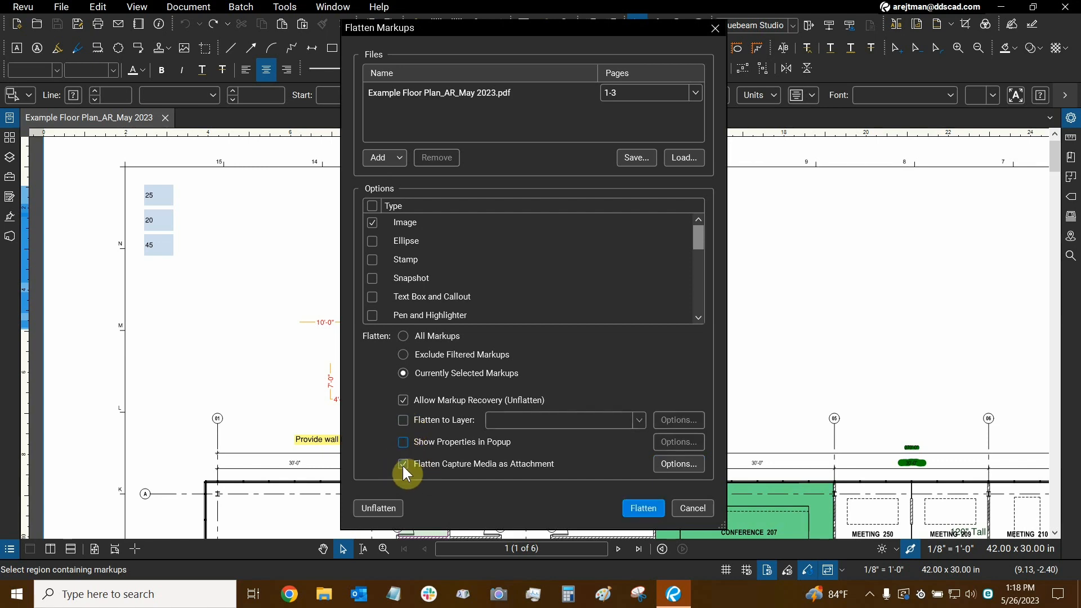
pyautogui.click(403, 463)
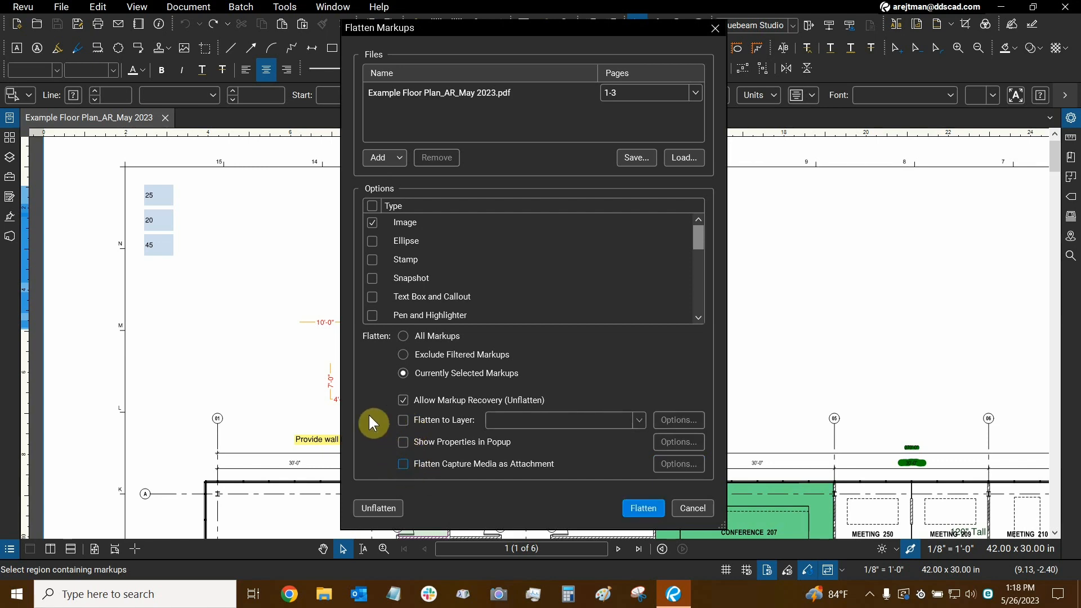
pyautogui.moveTo(403, 466)
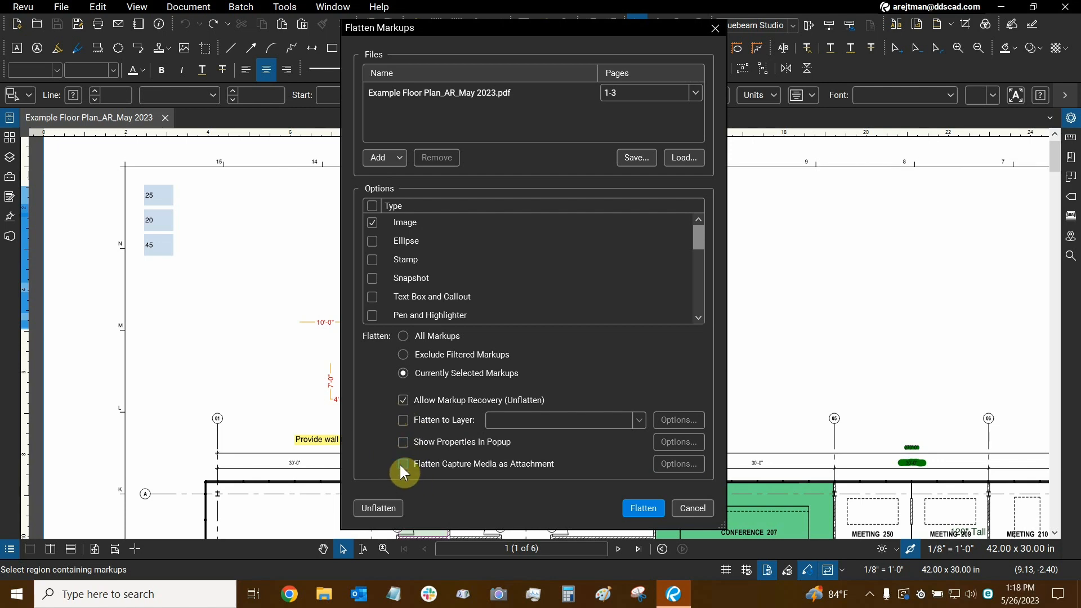
pyautogui.moveTo(490, 507)
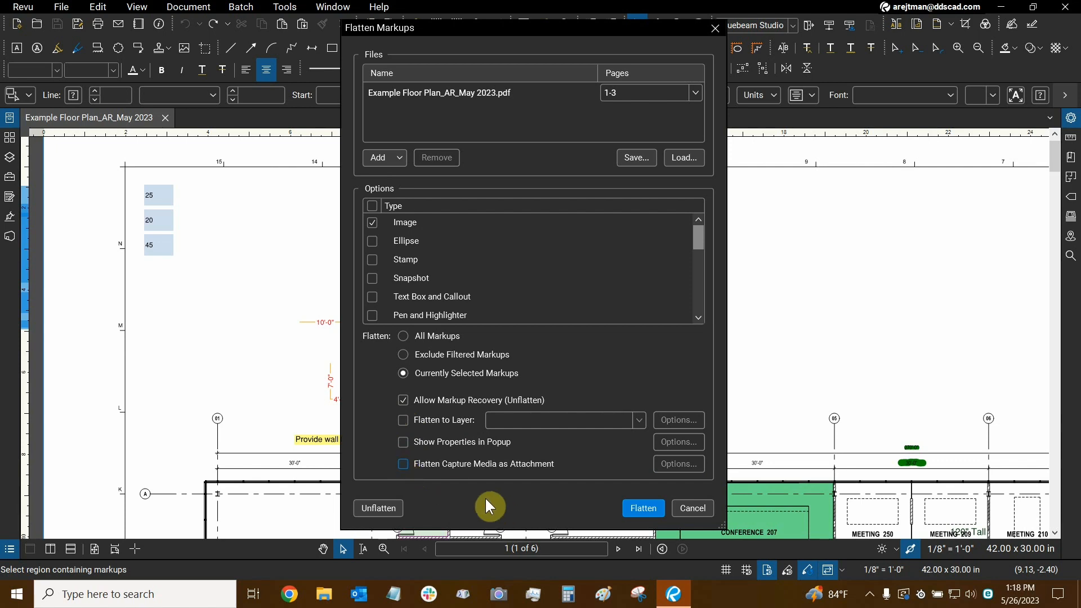
pyautogui.moveTo(519, 405)
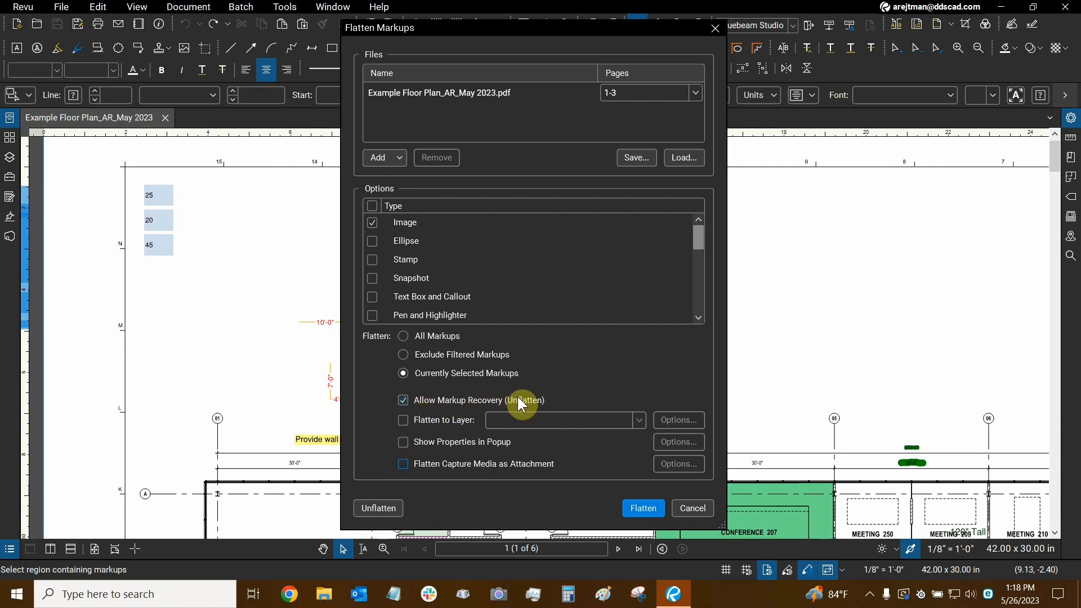
pyautogui.moveTo(507, 386)
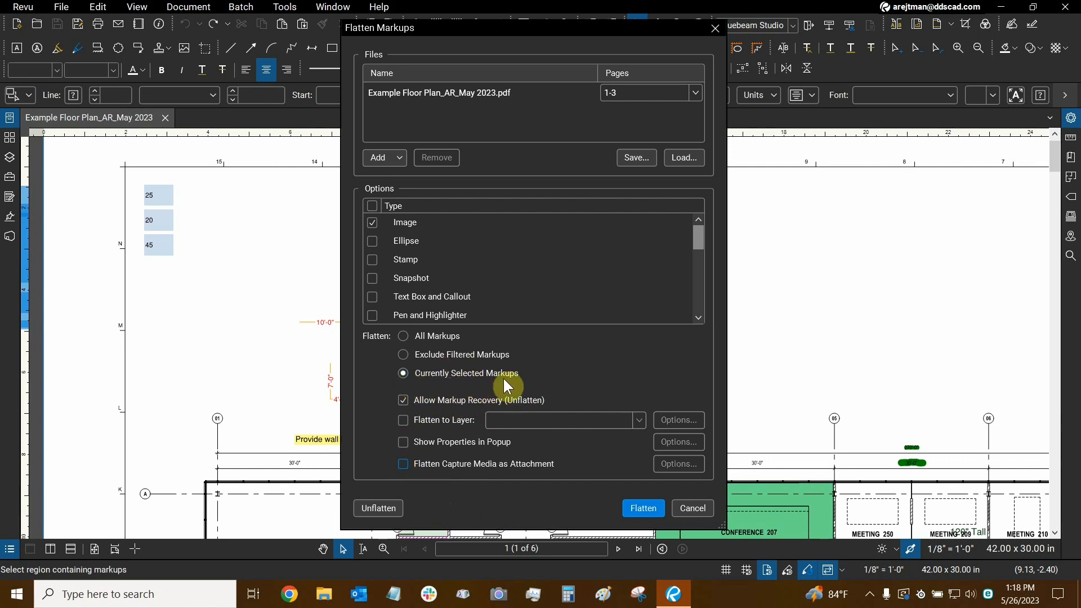
pyautogui.click(404, 222)
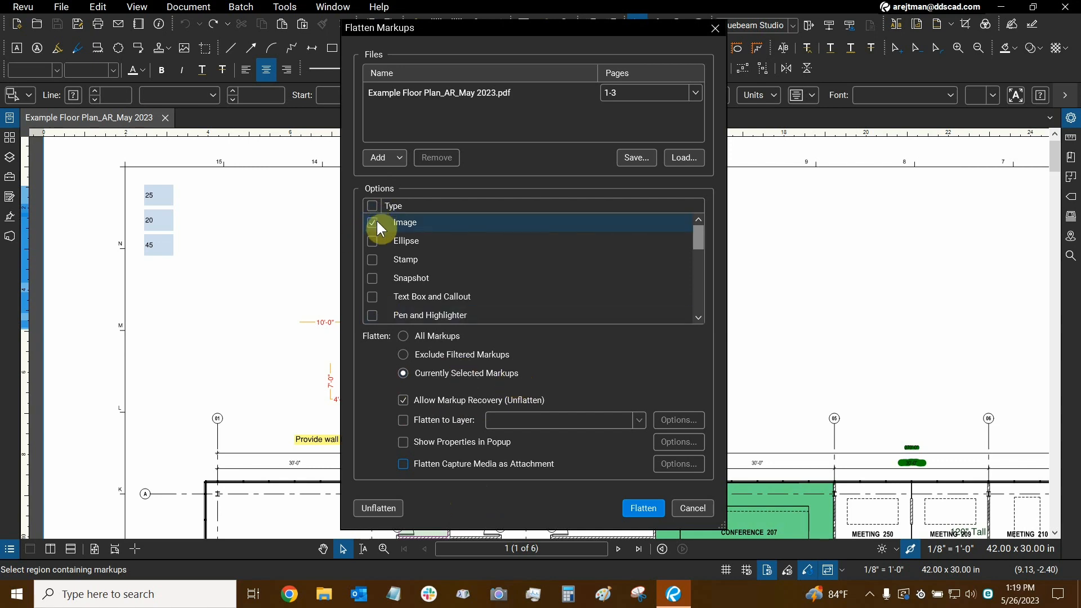
pyautogui.click(371, 221)
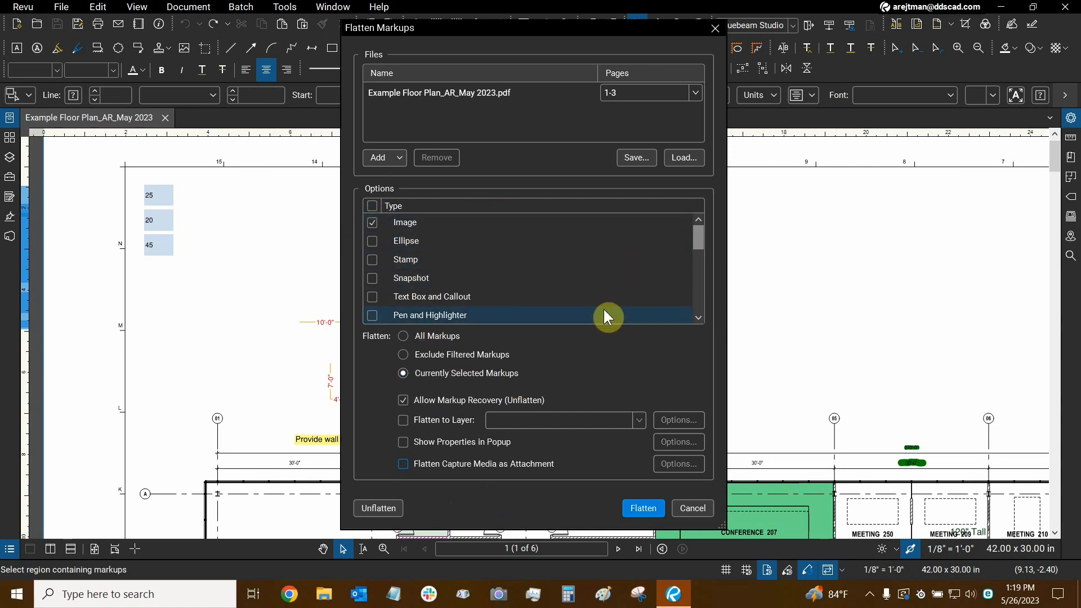
pyautogui.moveTo(563, 338)
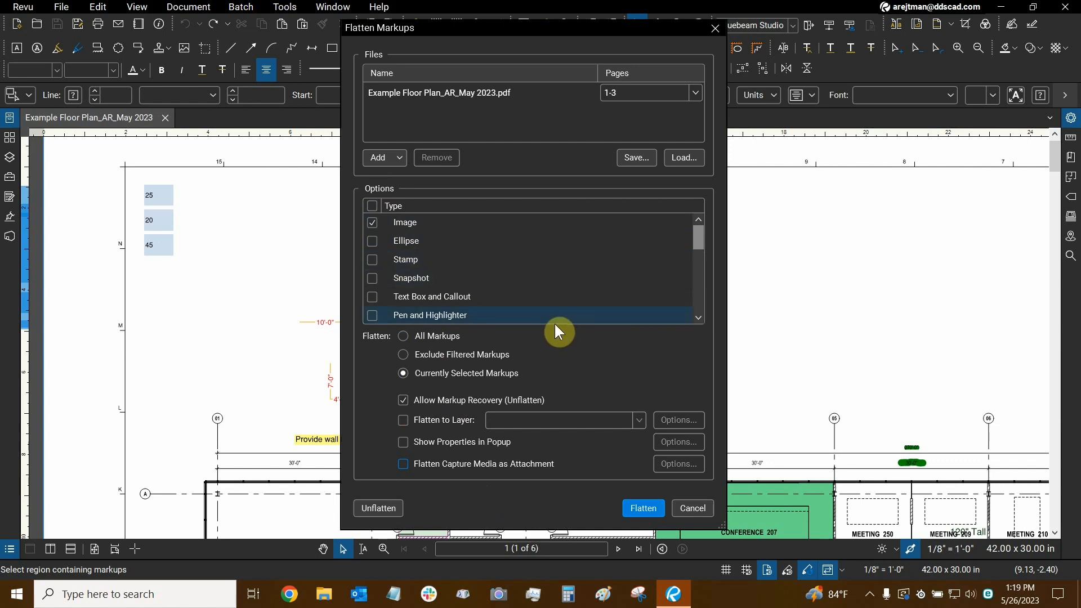
pyautogui.moveTo(569, 512)
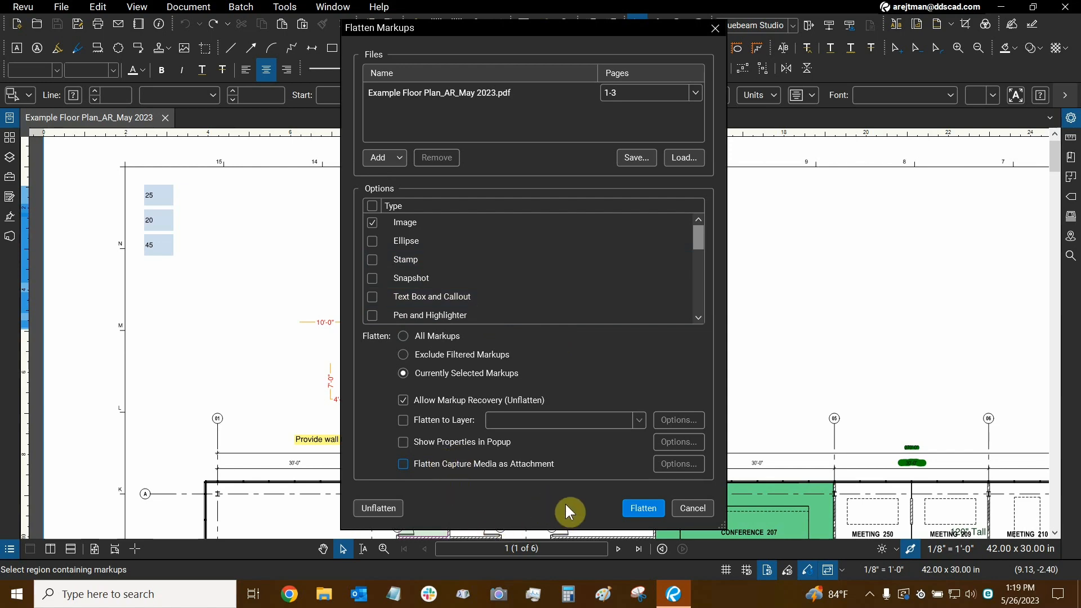
pyautogui.moveTo(640, 507)
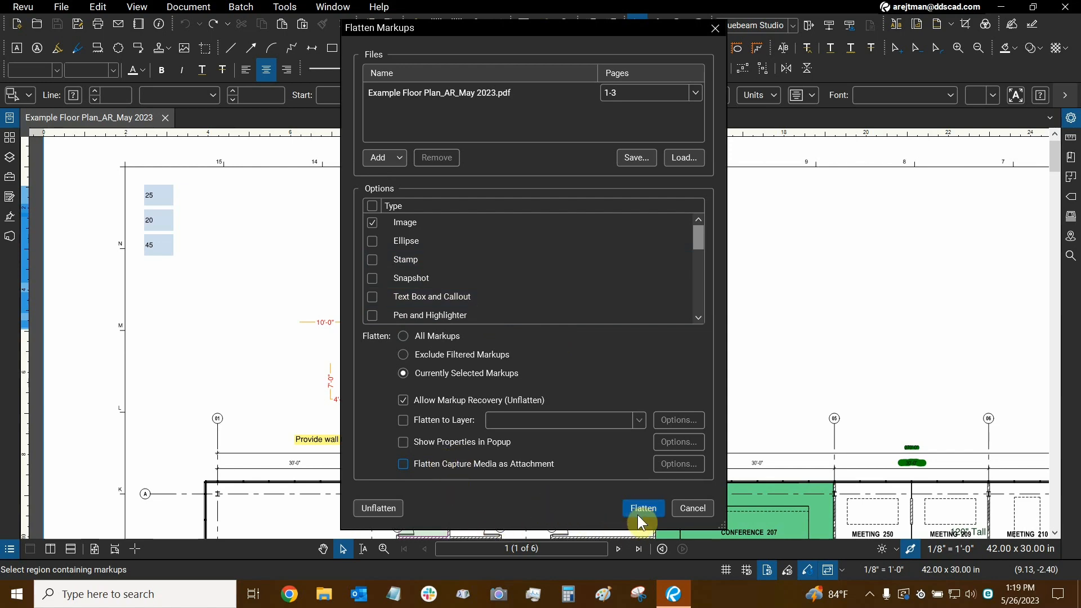
# - Run the flatten, then select and inspect the concrete area markups on the sheet
pyautogui.click(642, 508)
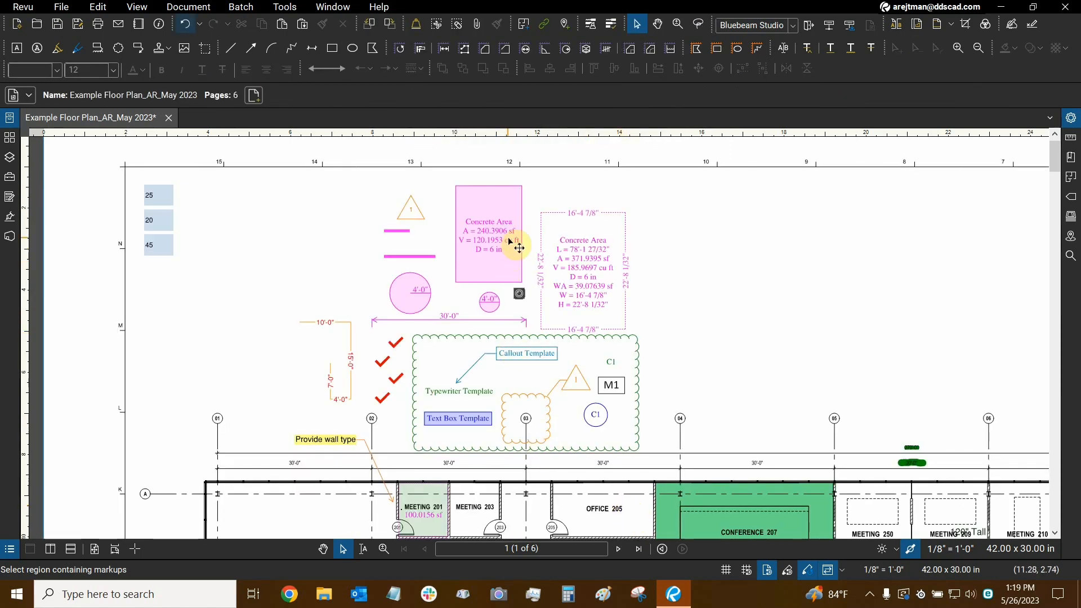
pyautogui.moveTo(711, 268)
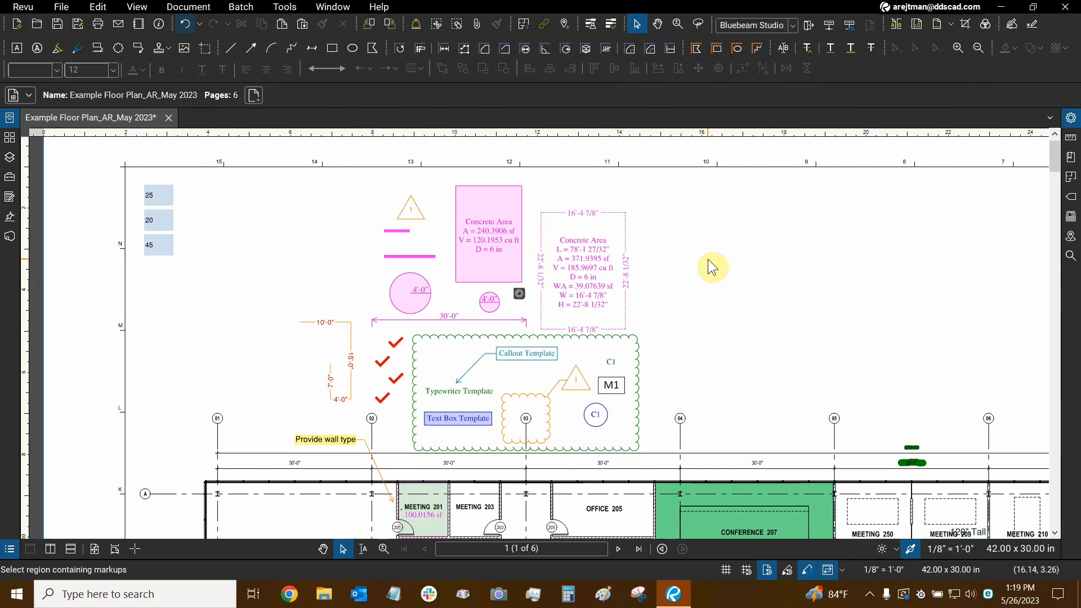
pyautogui.moveTo(702, 268)
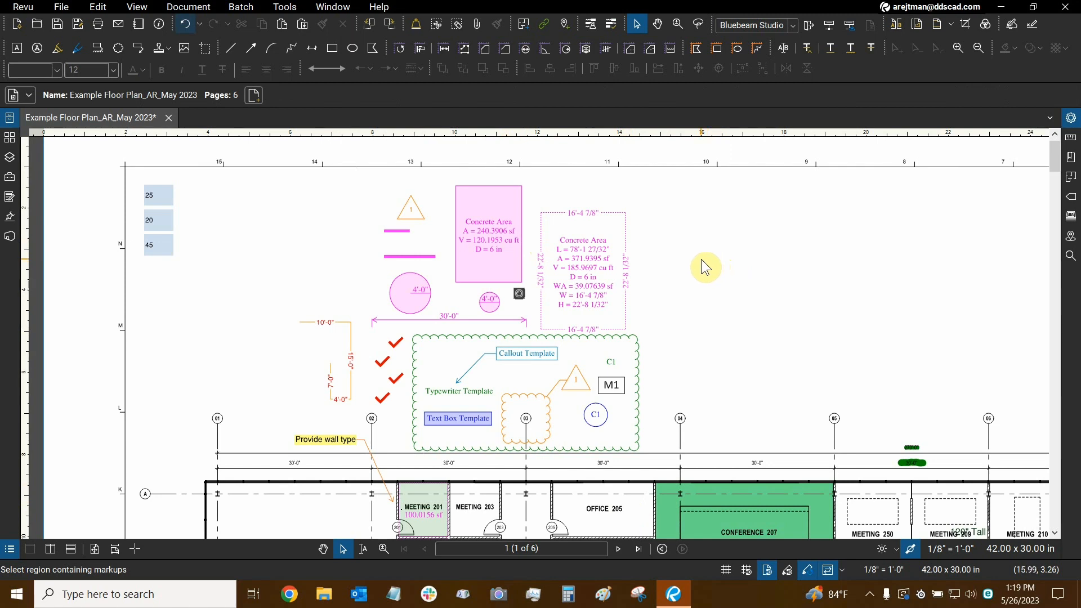
pyautogui.click(9, 548)
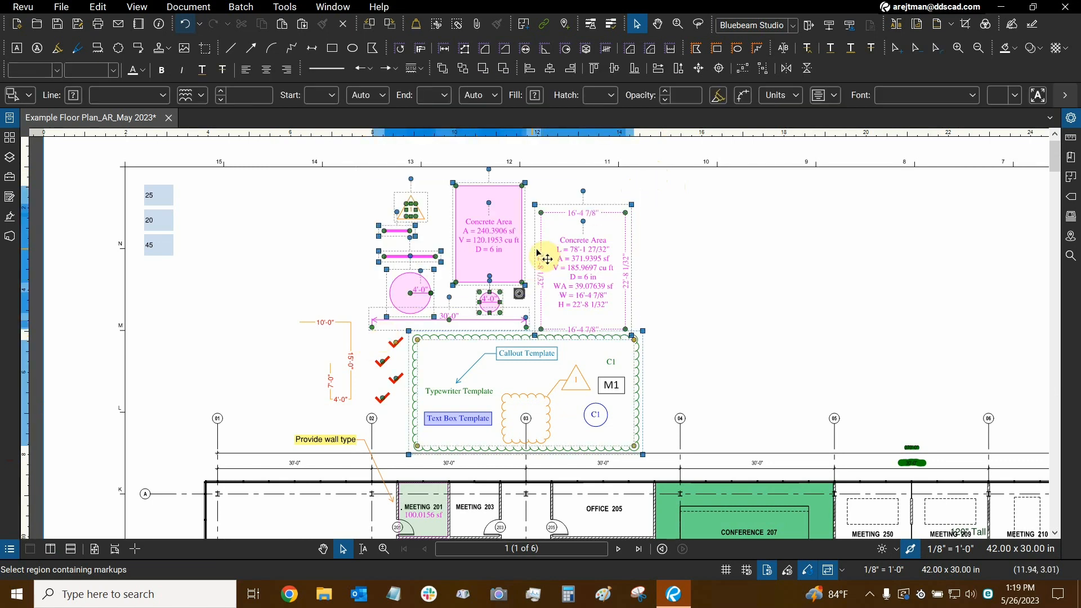
pyautogui.click(663, 262)
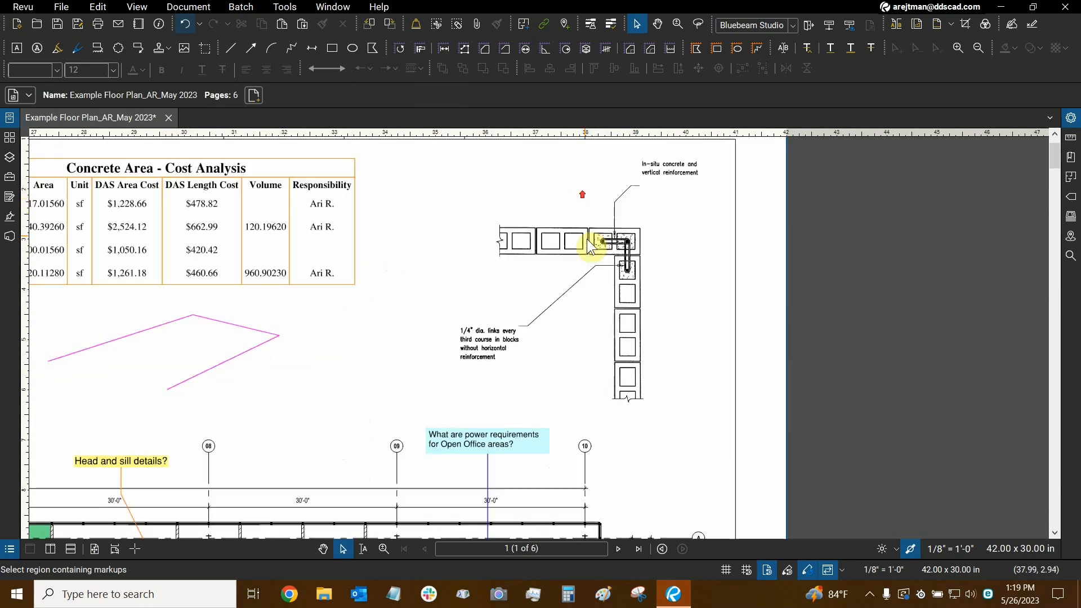
pyautogui.scroll(-3)
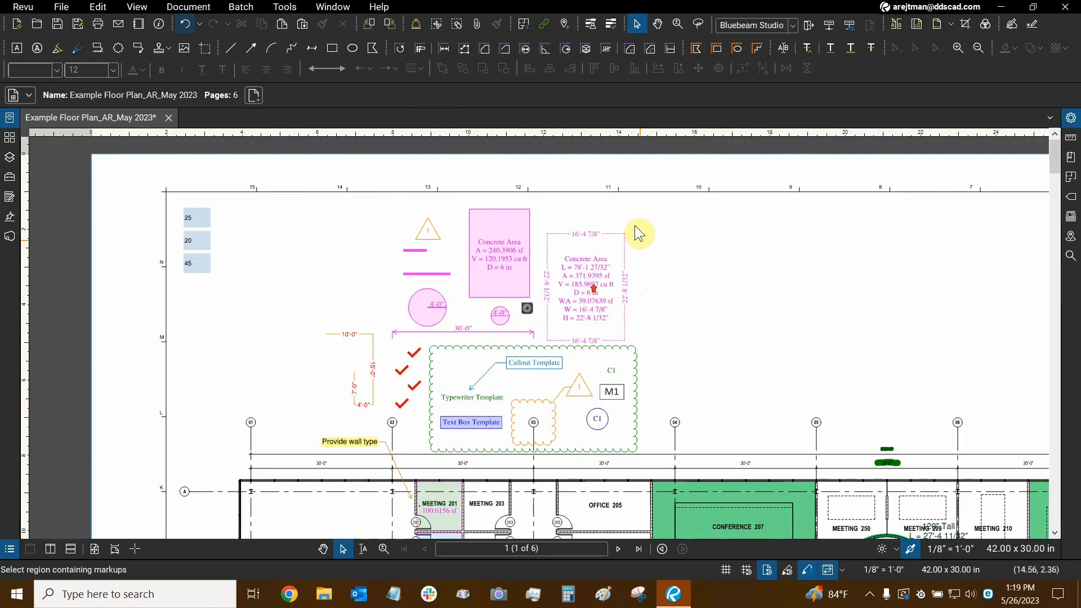
pyautogui.moveTo(641, 211)
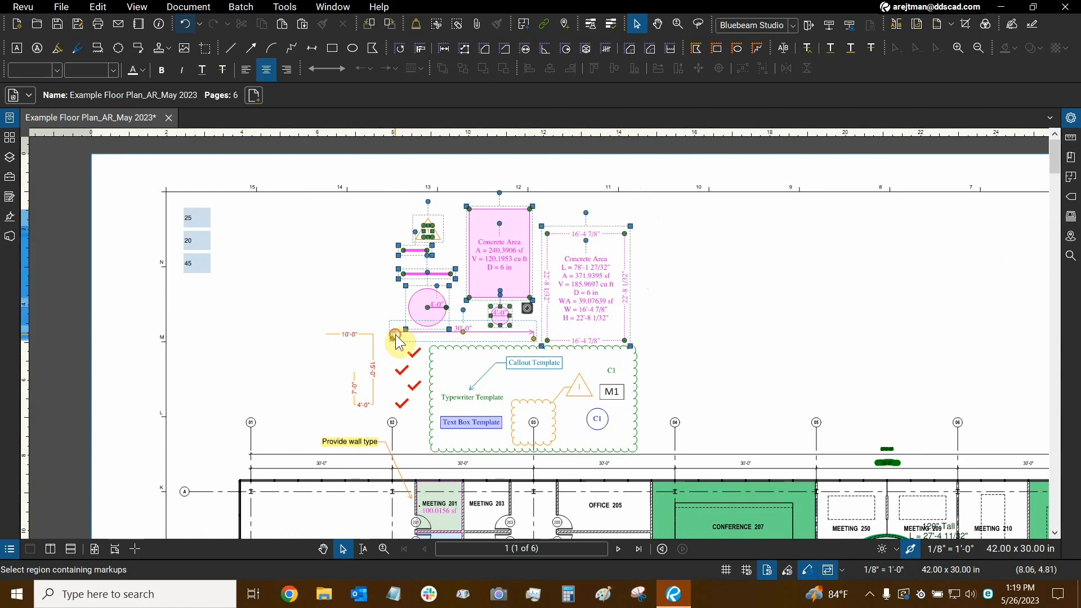
# - Include every markup type and target Currently Selected Markups only
pyautogui.click(396, 337)
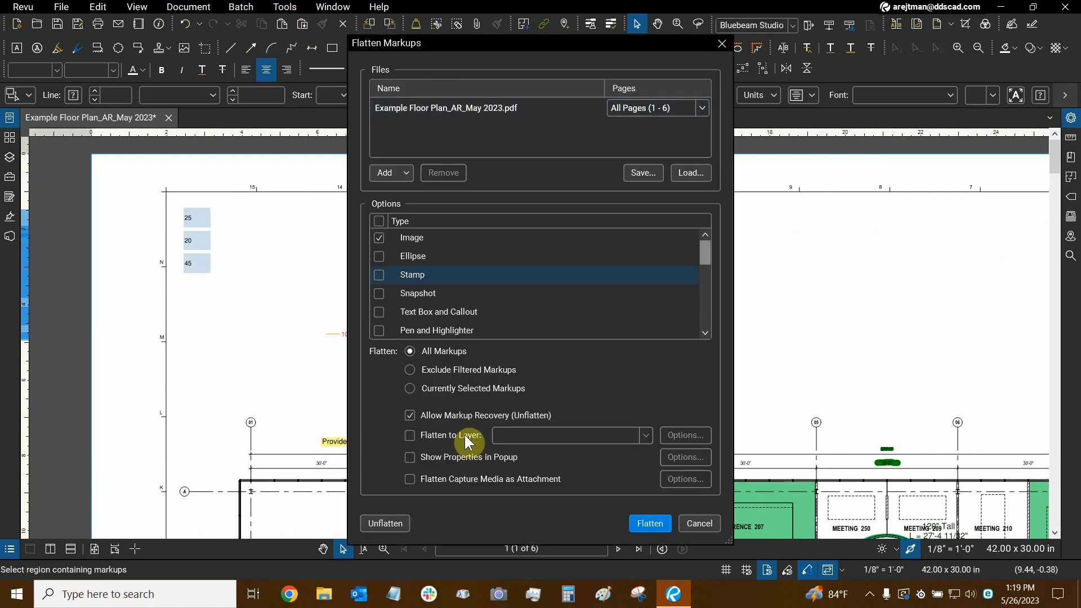
pyautogui.click(378, 237)
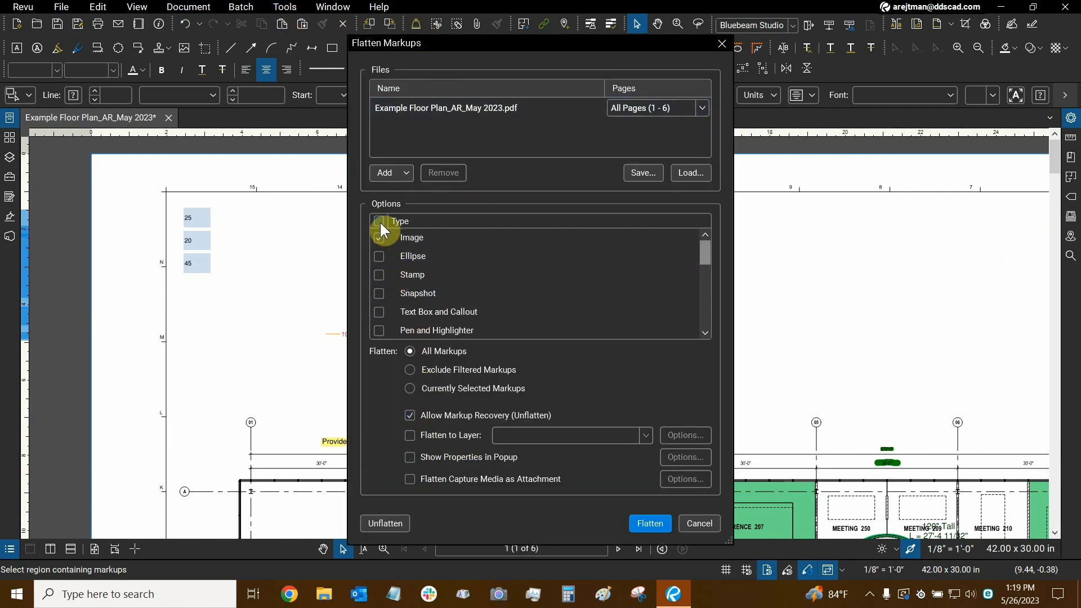
pyautogui.click(380, 221)
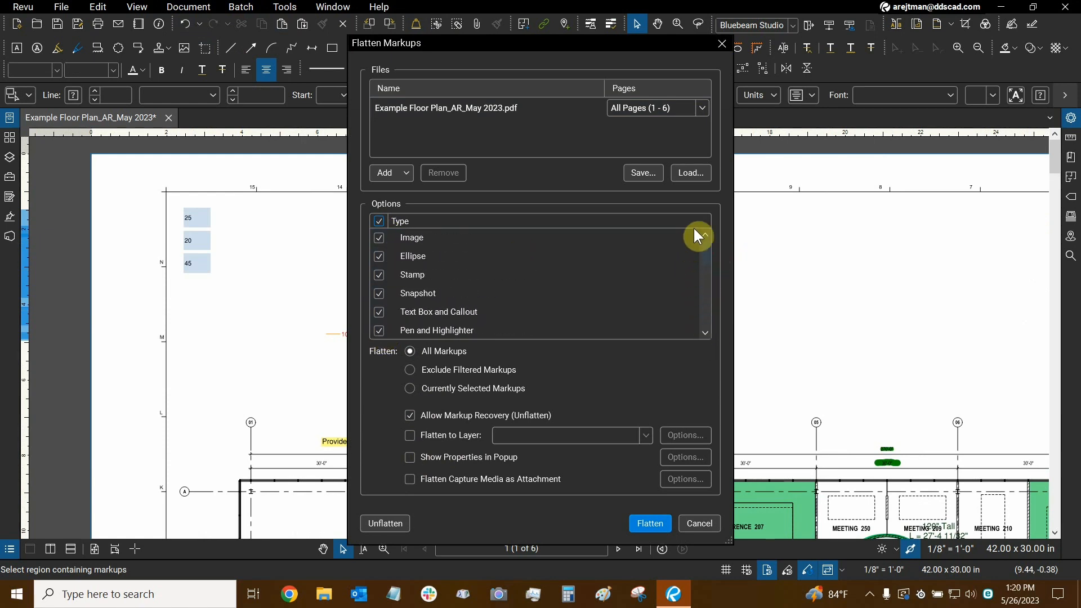
pyautogui.click(410, 388)
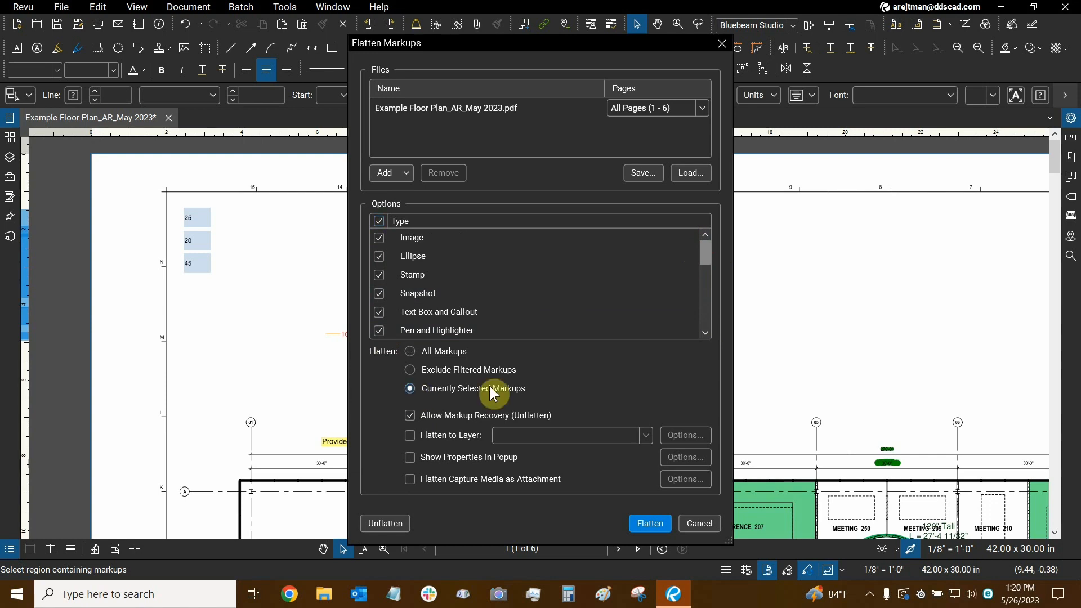
pyautogui.moveTo(67, 115)
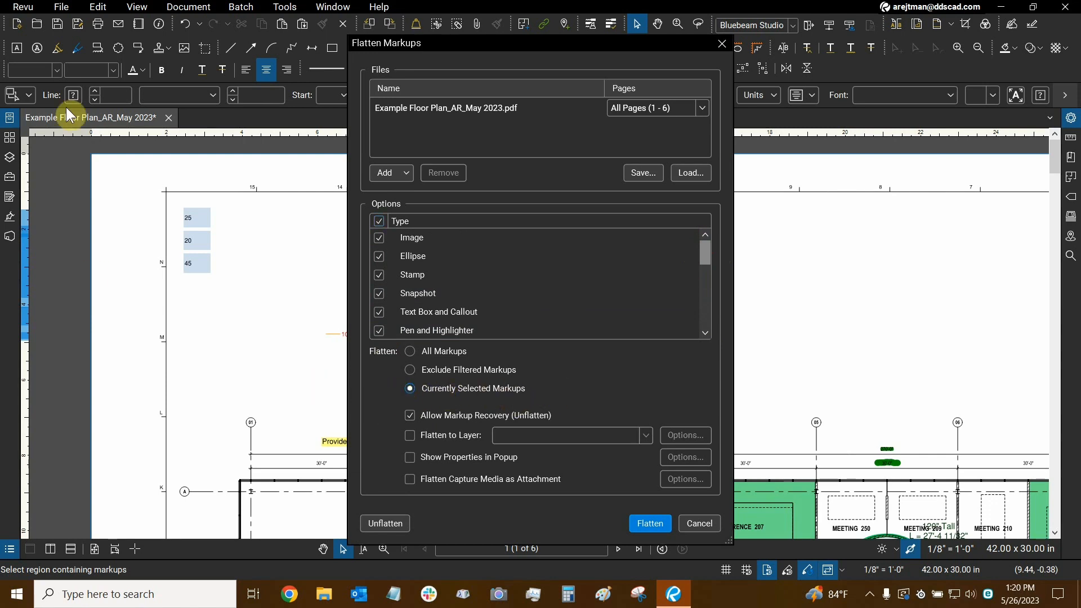
pyautogui.moveTo(356, 421)
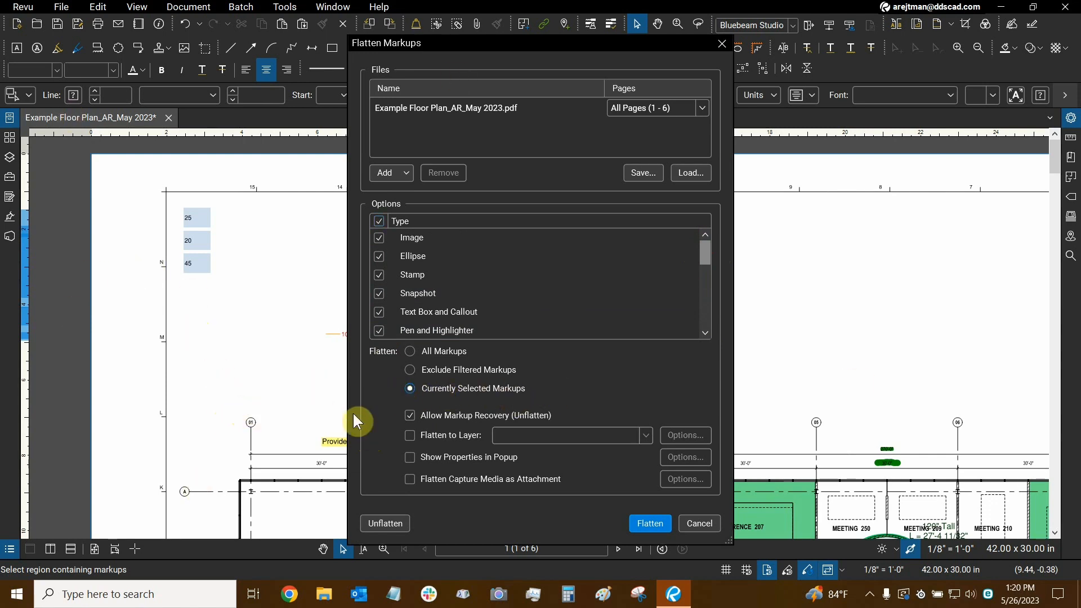
pyautogui.moveTo(425, 514)
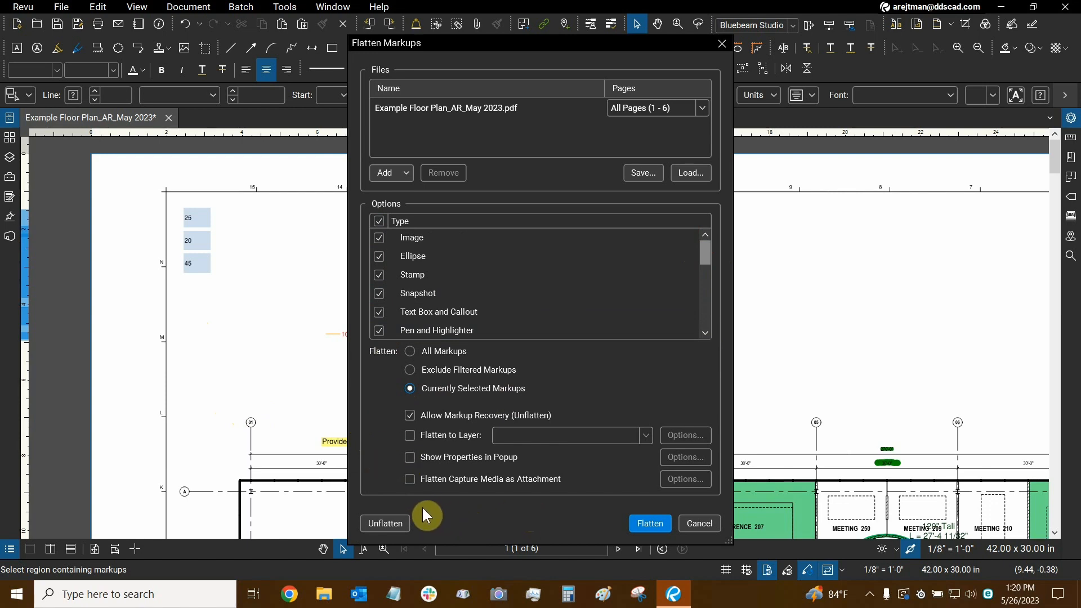
pyautogui.moveTo(517, 425)
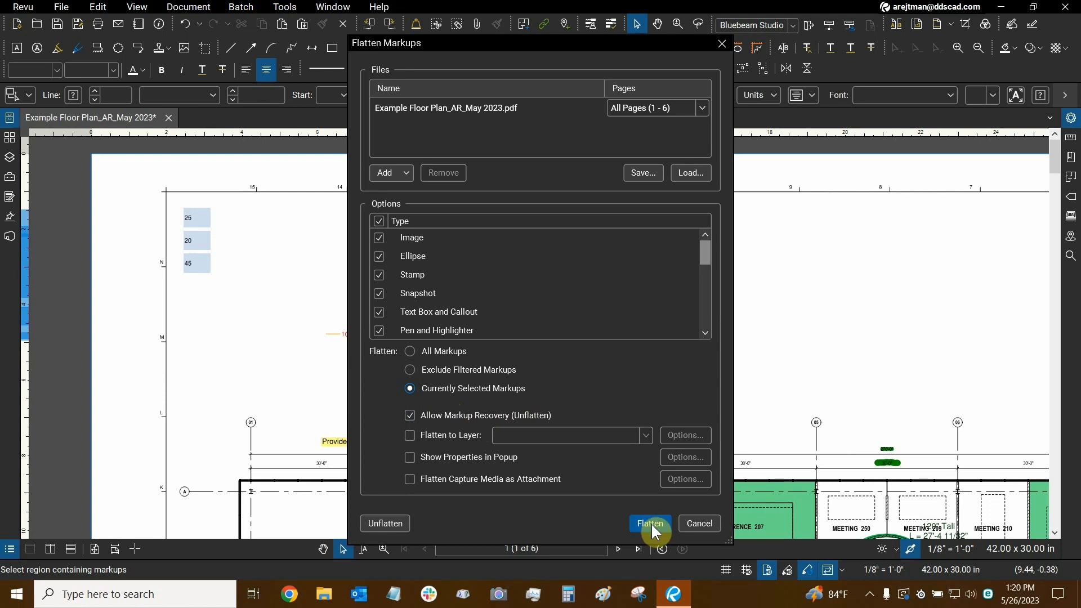
# - Flatten the selected markups into the floor plan, then return to the Document commands
pyautogui.click(648, 523)
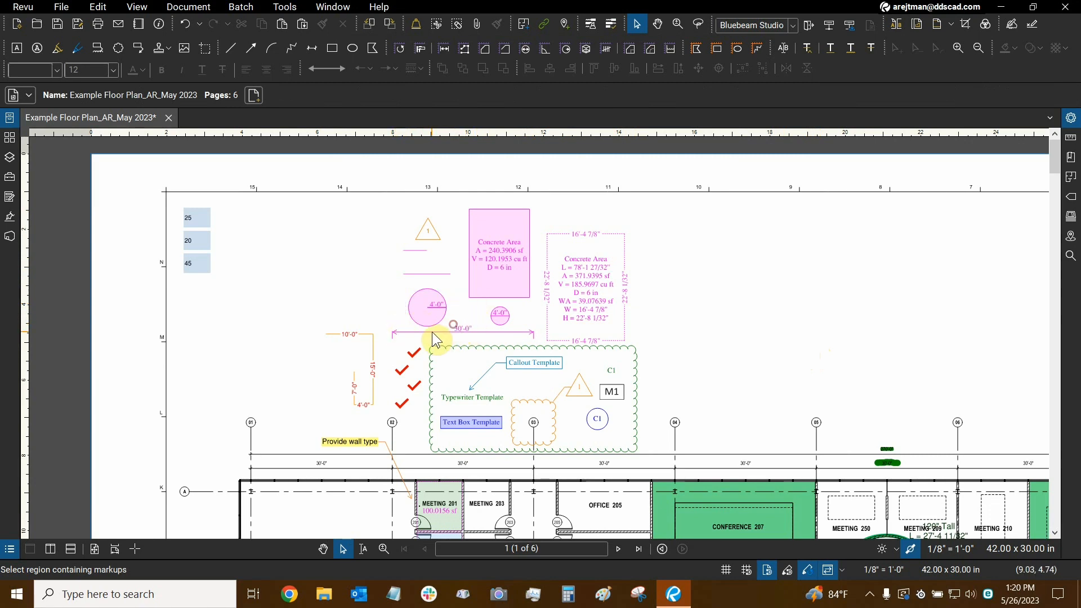
pyautogui.moveTo(672, 303)
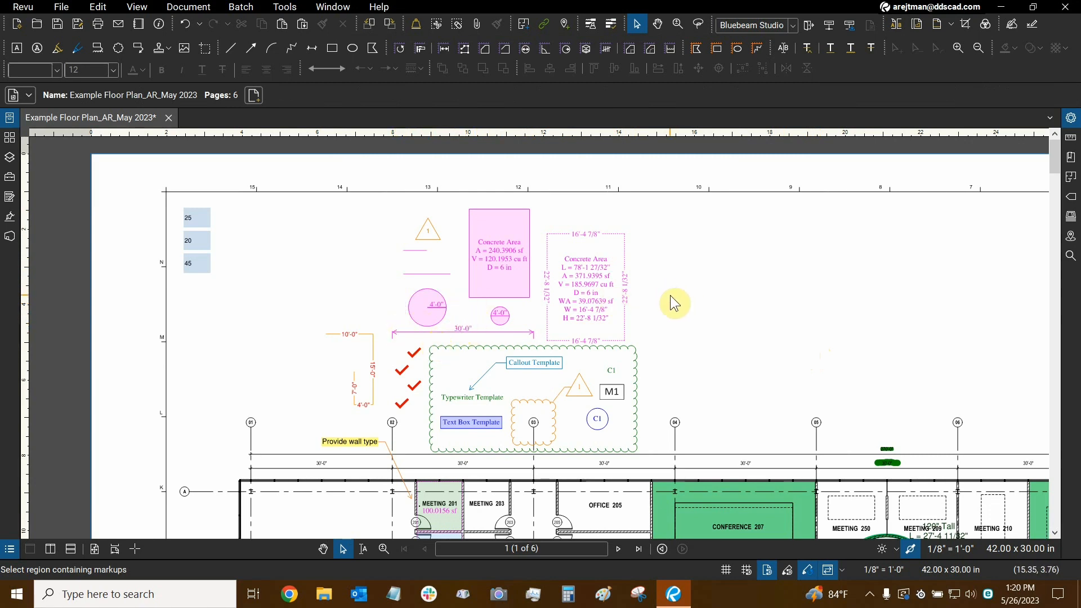
pyautogui.moveTo(675, 301)
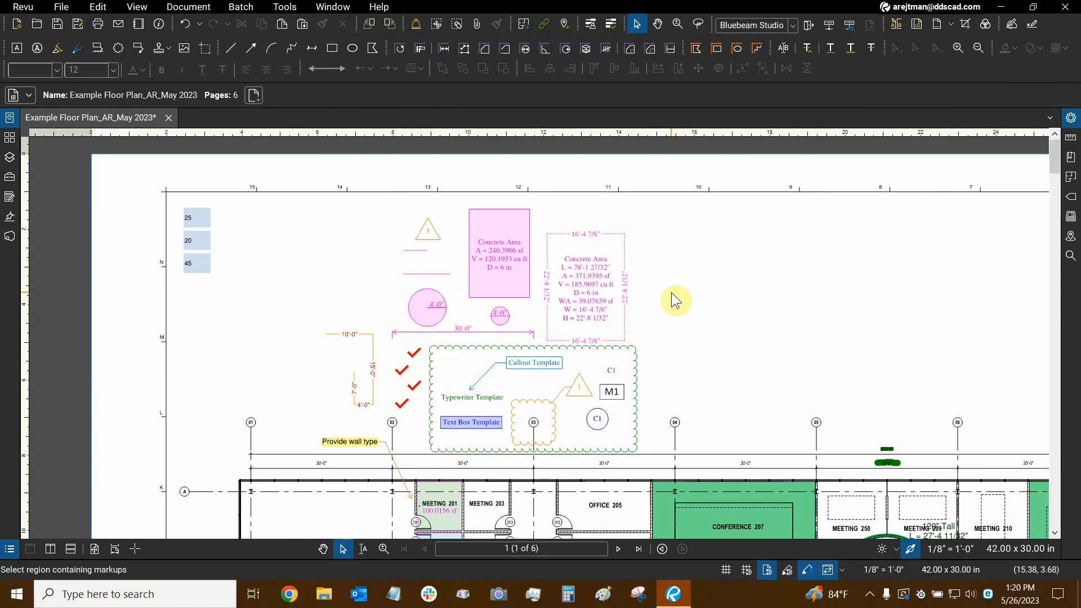
pyautogui.moveTo(676, 297)
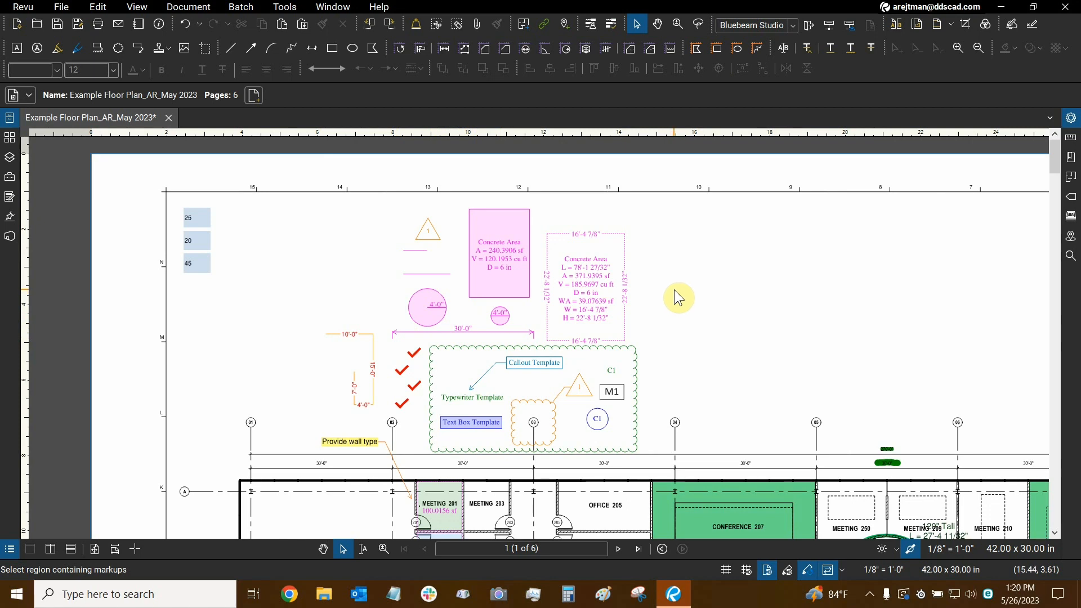
pyautogui.moveTo(480, 268)
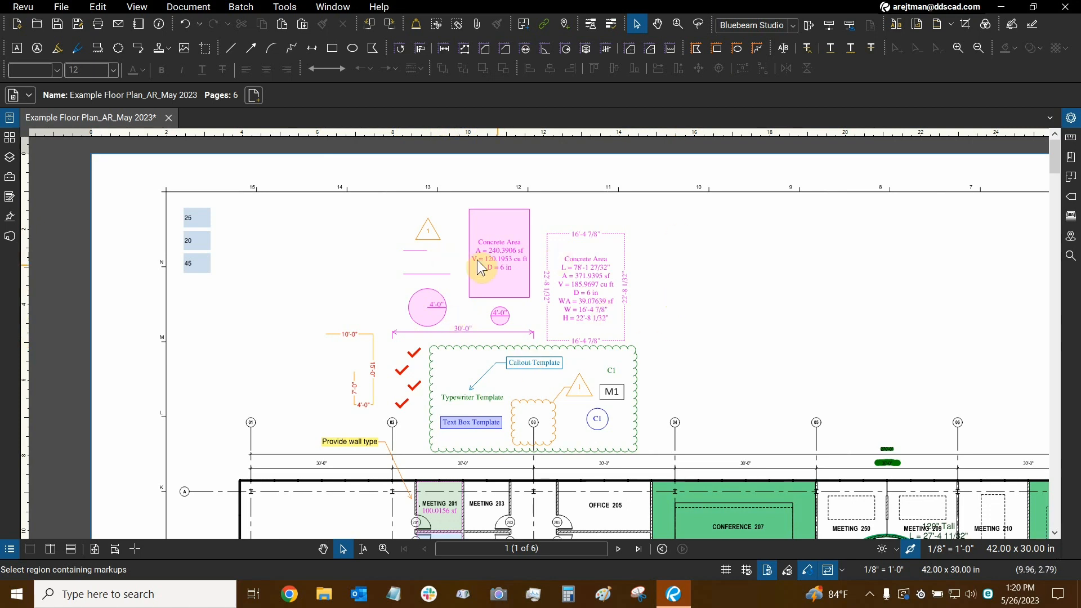
pyautogui.moveTo(557, 297)
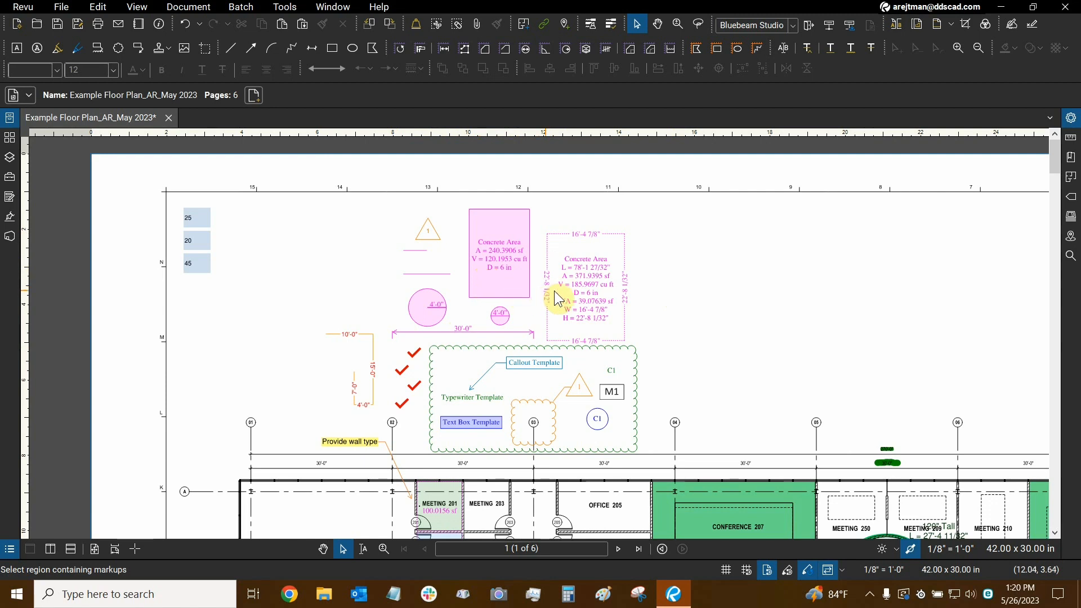
pyautogui.moveTo(536, 293)
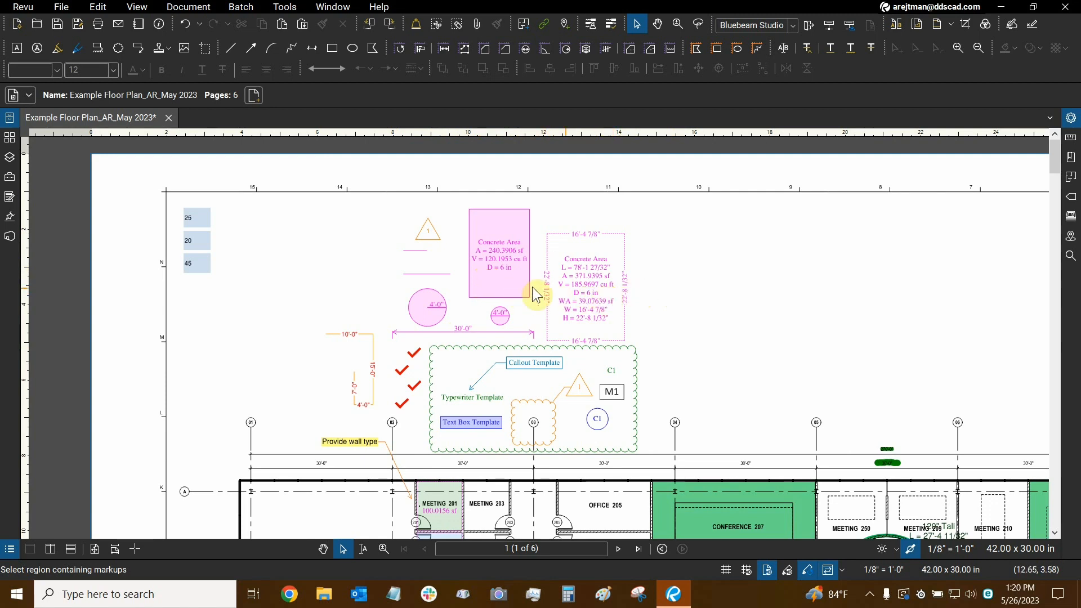
pyautogui.moveTo(539, 295)
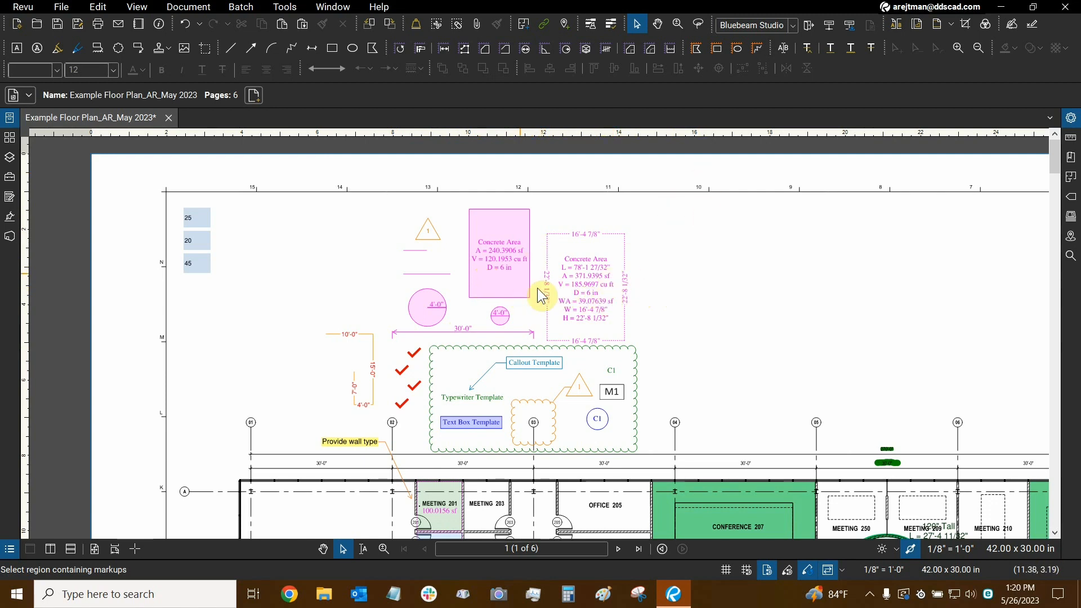
pyautogui.moveTo(459, 331)
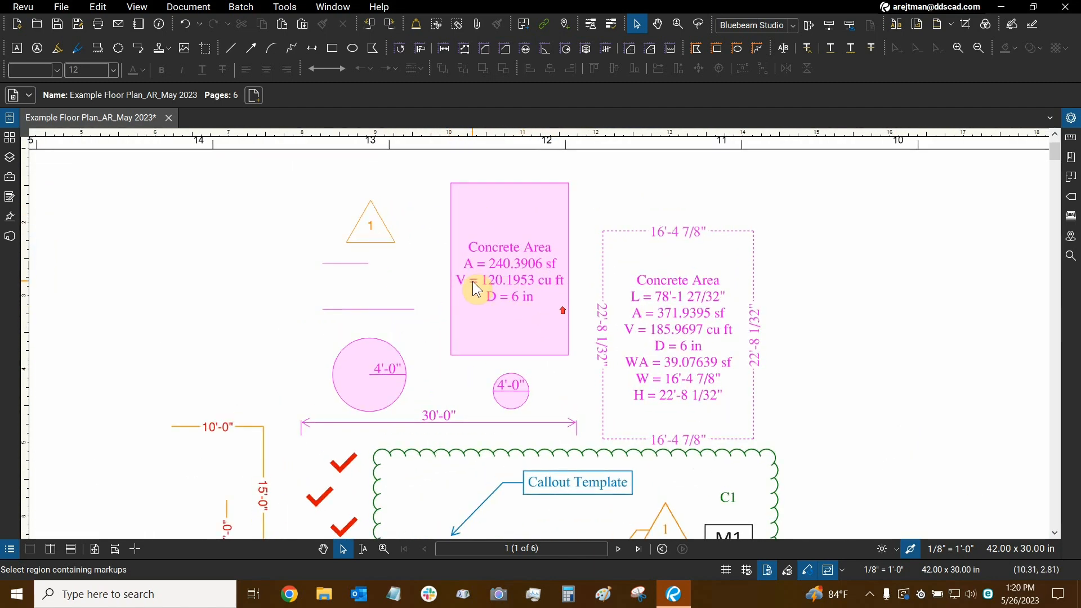
pyautogui.click(188, 7)
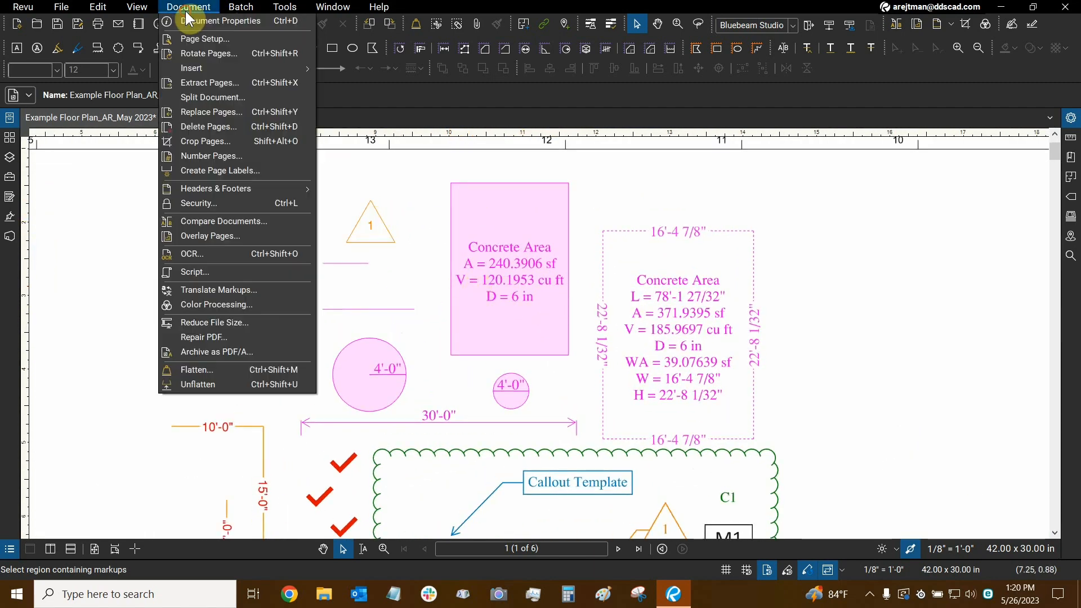
# - Unflatten the None and My Markups layers so the markups become editable again
pyautogui.click(196, 384)
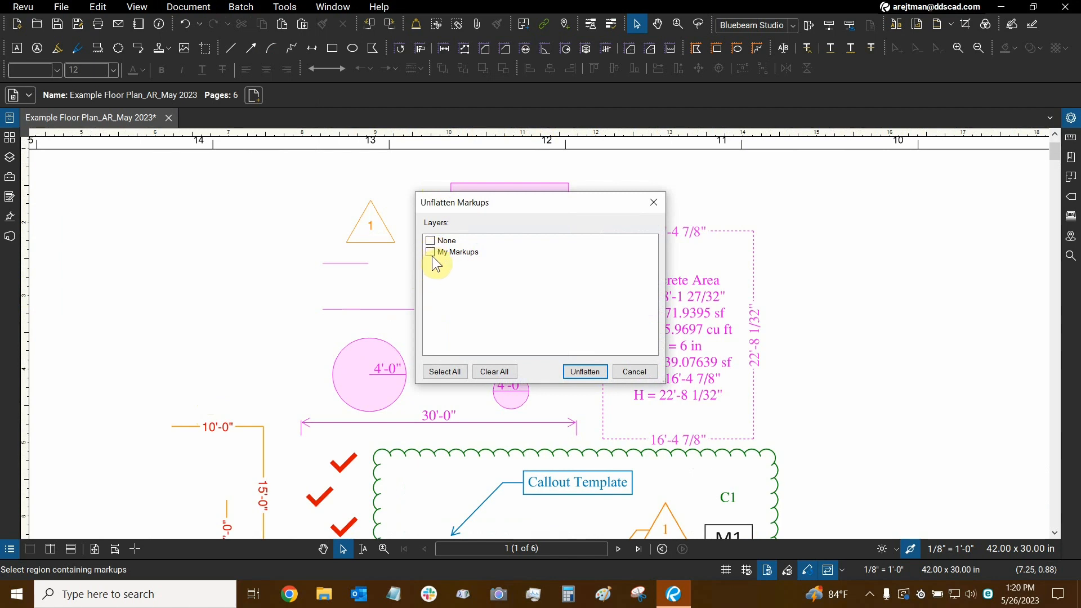
pyautogui.click(444, 372)
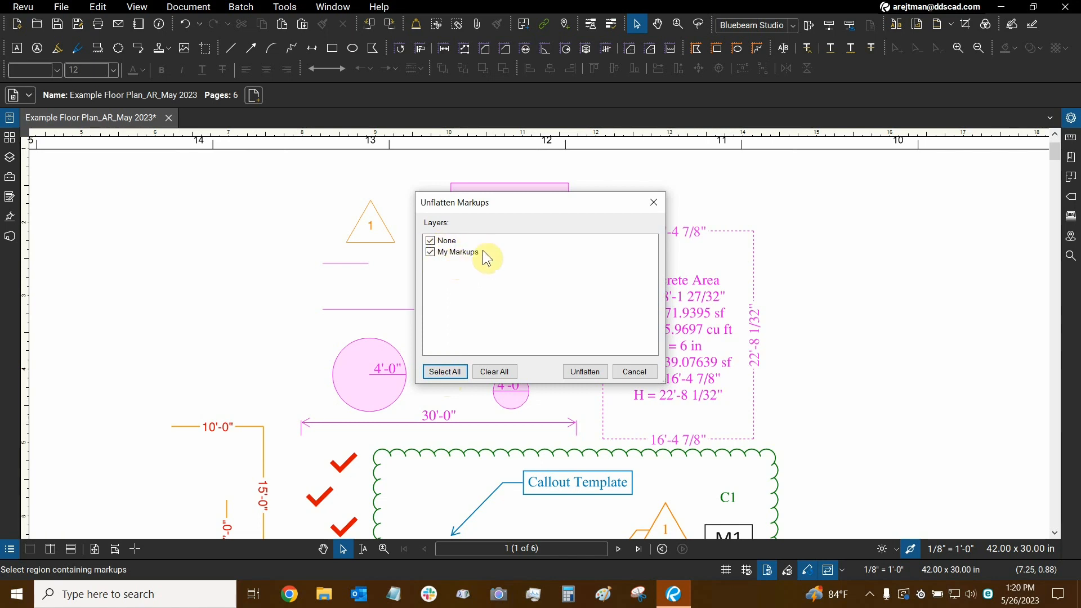
pyautogui.moveTo(429, 268)
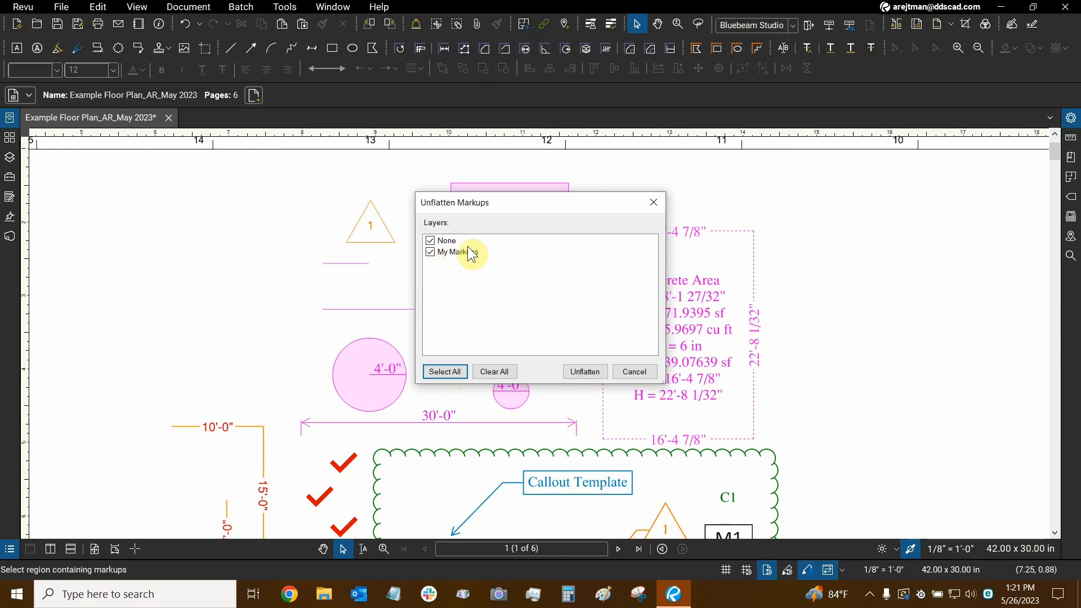
pyautogui.moveTo(706, 320)
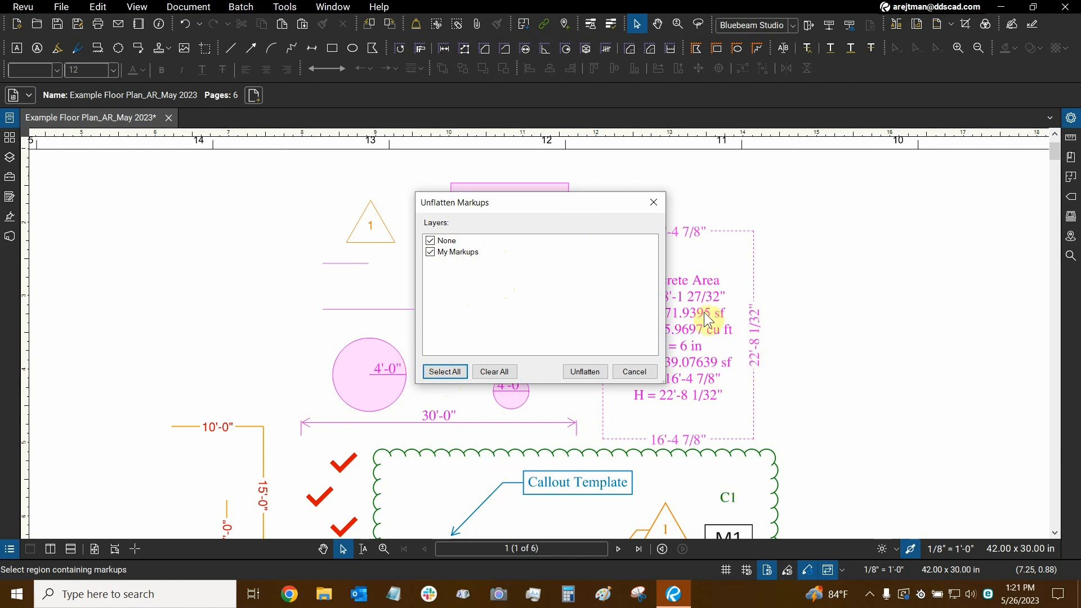
pyautogui.moveTo(571, 363)
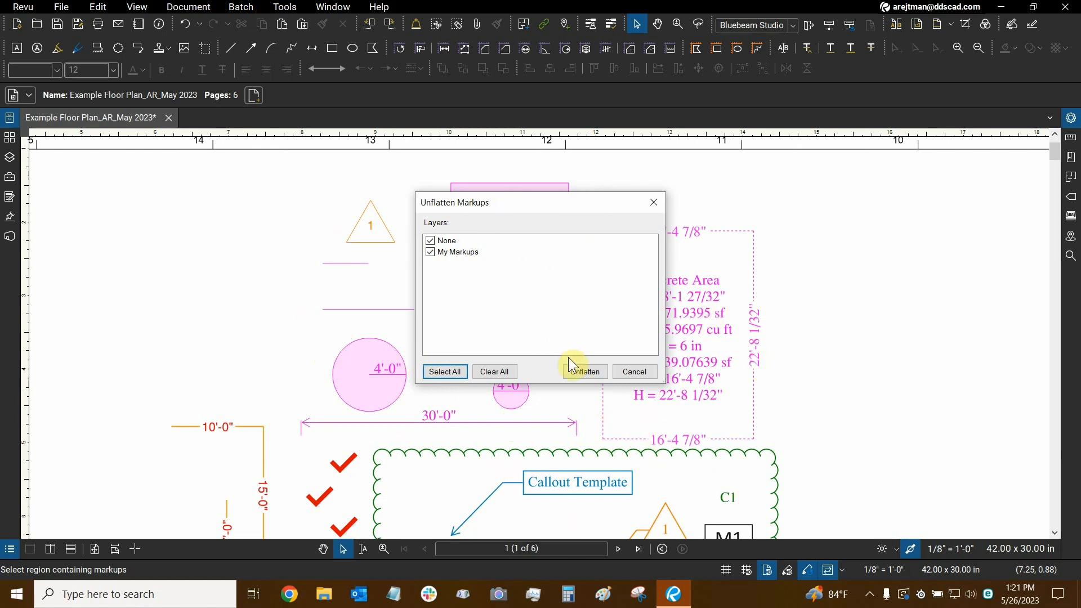
pyautogui.moveTo(435, 287)
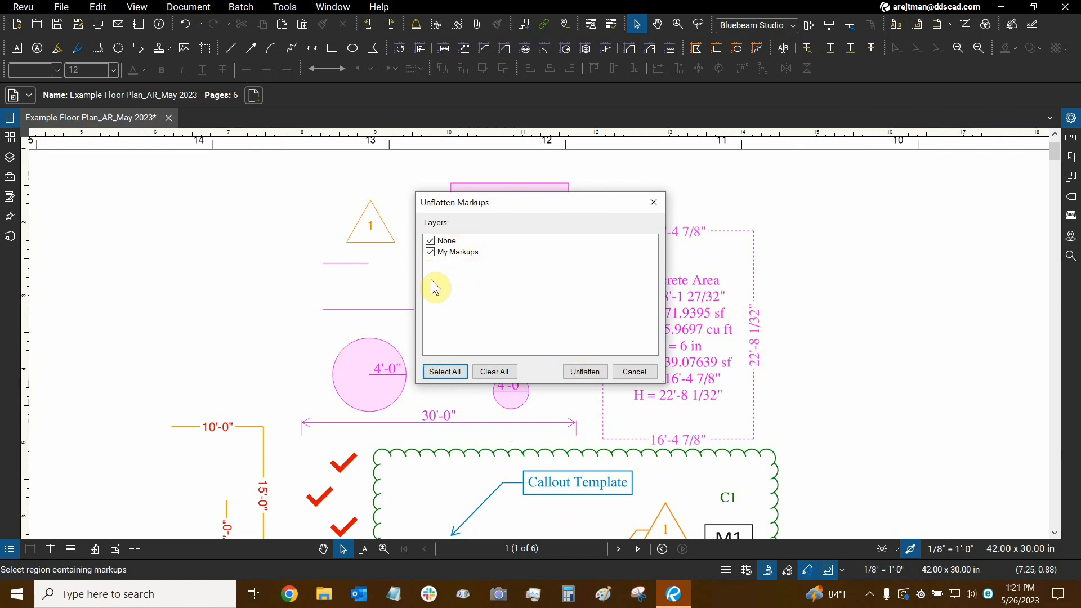
pyautogui.moveTo(472, 364)
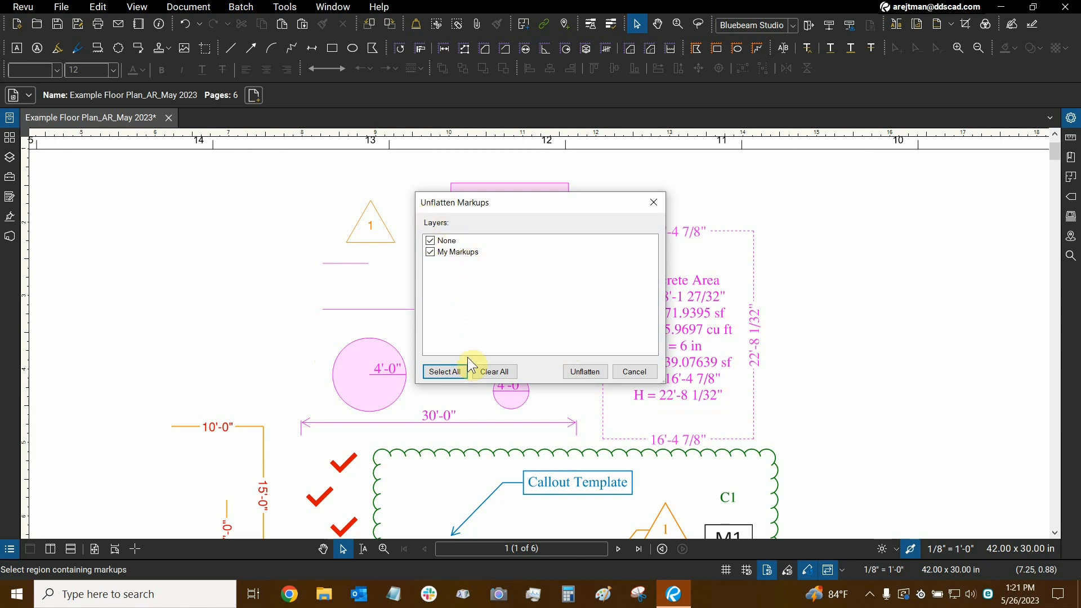
pyautogui.moveTo(448, 305)
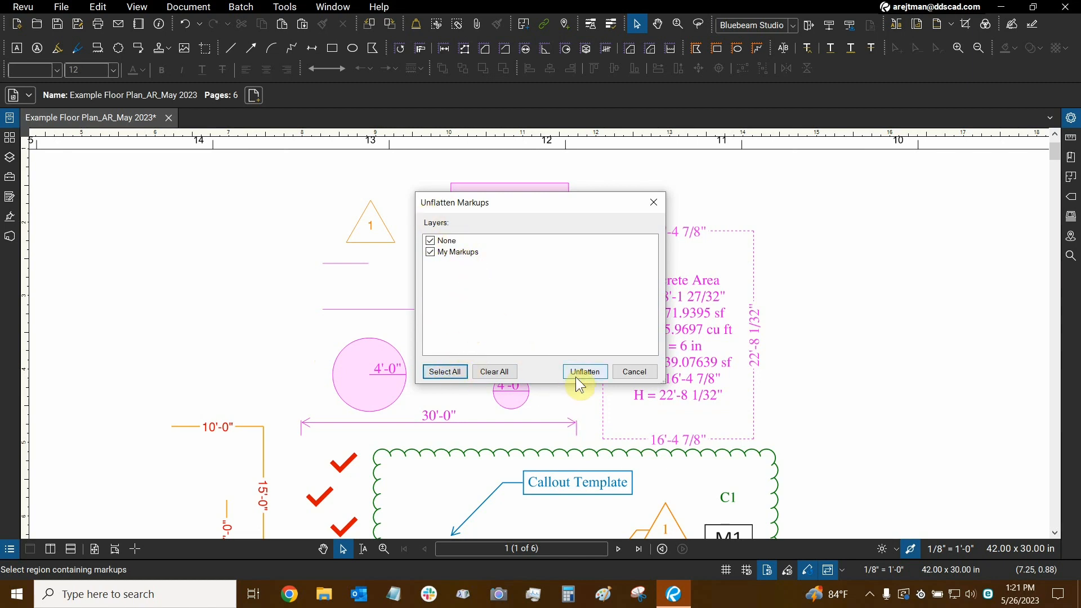
pyautogui.click(583, 371)
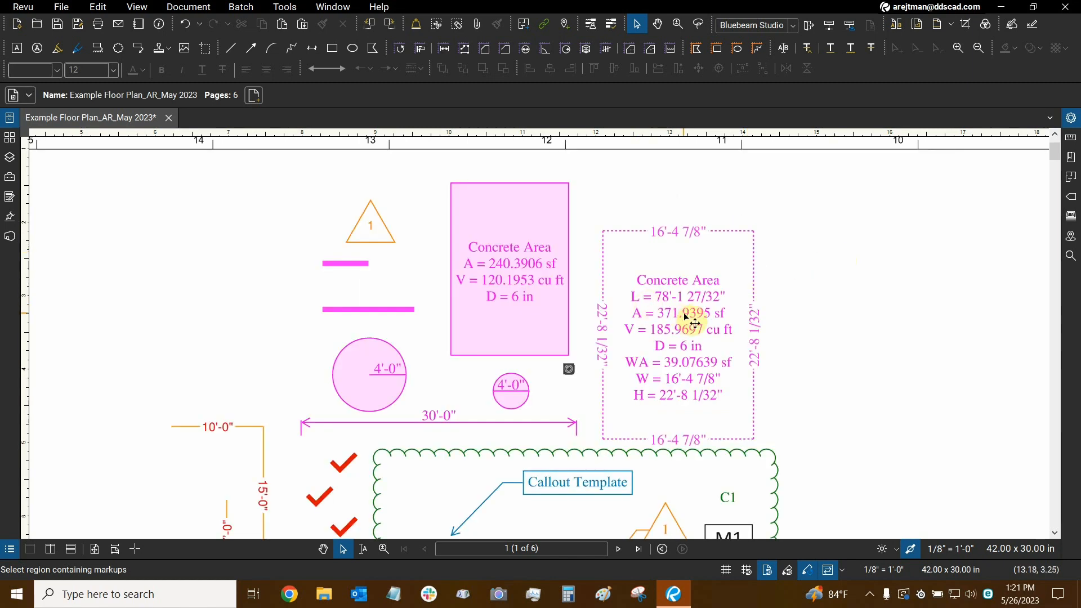
pyautogui.click(509, 276)
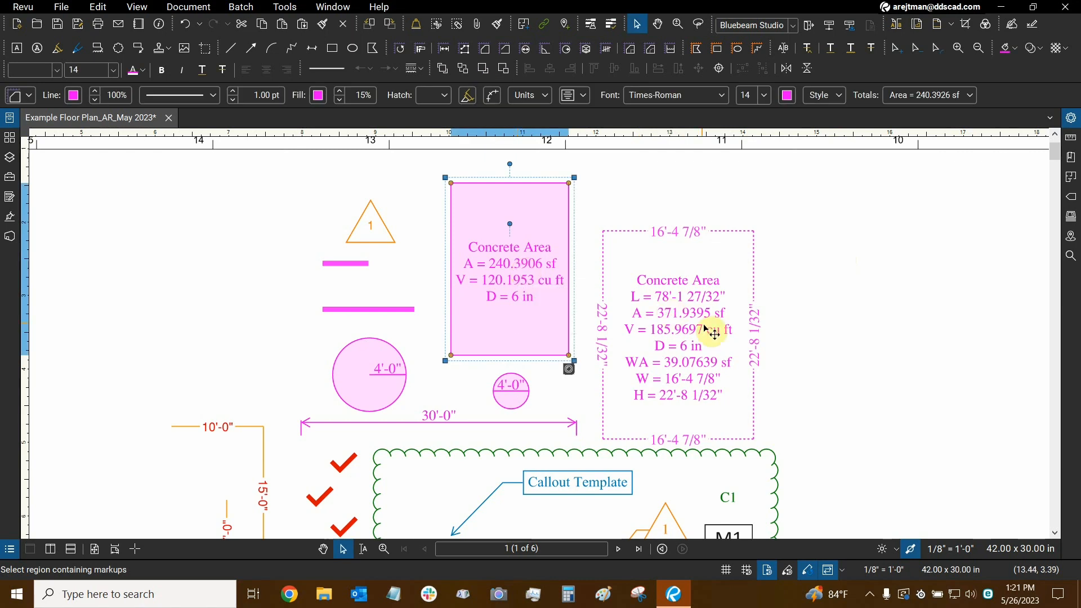
pyautogui.click(493, 370)
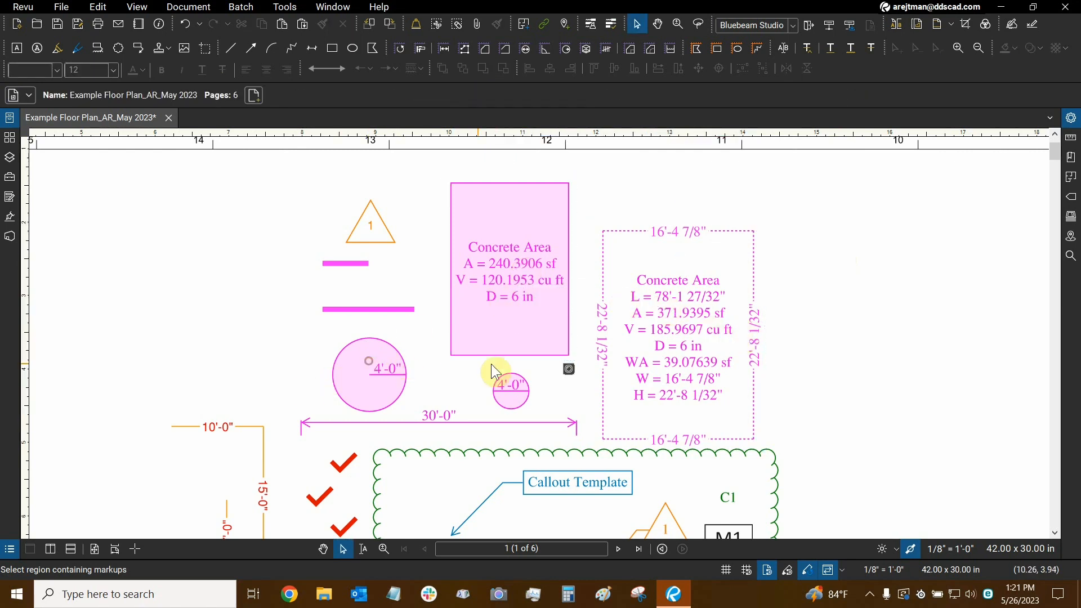
pyautogui.moveTo(747, 282)
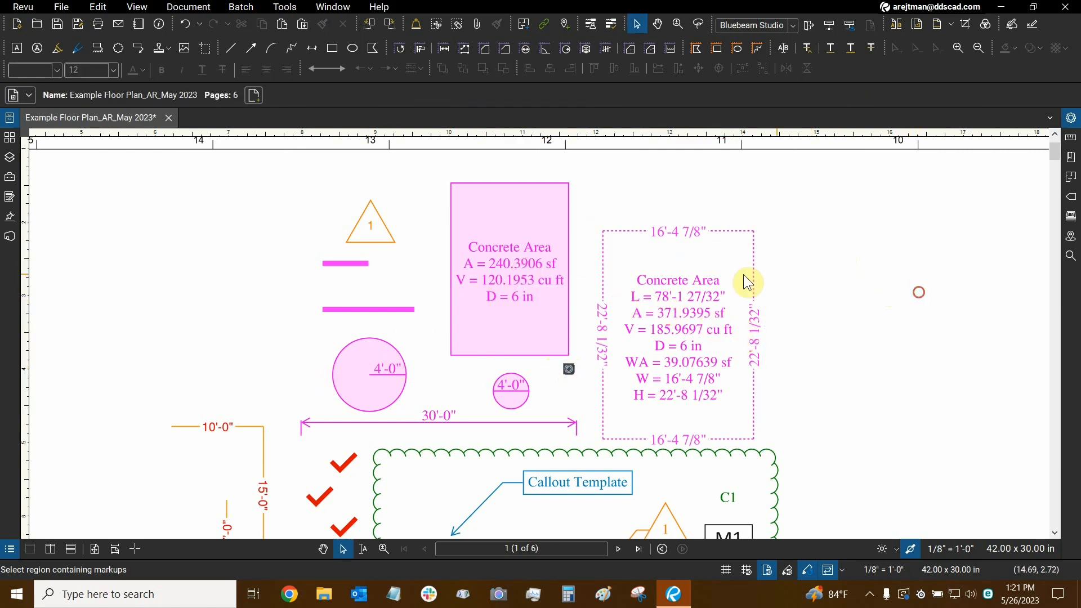
pyautogui.click(568, 369)
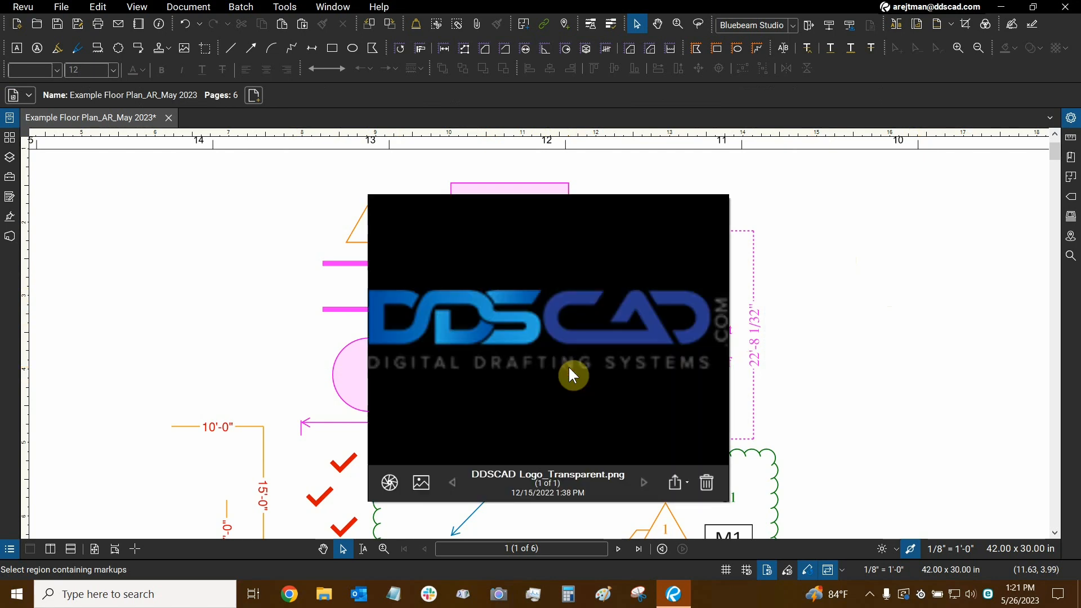
pyautogui.moveTo(683, 481)
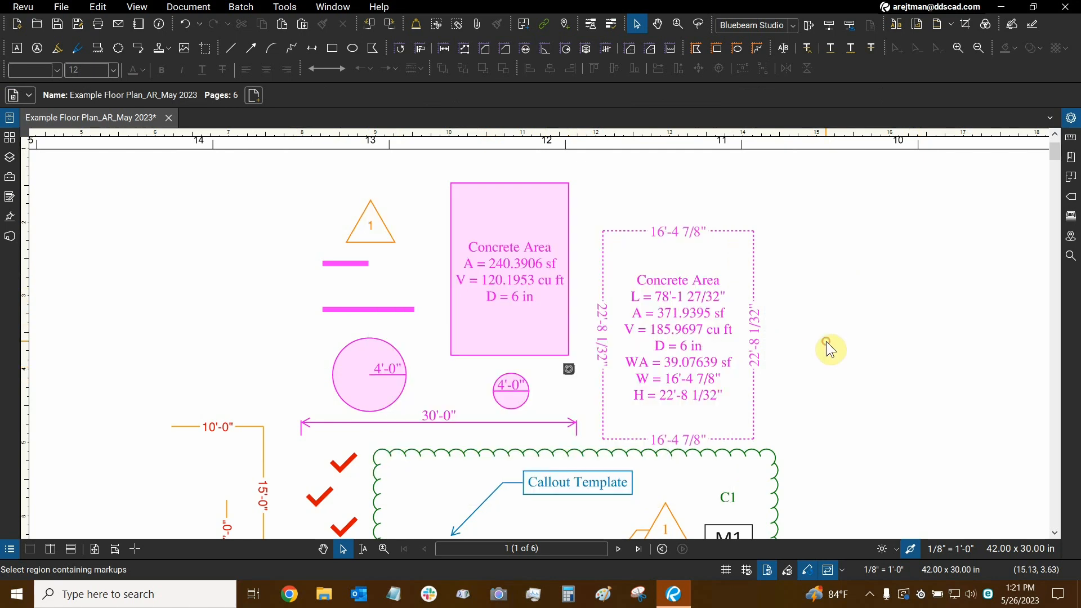
pyautogui.moveTo(201, 305)
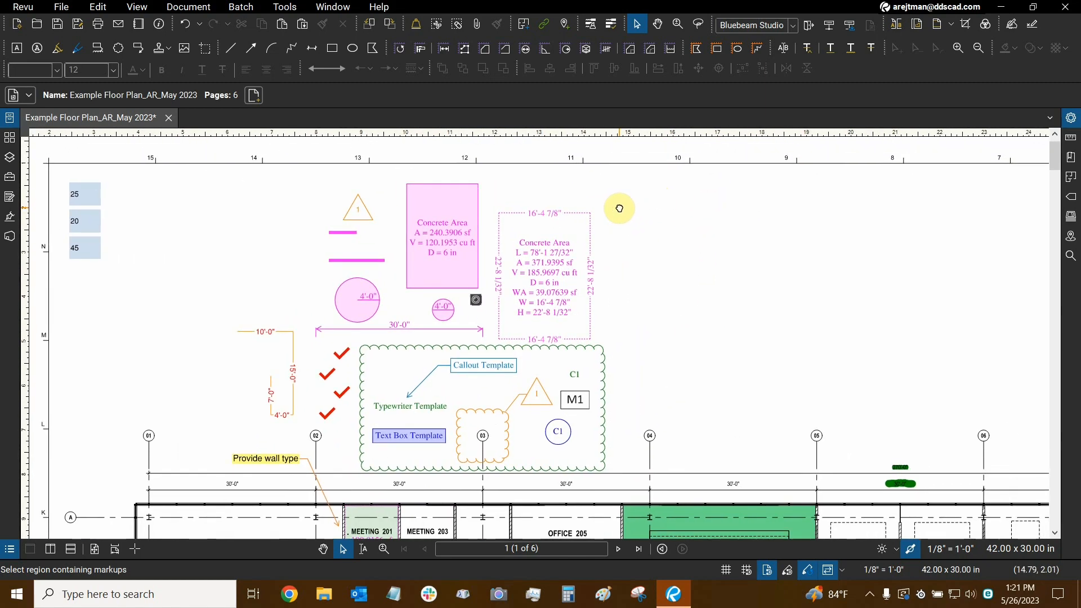
pyautogui.moveTo(730, 211)
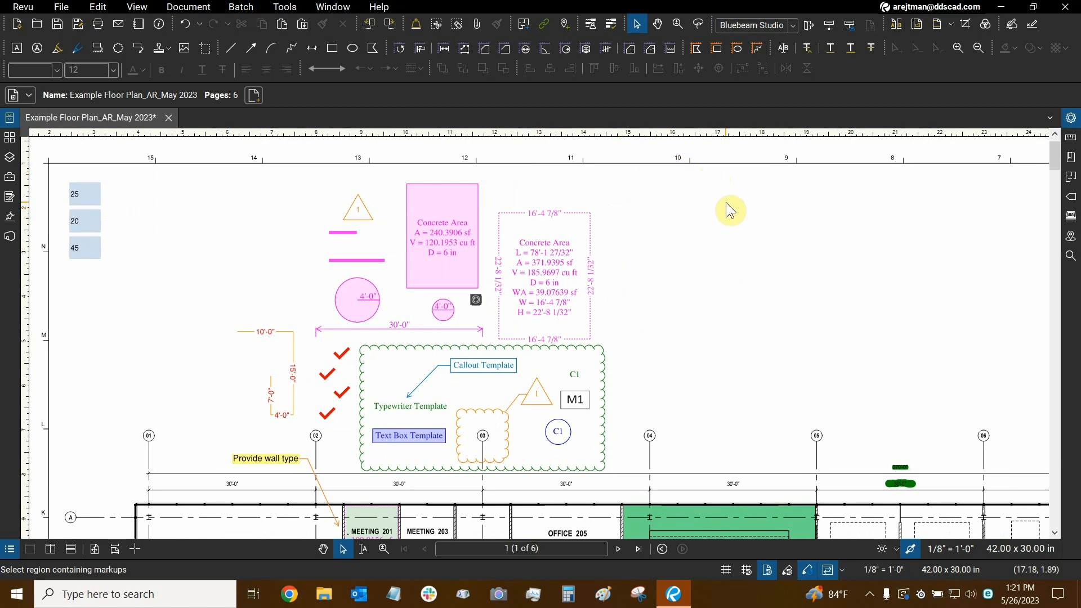
pyautogui.moveTo(623, 234)
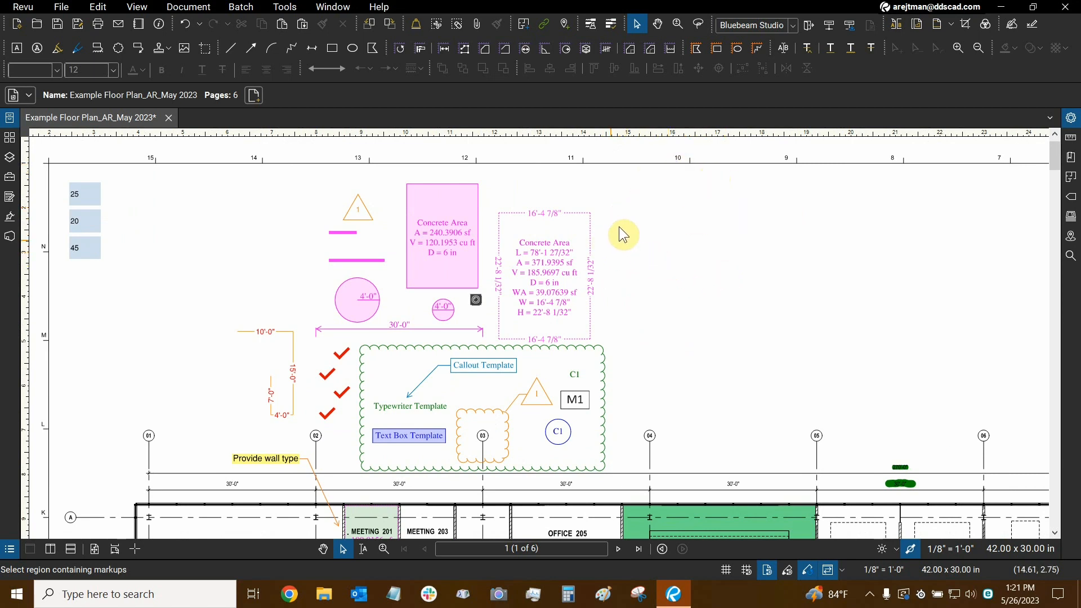
pyautogui.moveTo(337, 102)
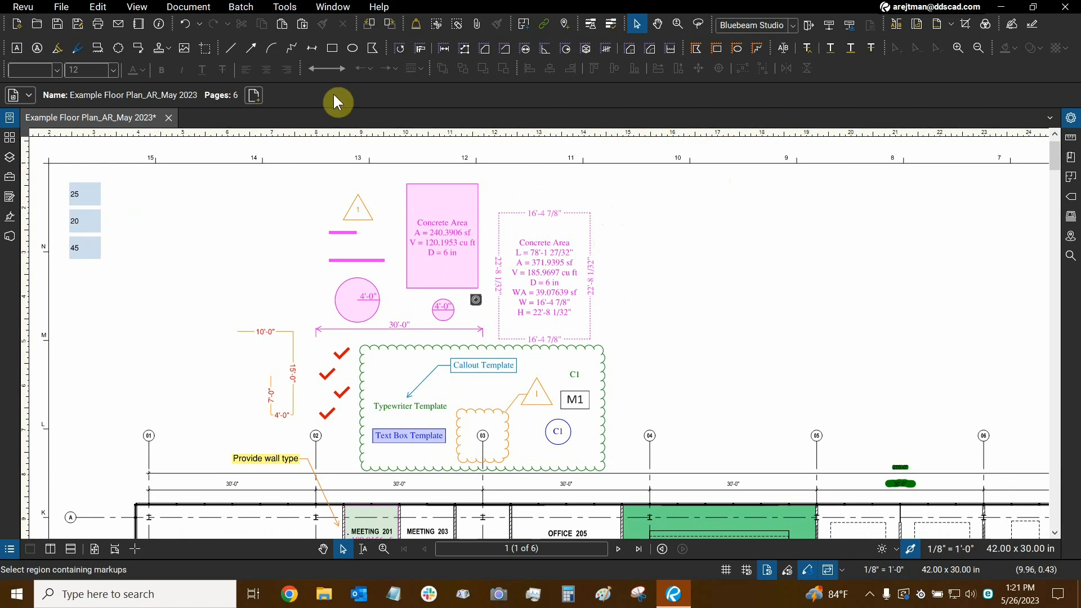
pyautogui.moveTo(188, 6)
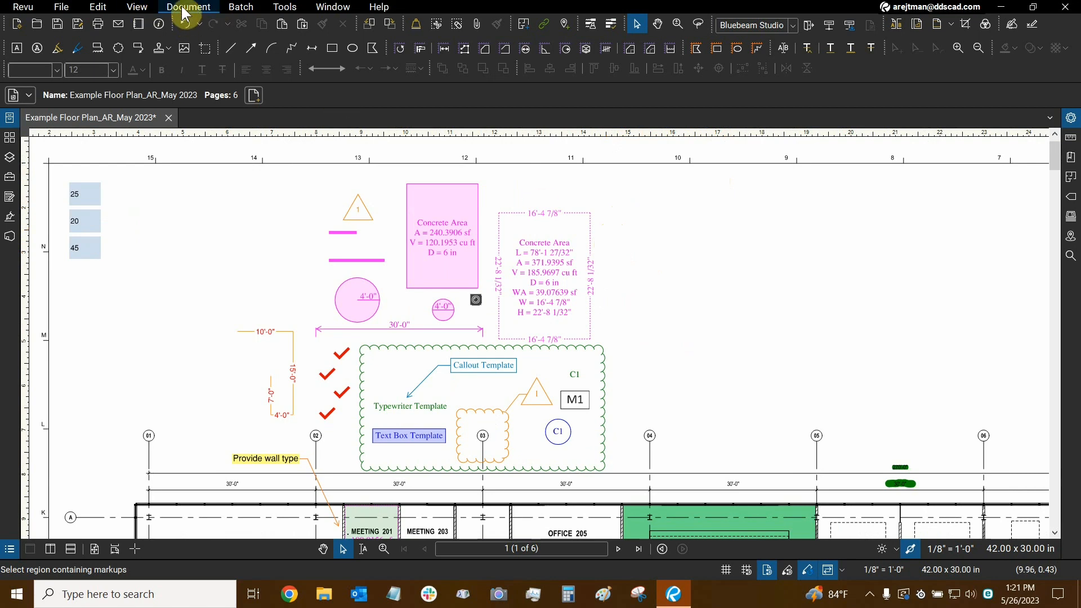
pyautogui.moveTo(205, 297)
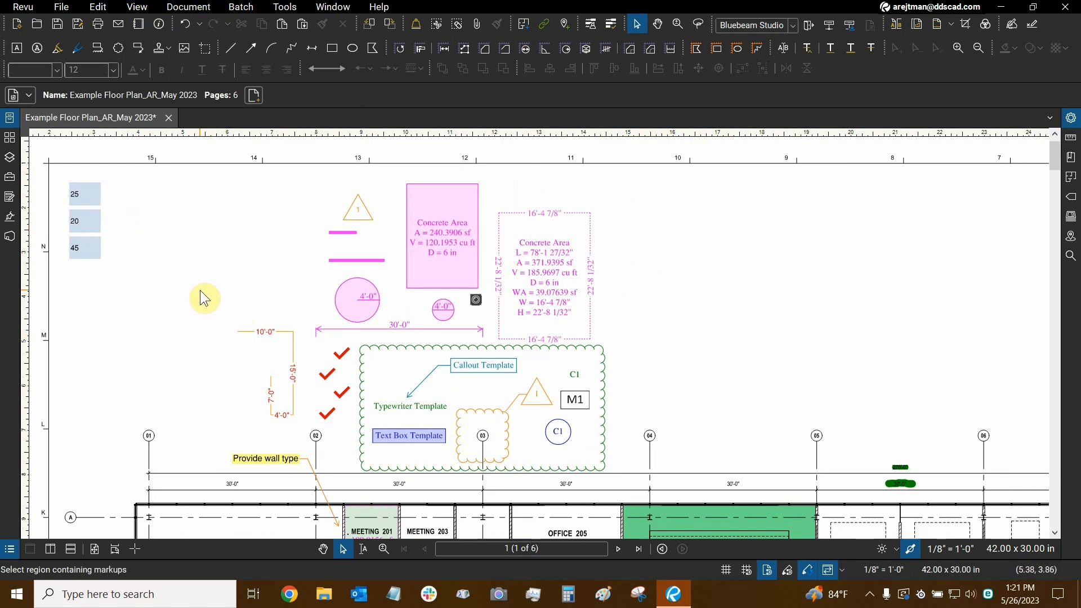
pyautogui.moveTo(216, 6)
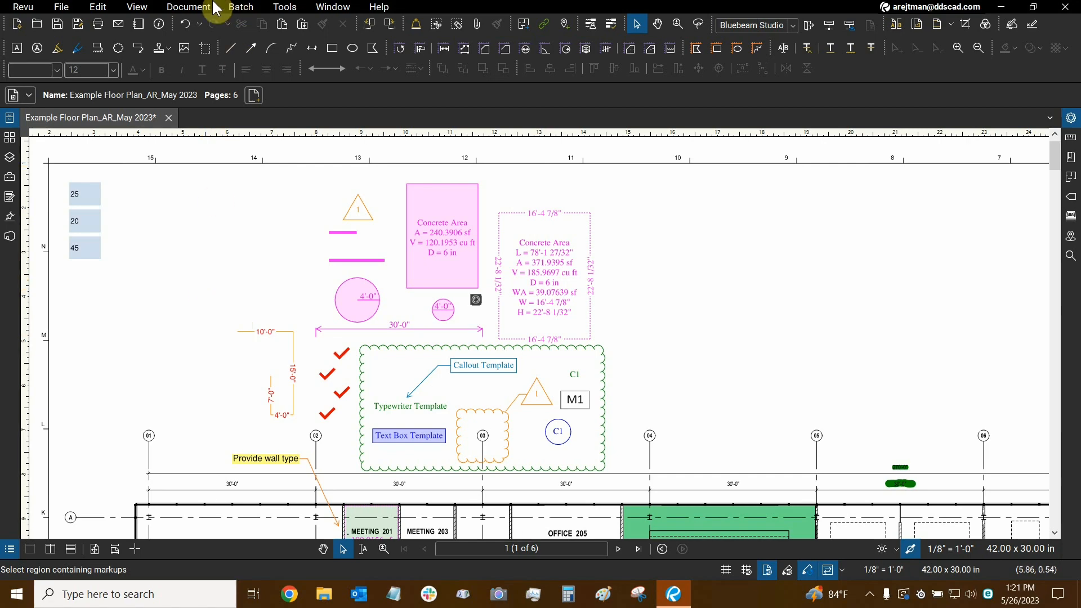
# - Show the Document commands list with Flatten and Unflatten
pyautogui.click(187, 7)
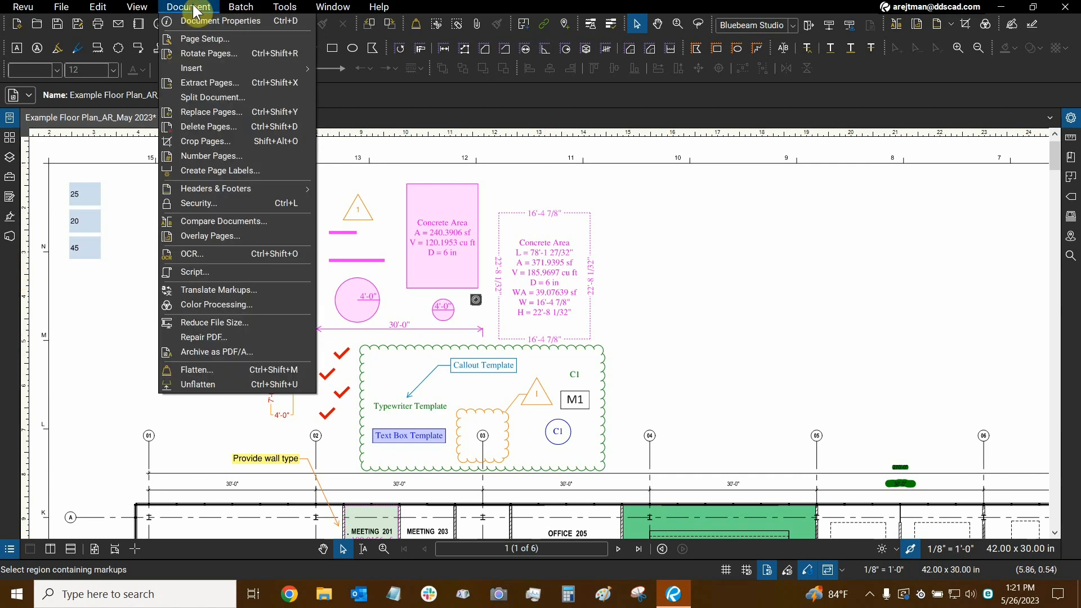
# - Bring up Flatten Markups for pages 1-6 with All Markups chosen
pyautogui.click(196, 369)
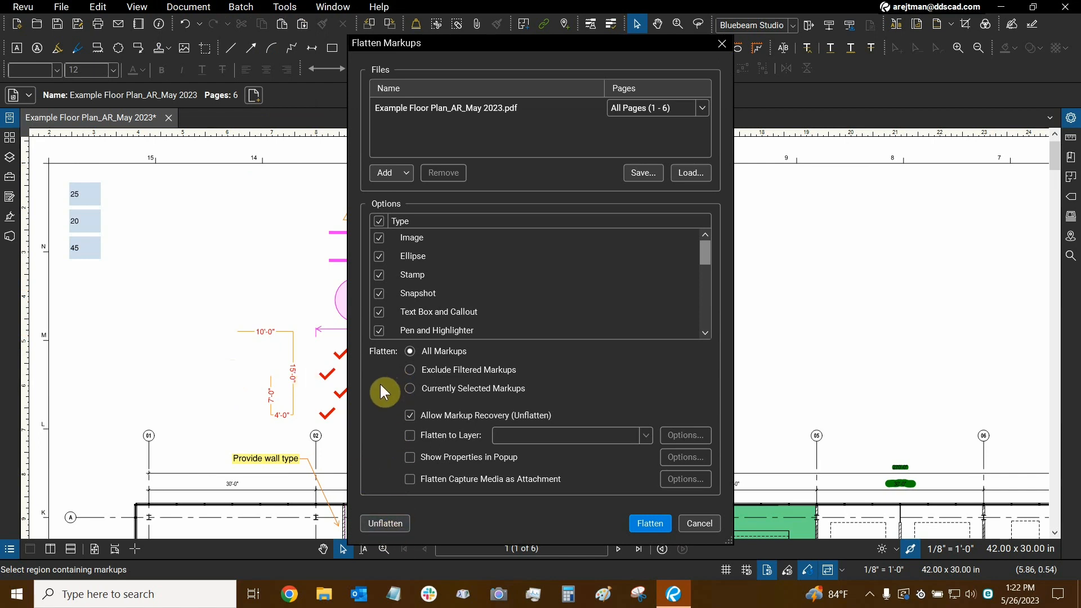
pyautogui.moveTo(590, 376)
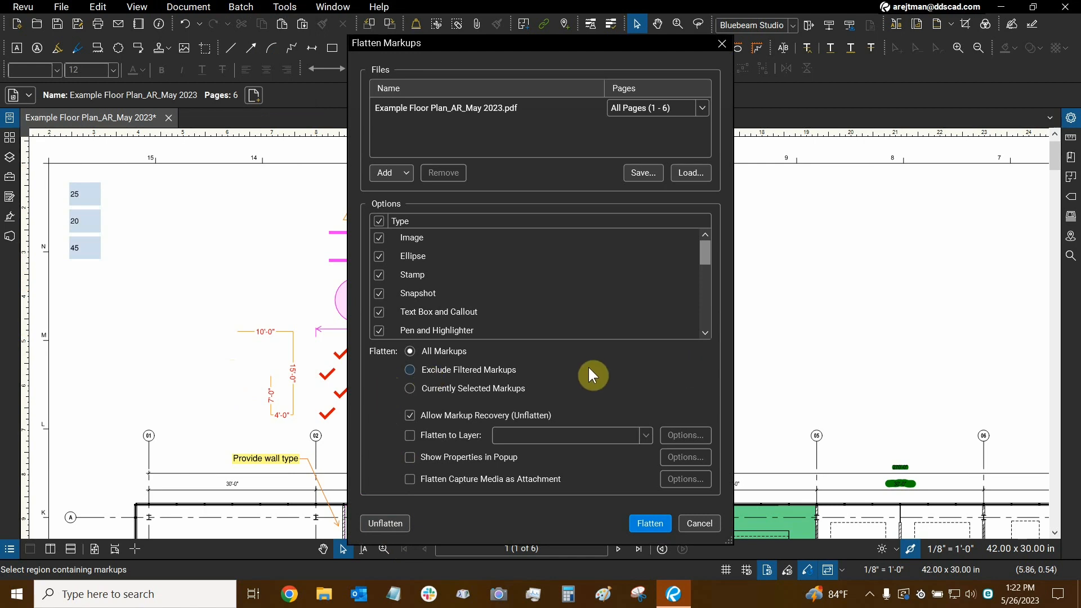
pyautogui.moveTo(719, 319)
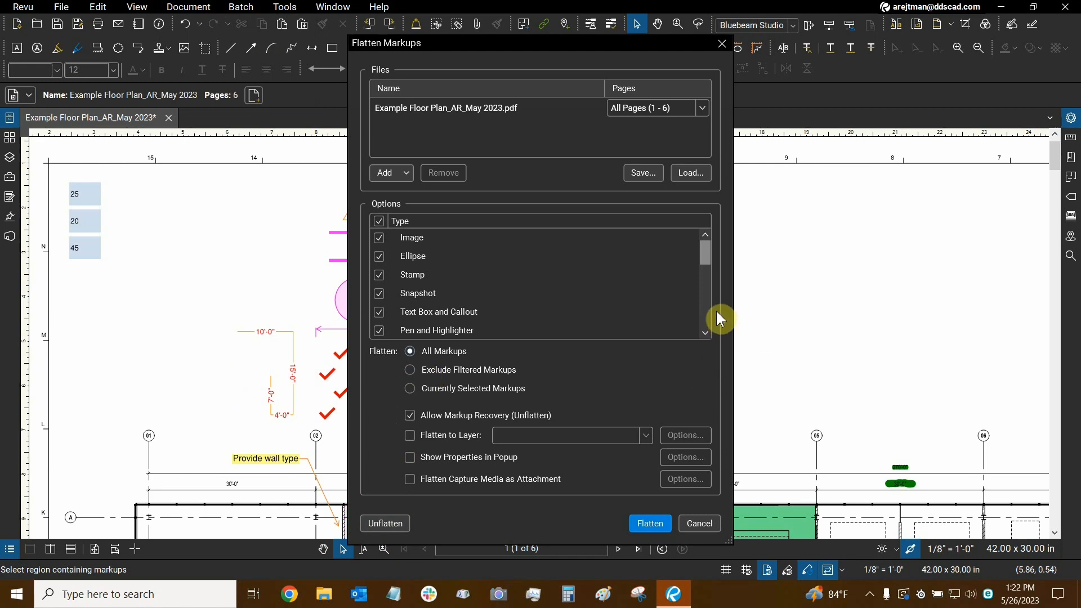
pyautogui.moveTo(194, 360)
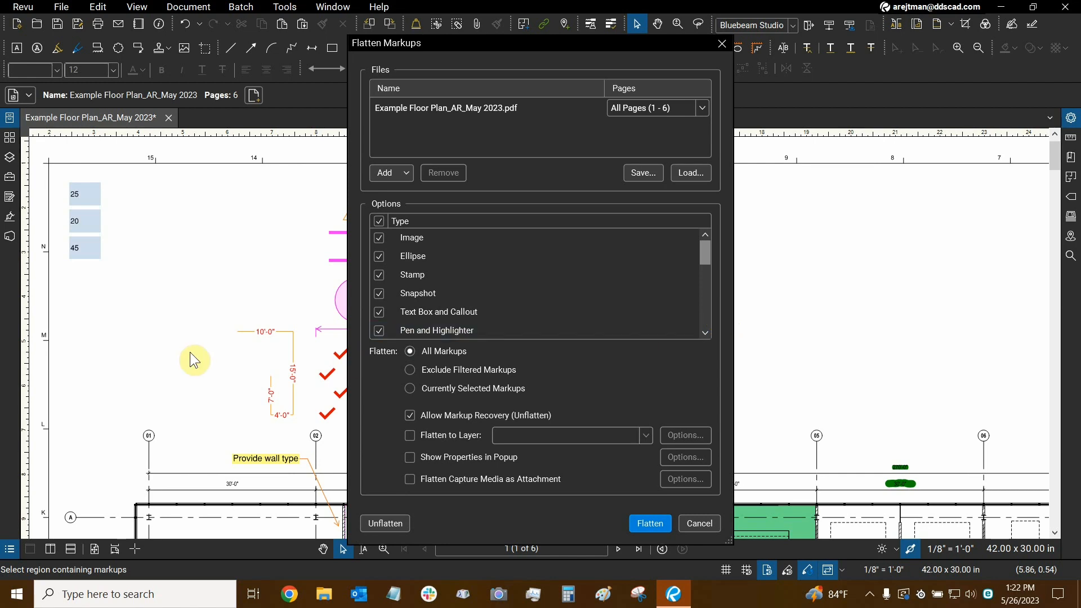
pyautogui.moveTo(383, 417)
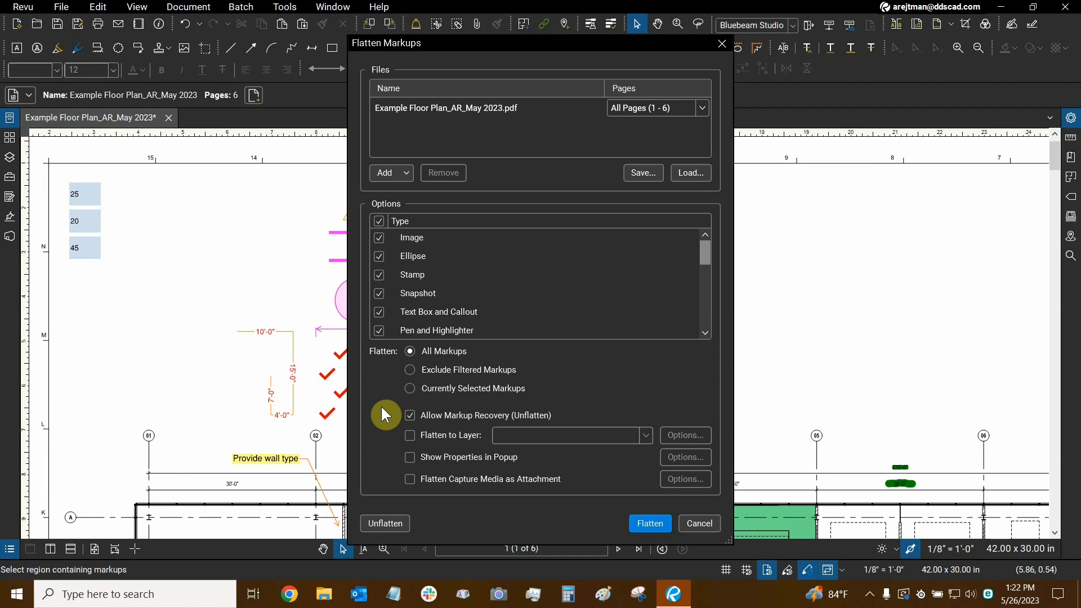
pyautogui.moveTo(390, 413)
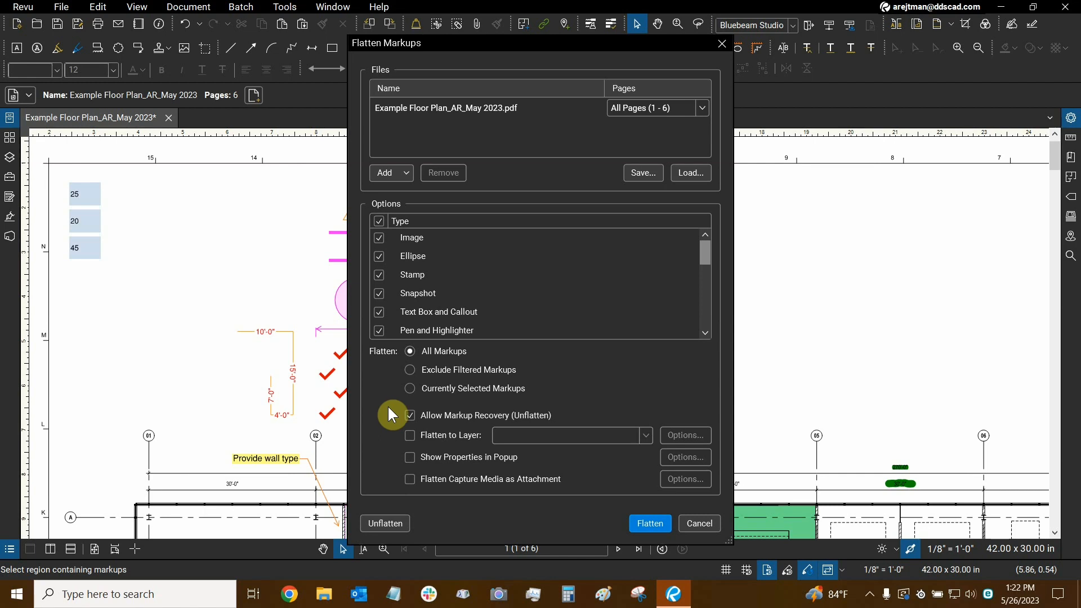
pyautogui.moveTo(403, 364)
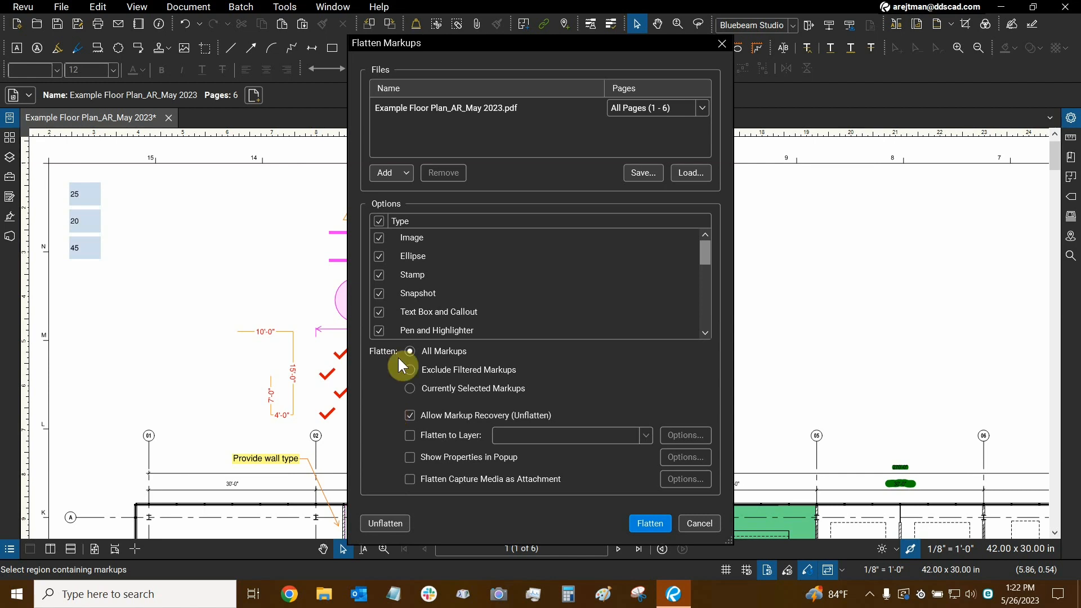
pyautogui.moveTo(738, 55)
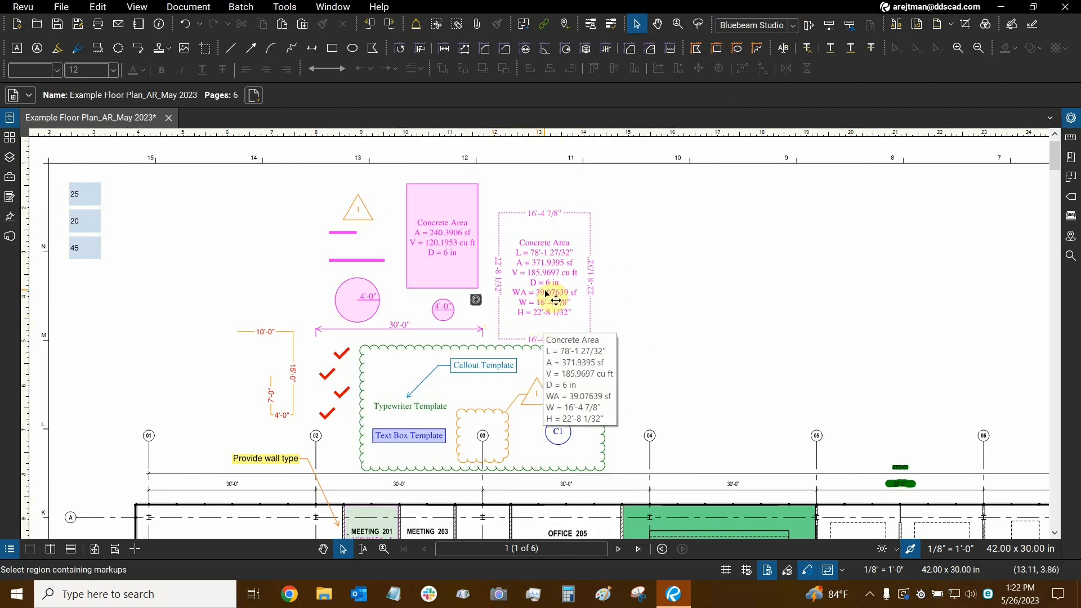
pyautogui.click(441, 238)
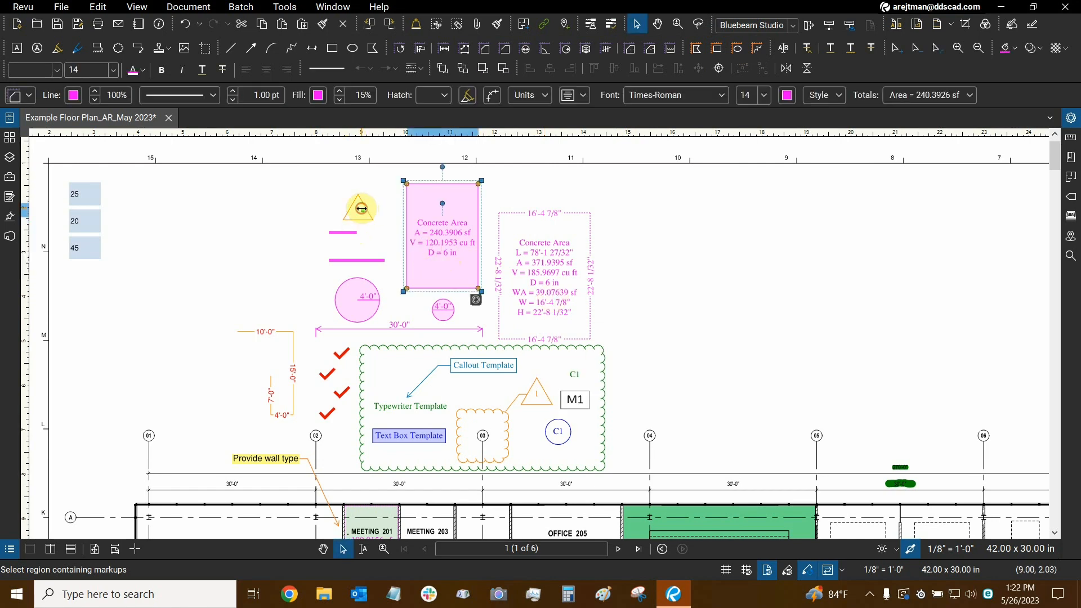
pyautogui.click(378, 365)
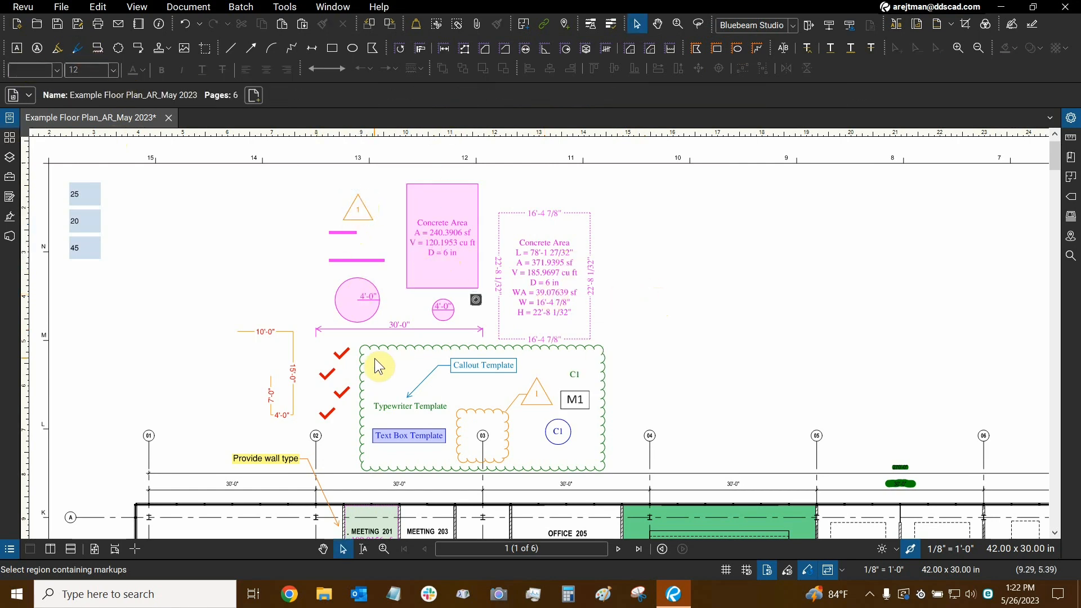
pyautogui.moveTo(177, 248)
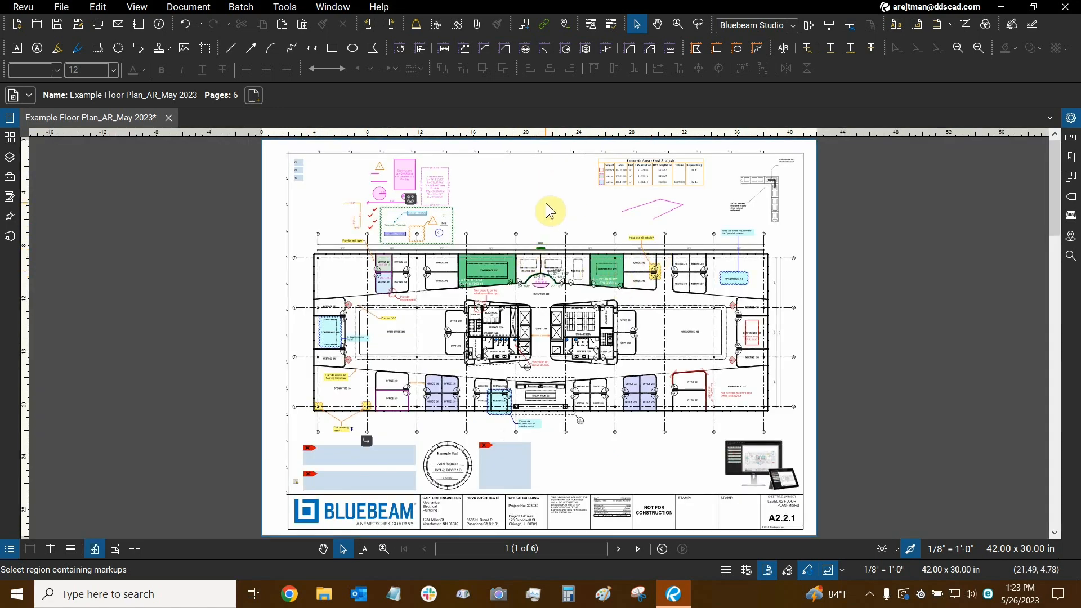
pyautogui.moveTo(539, 224)
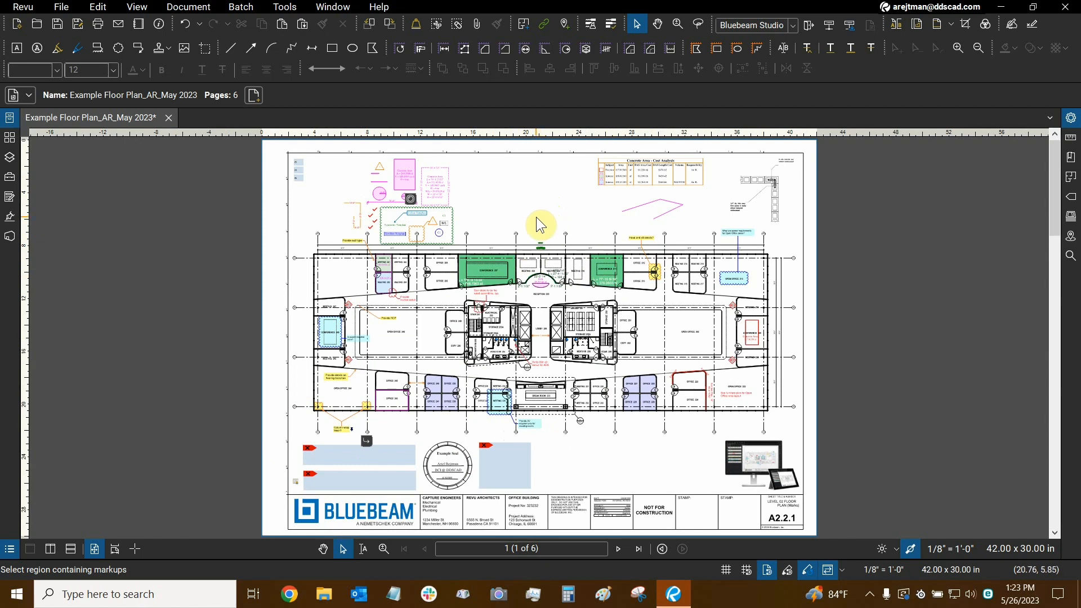